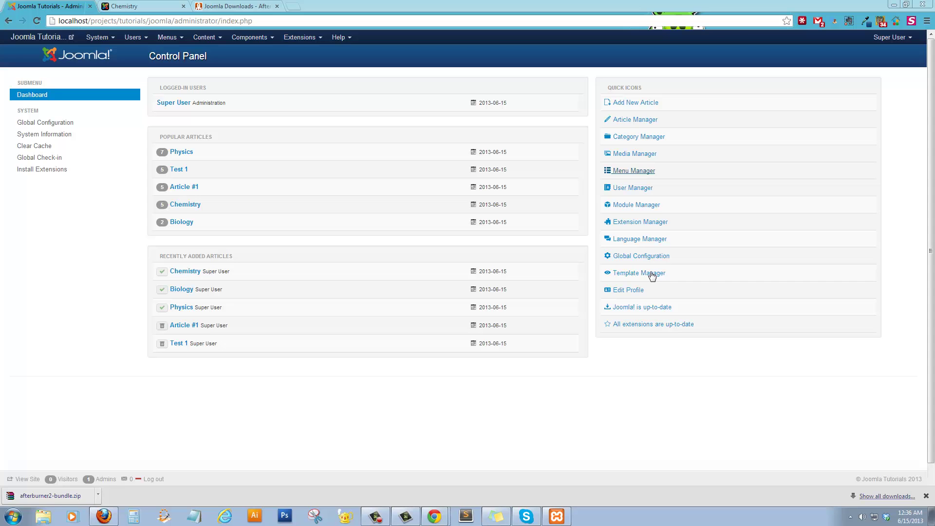
mouse_move(317, 411)
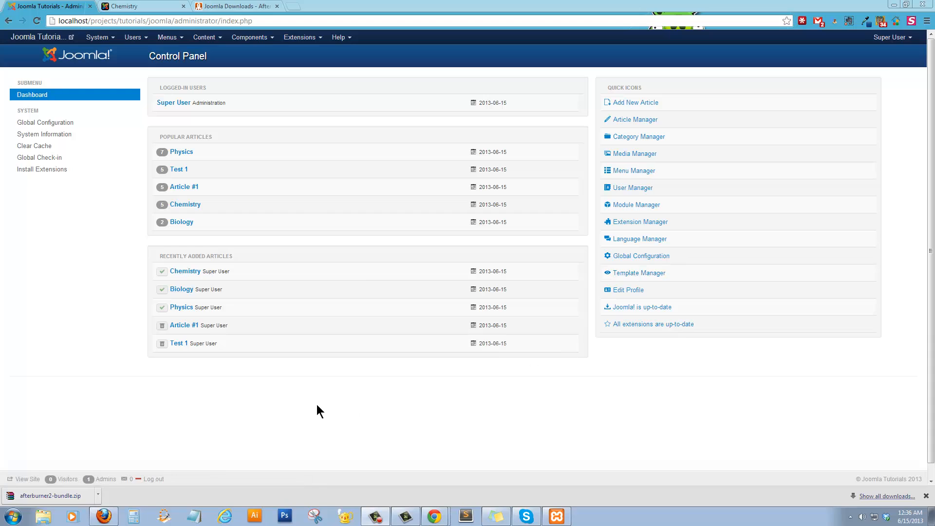
mouse_move(339, 249)
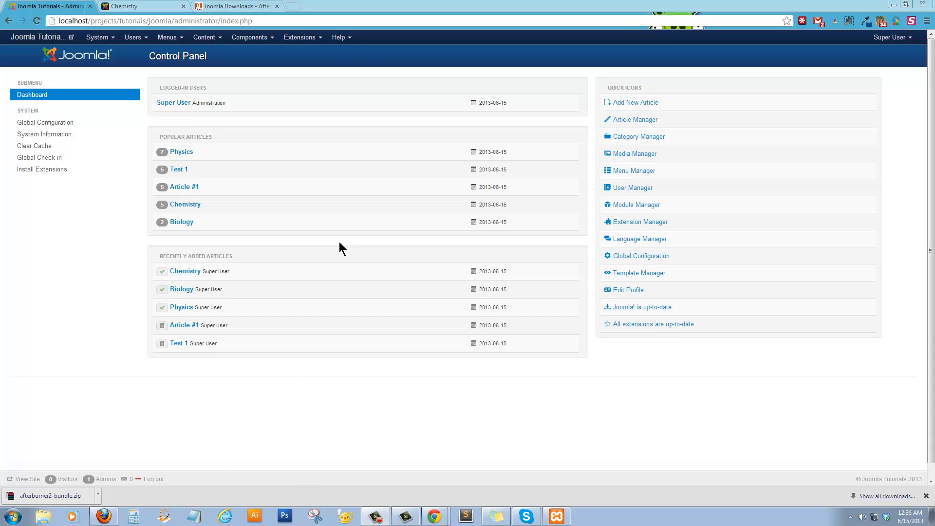
mouse_move(331, 246)
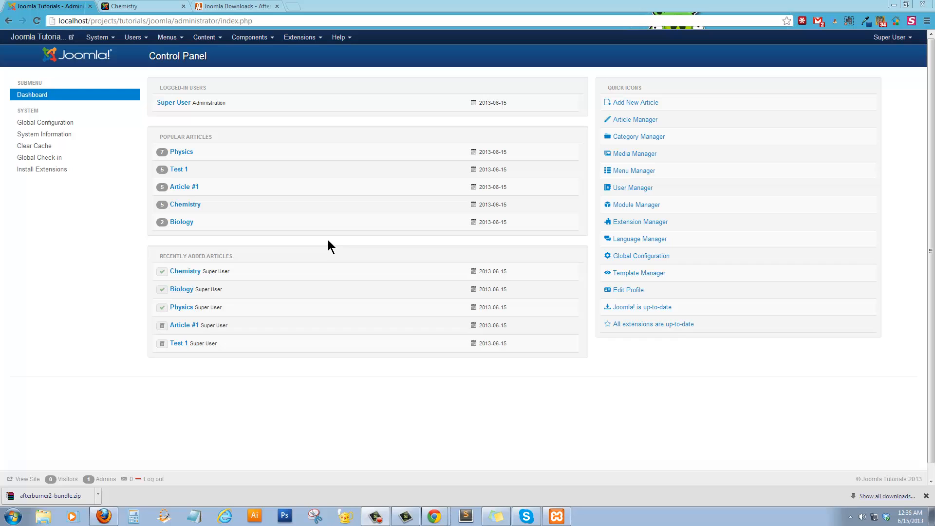
mouse_move(309, 243)
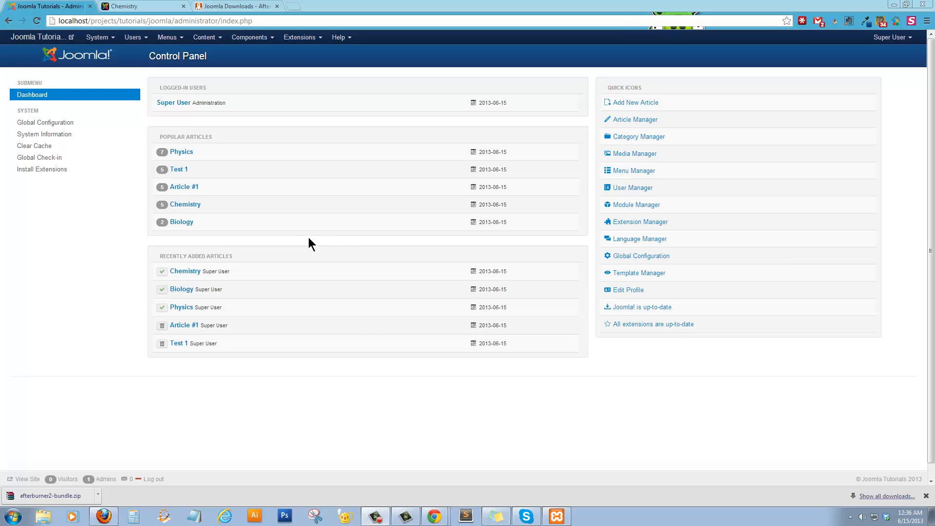
mouse_move(304, 181)
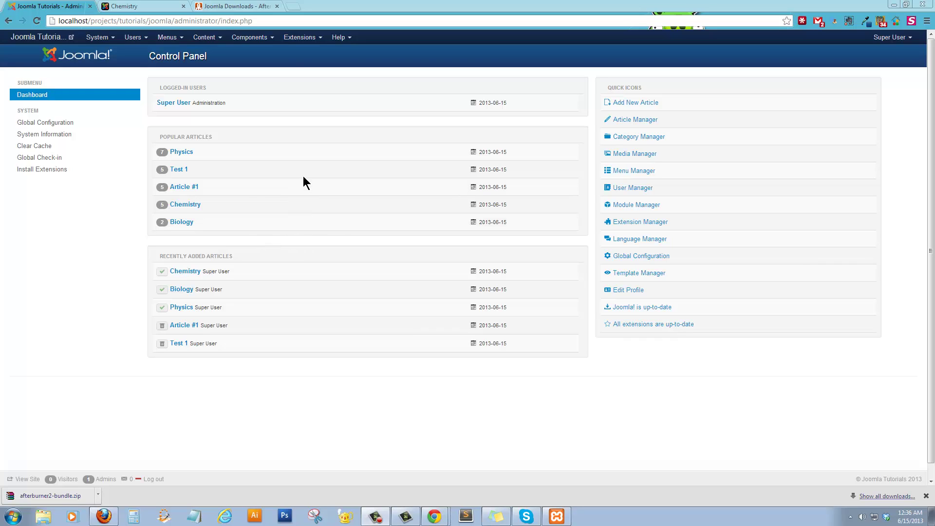
mouse_move(316, 91)
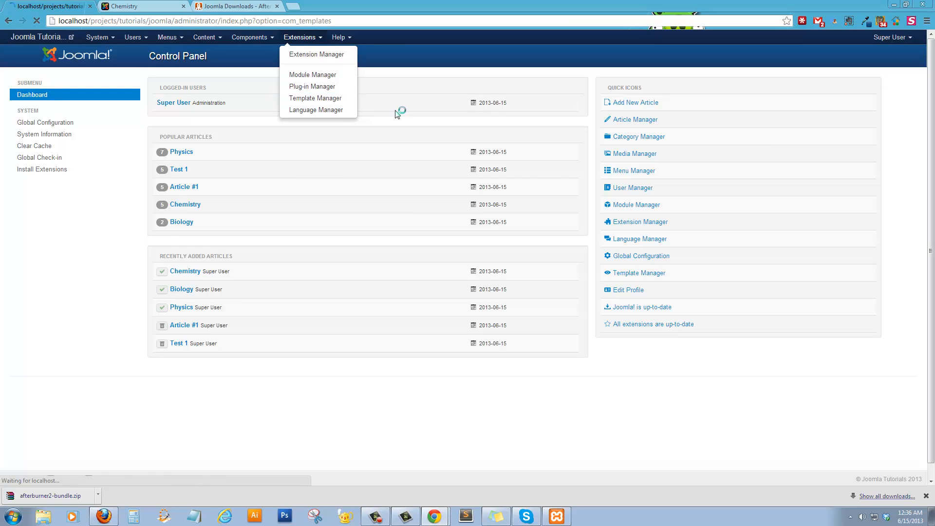
Review the installed template styles, then go to the Extension Manager
left_click(315, 97)
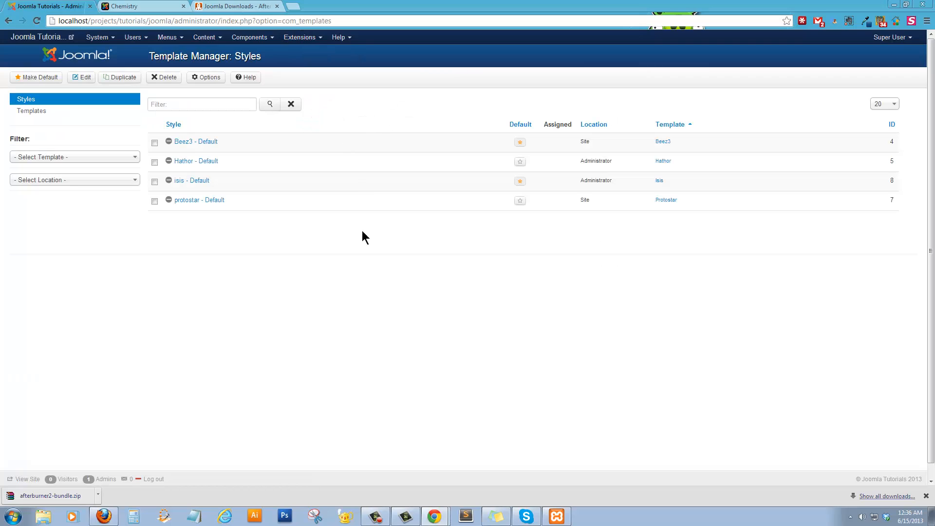
mouse_move(519, 162)
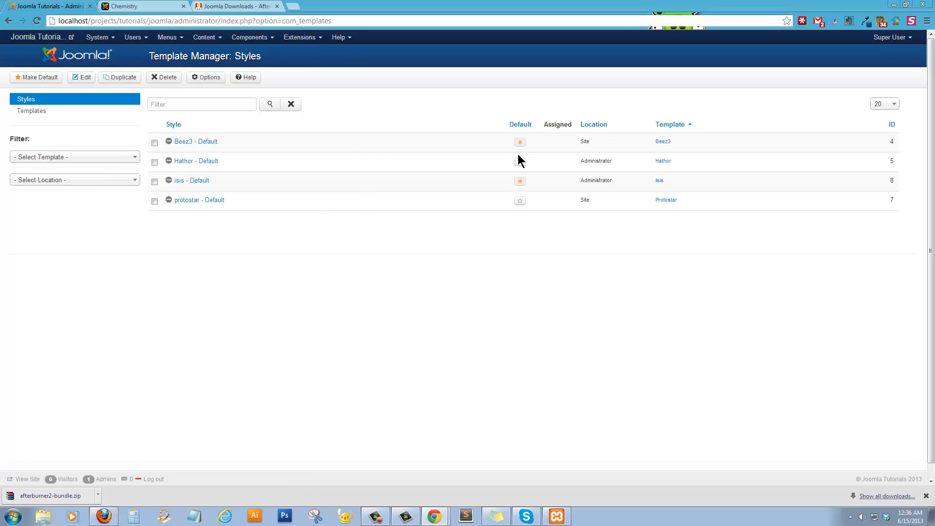
mouse_move(519, 201)
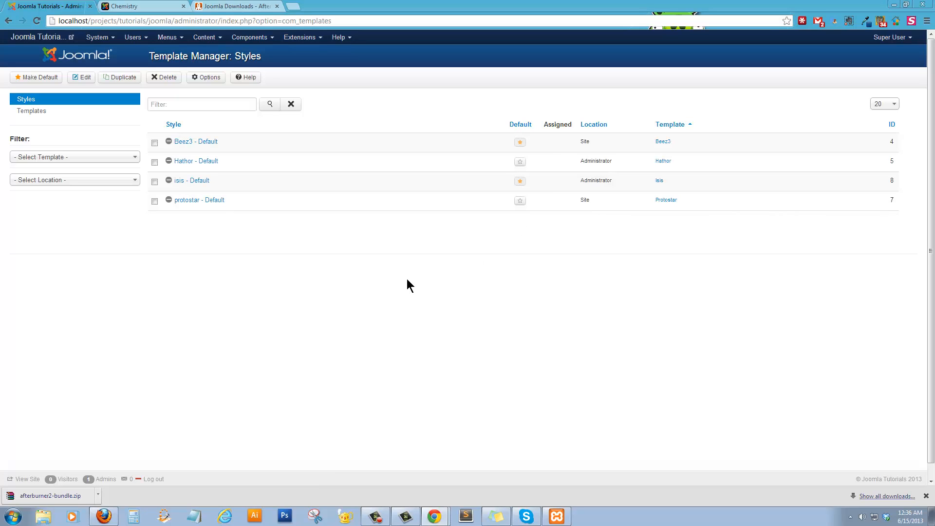
mouse_move(382, 250)
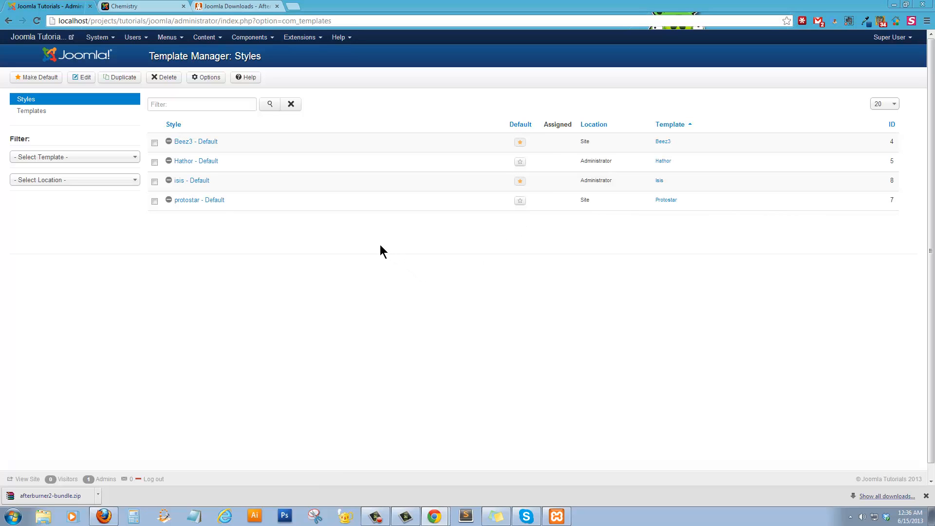
mouse_move(354, 221)
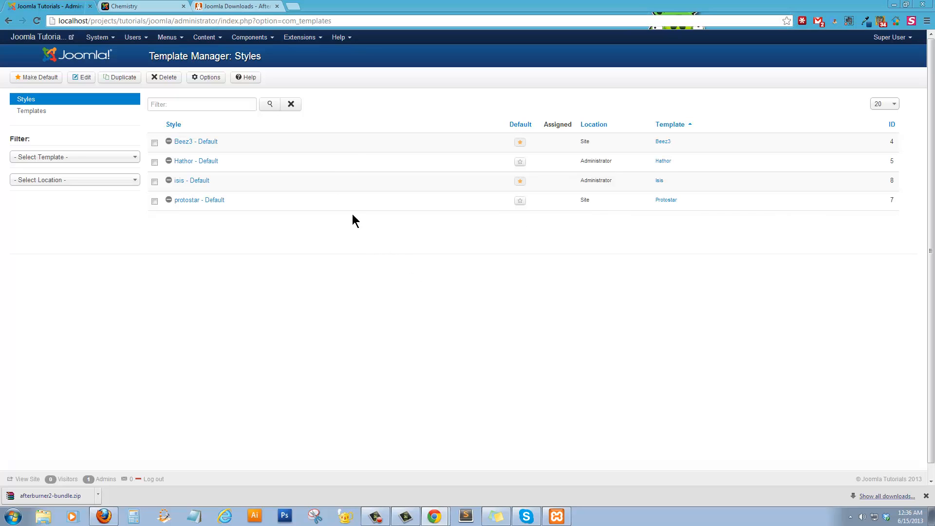
mouse_move(299, 37)
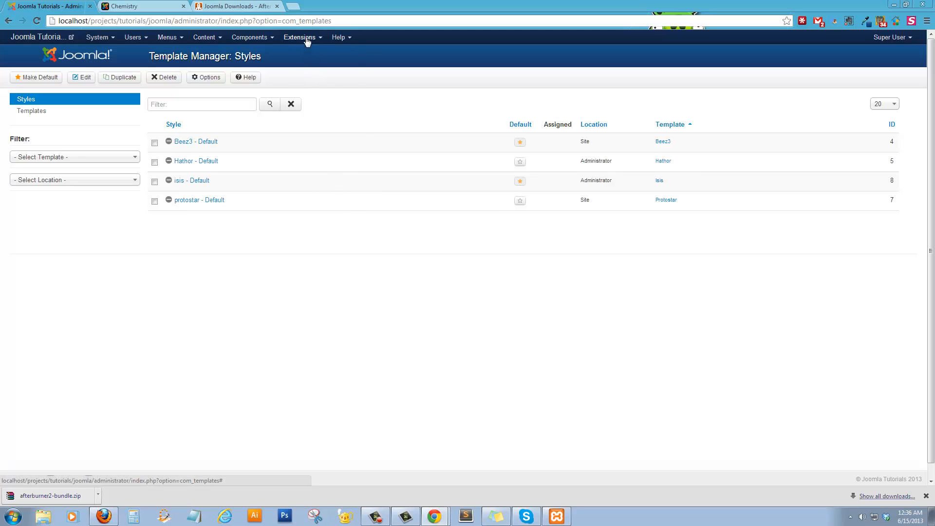
left_click(300, 37)
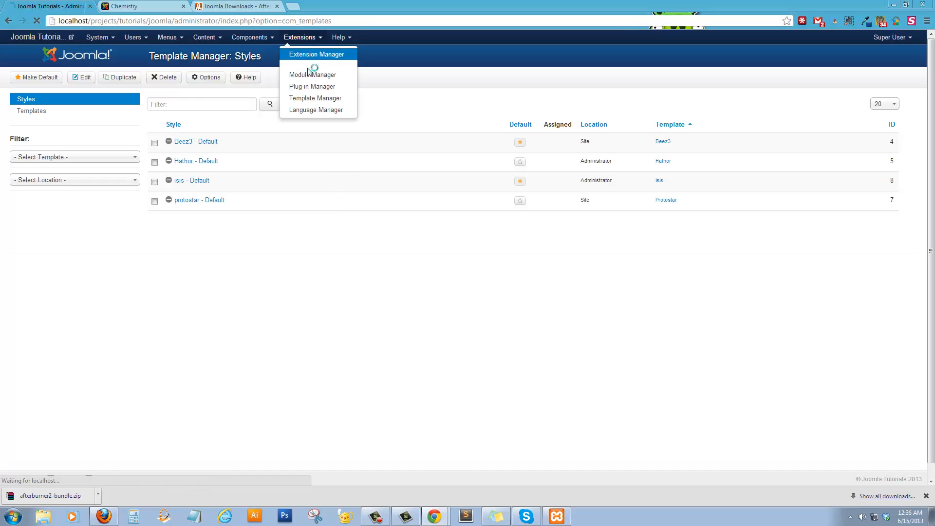
Select afterburner2-bundle.zip as the package file and start Upload & Install
left_click(316, 55)
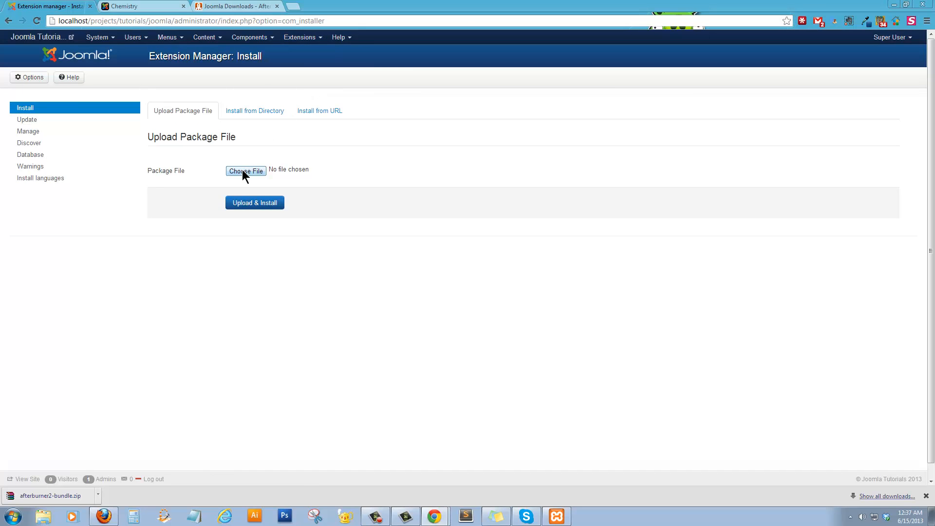
left_click(246, 171)
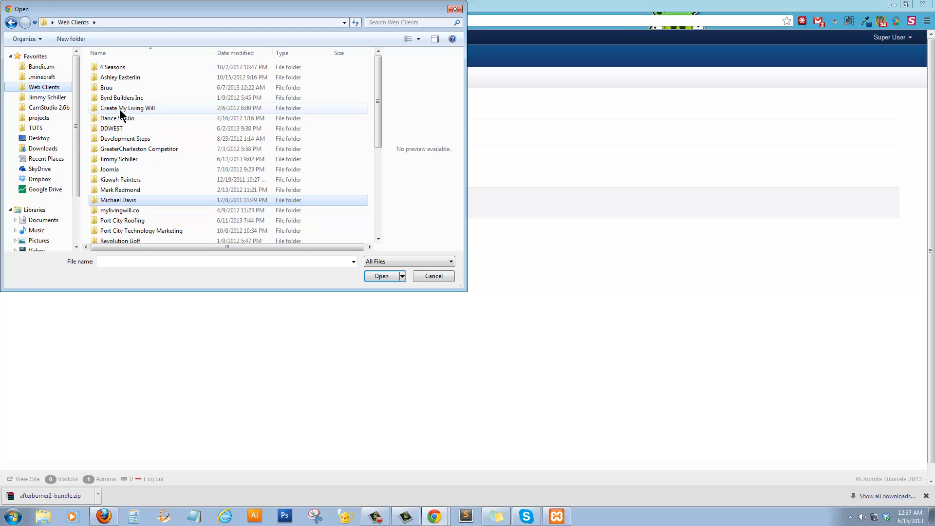
scroll("down", 3)
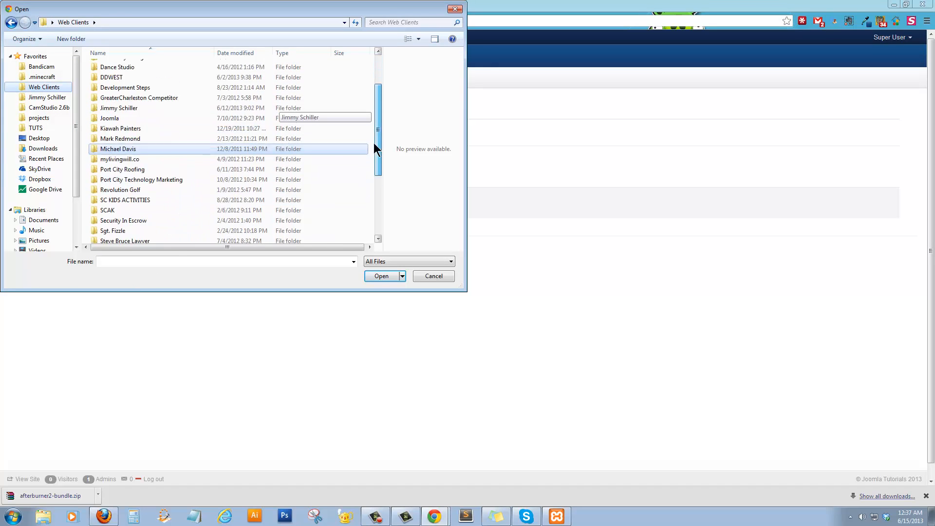
scroll("down", 3)
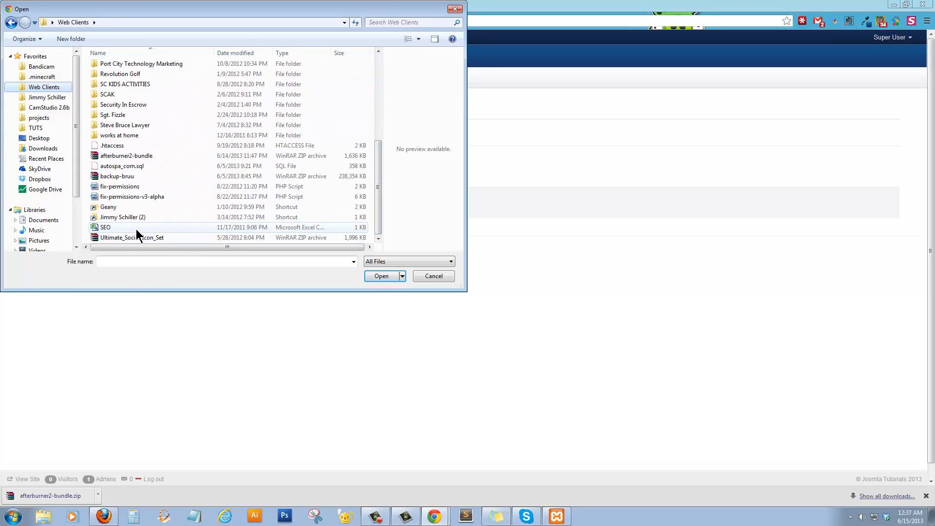
left_click(126, 156)
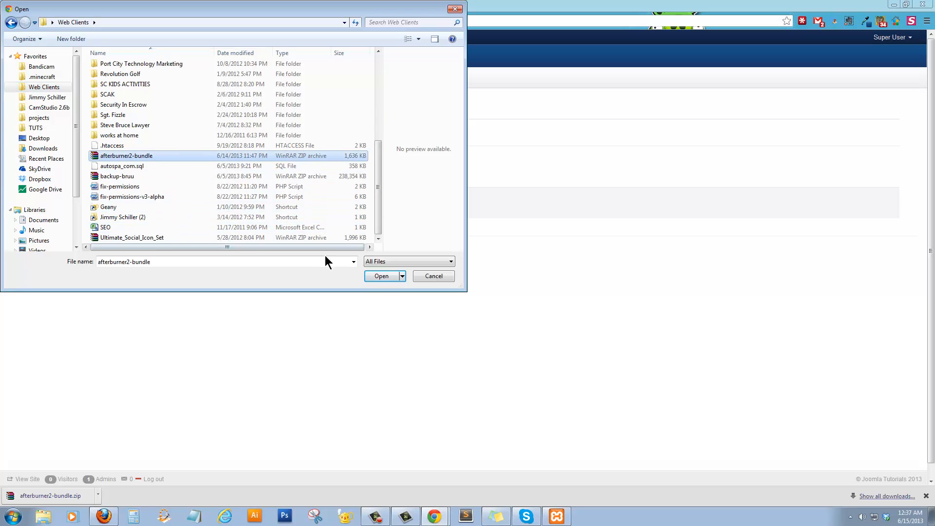
left_click(381, 276)
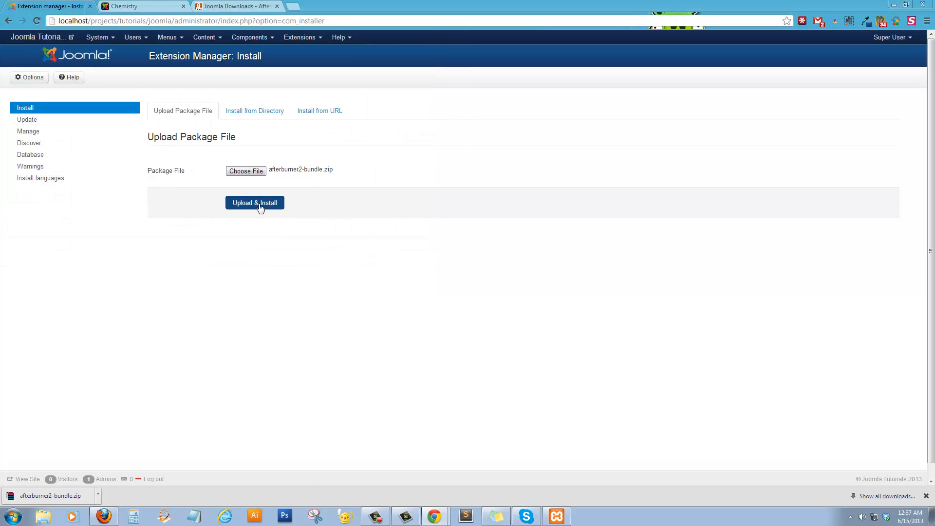
left_click(255, 202)
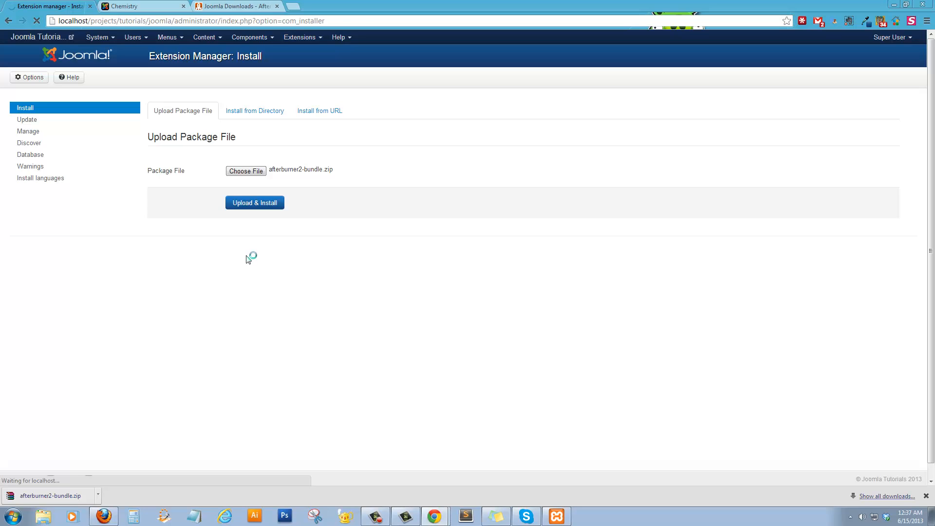
Finish installing the bundle: Gantry, Afterburner2 template, RokExtender and RokNavMenu all succeed
left_click(254, 202)
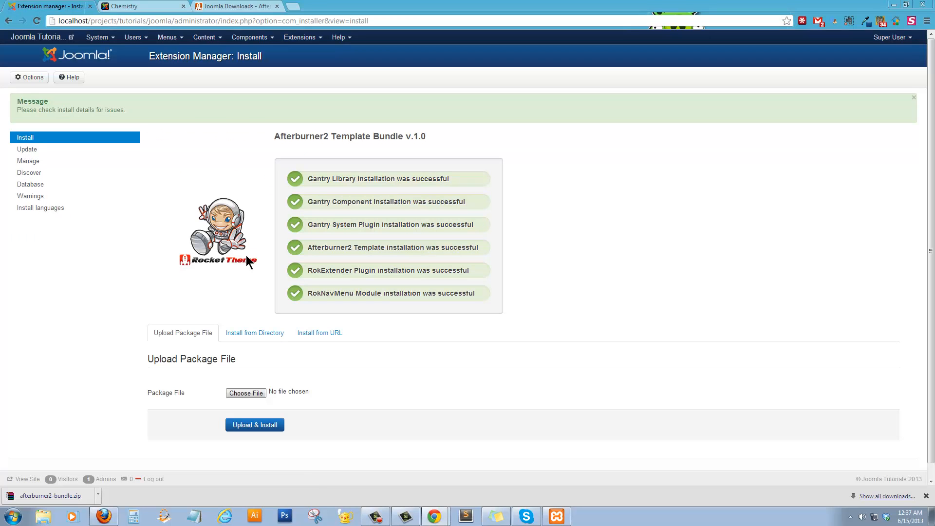
mouse_move(205, 258)
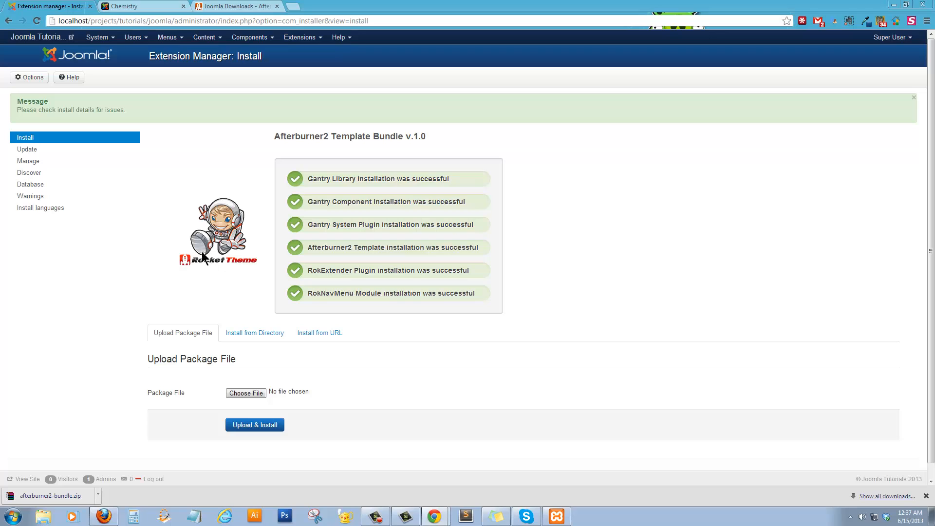
mouse_move(393, 215)
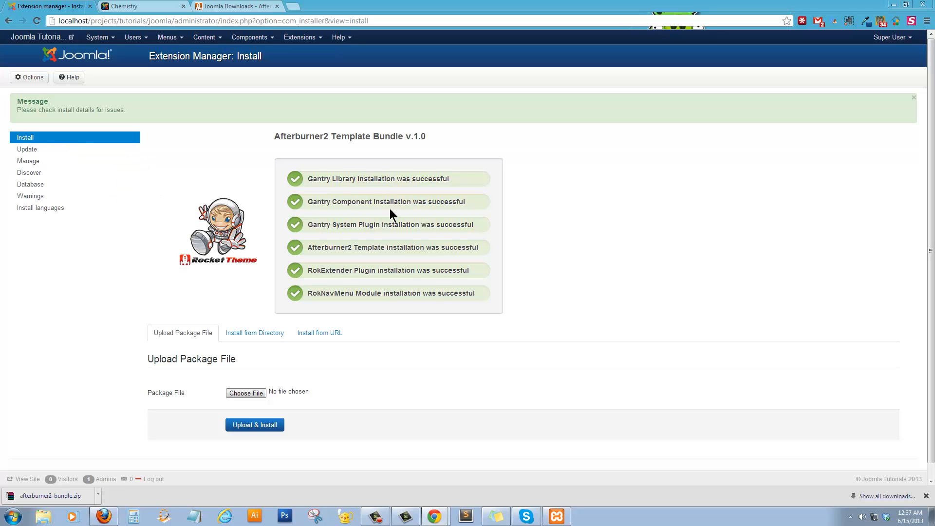
mouse_move(413, 206)
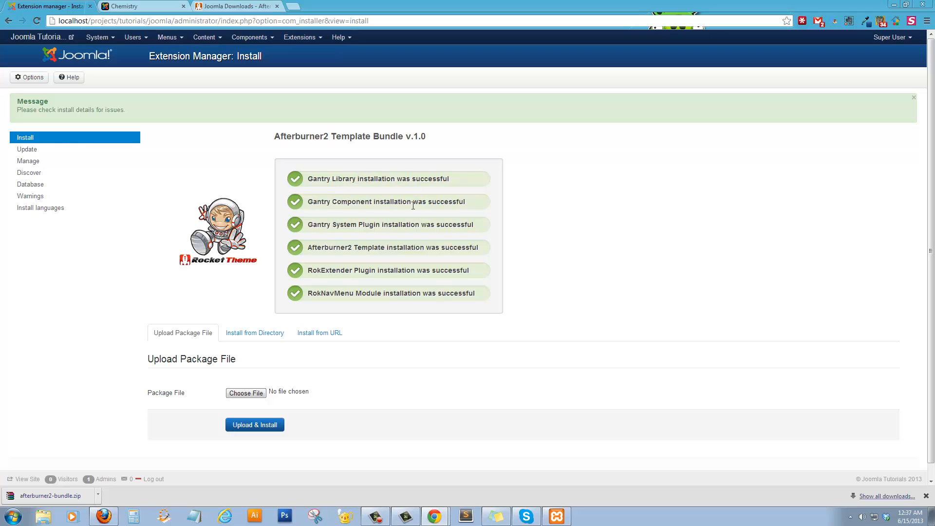
mouse_move(411, 285)
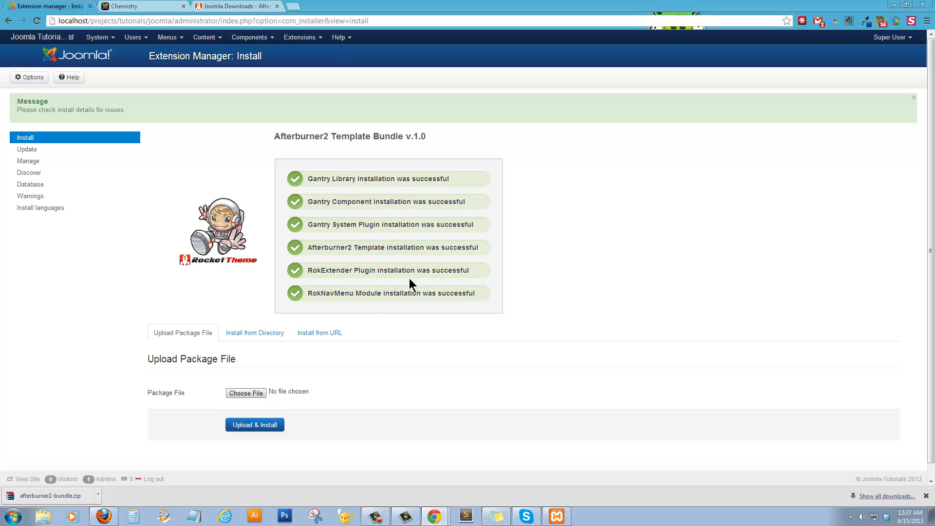
mouse_move(250, 231)
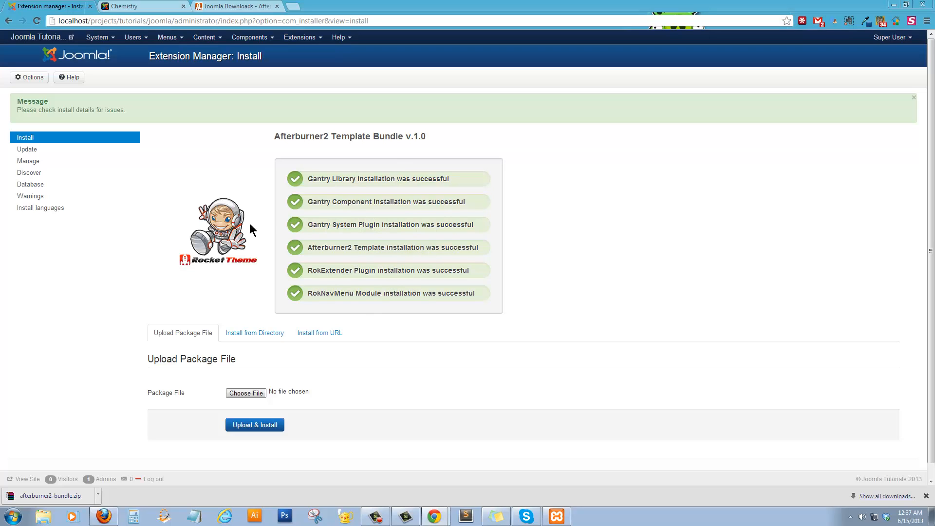
mouse_move(200, 157)
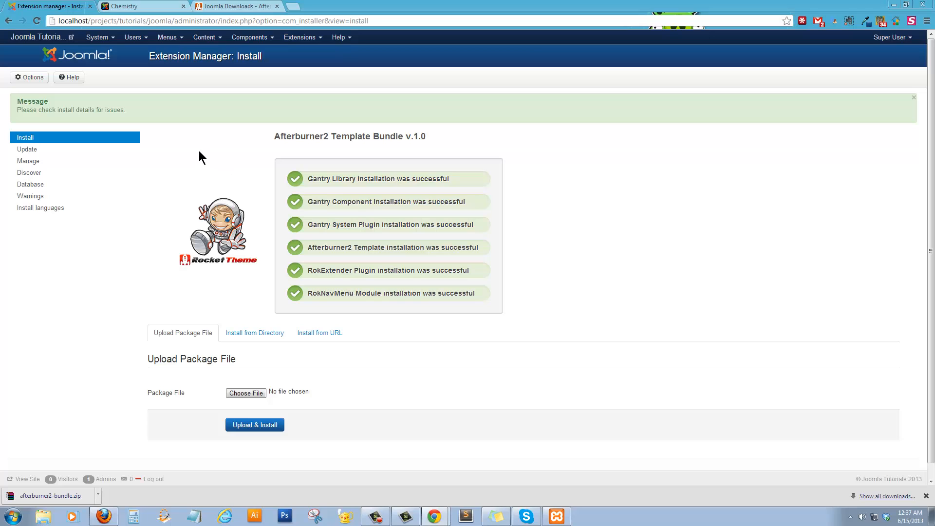
mouse_move(299, 37)
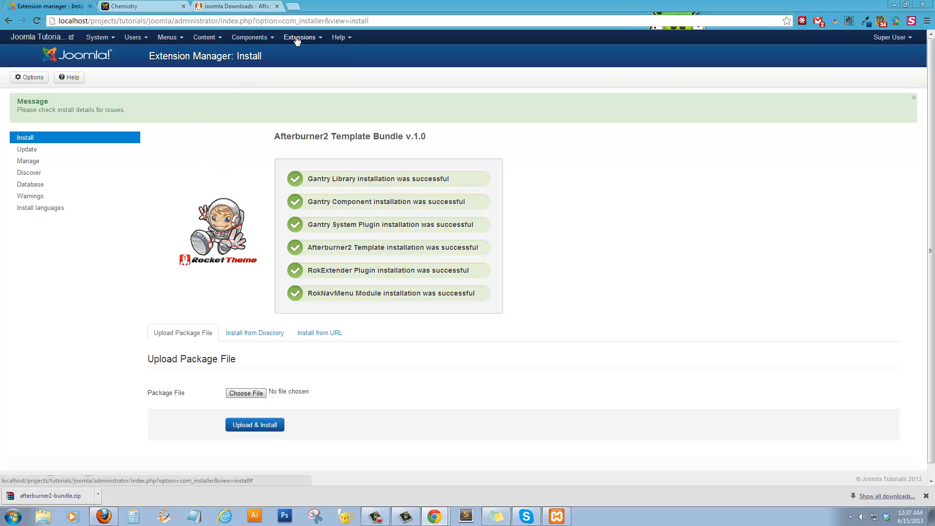
left_click(299, 37)
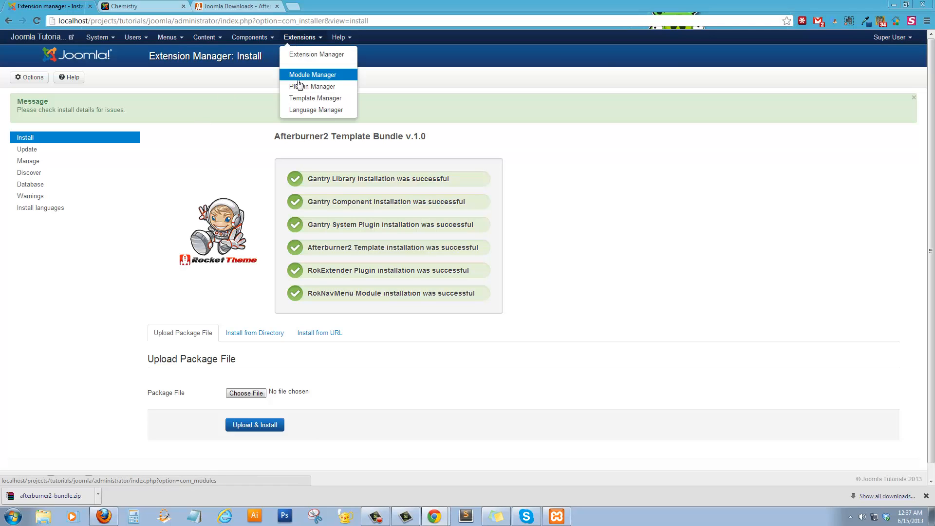
In Template Styles, star Afterburner2 - Default as the site default
left_click(316, 98)
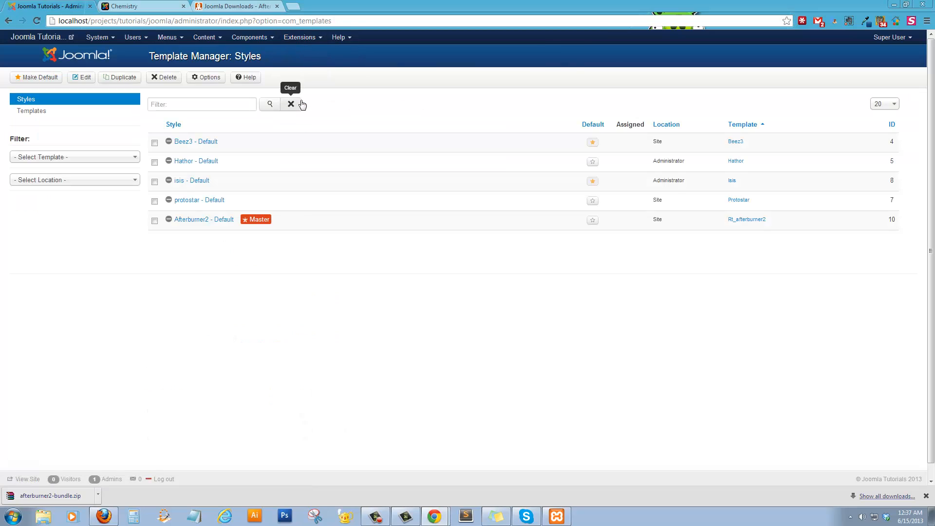
mouse_move(169, 221)
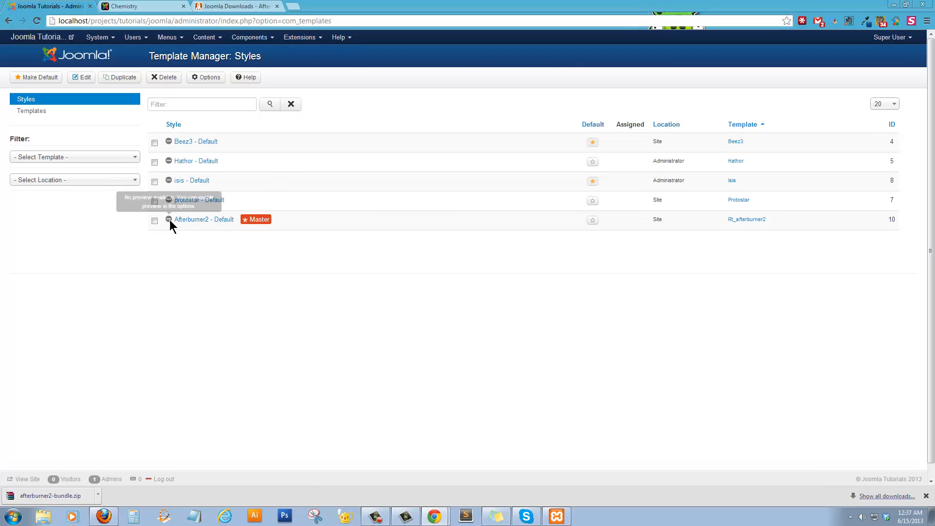
mouse_move(591, 221)
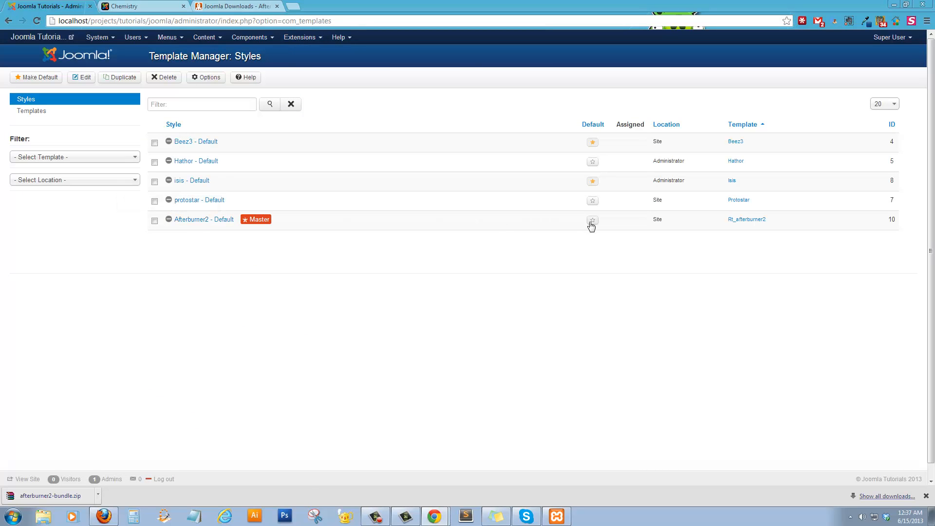
left_click(592, 220)
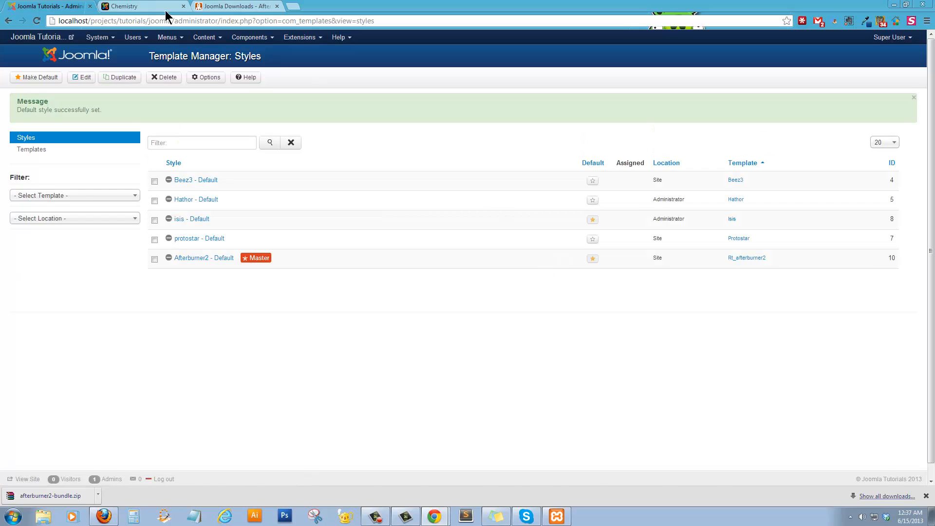
left_click(144, 6)
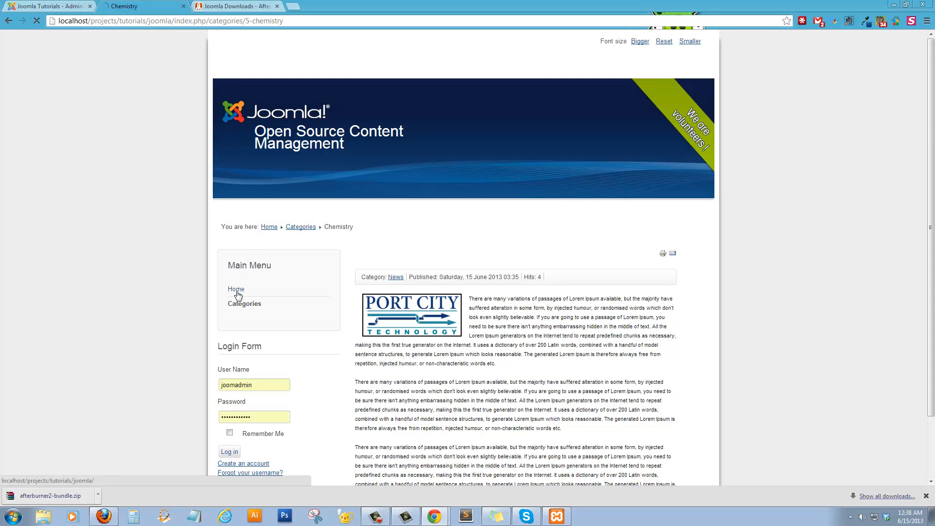
left_click(235, 290)
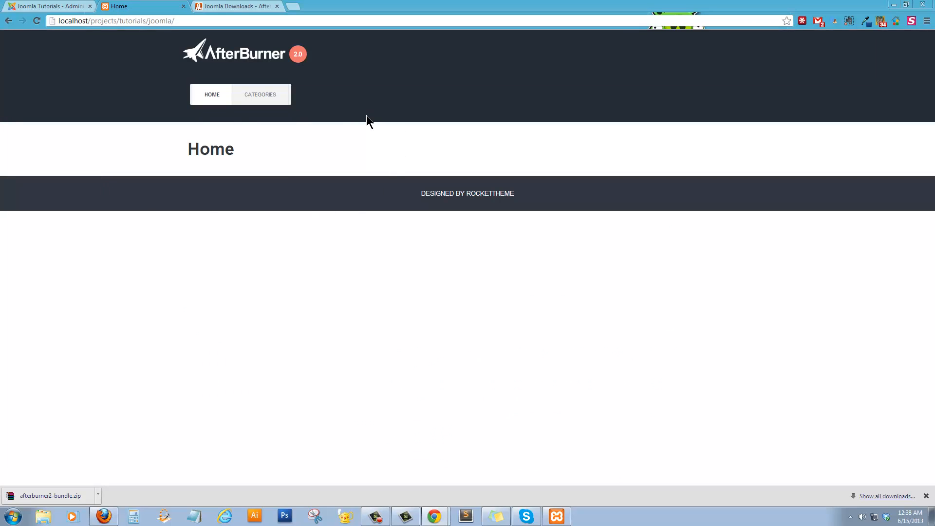
left_click(260, 94)
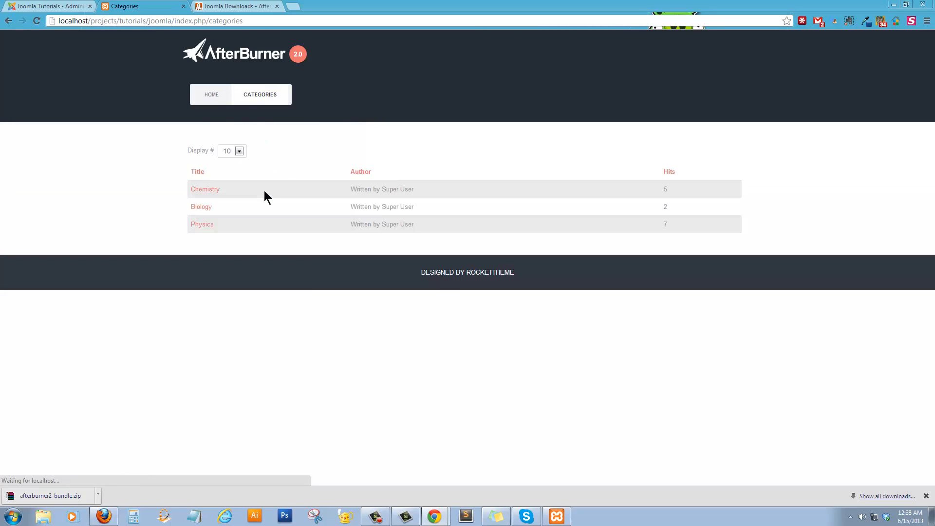
left_click(201, 206)
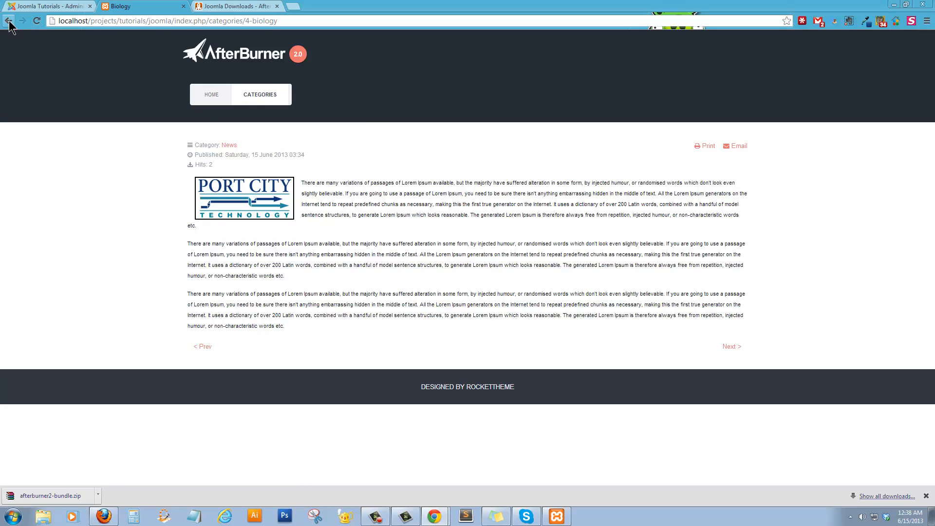
left_click(8, 20)
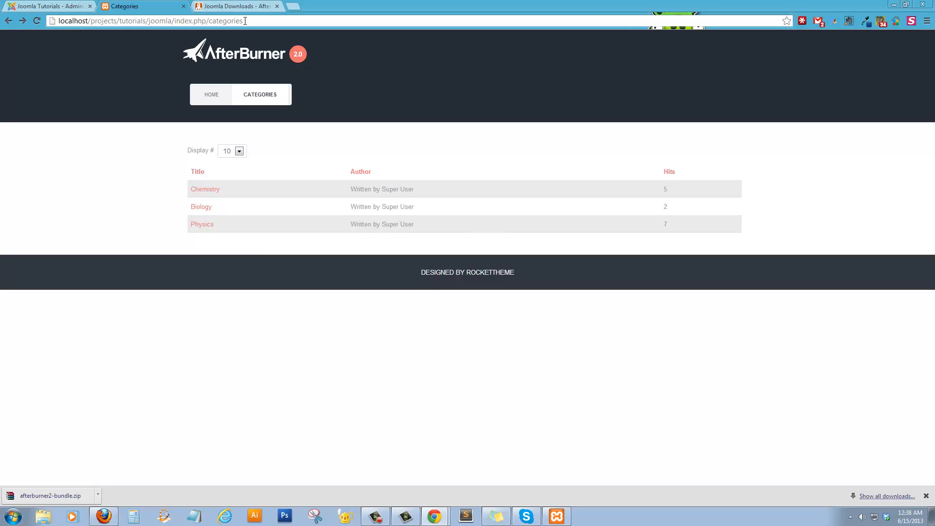
left_click(48, 6)
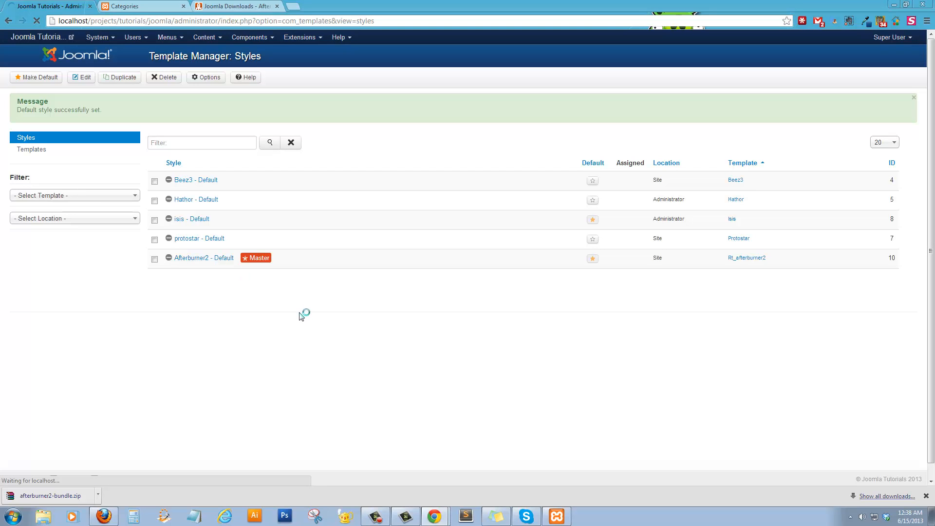
Edit the Afterburner2 - Default style and show its Features tab
left_click(200, 257)
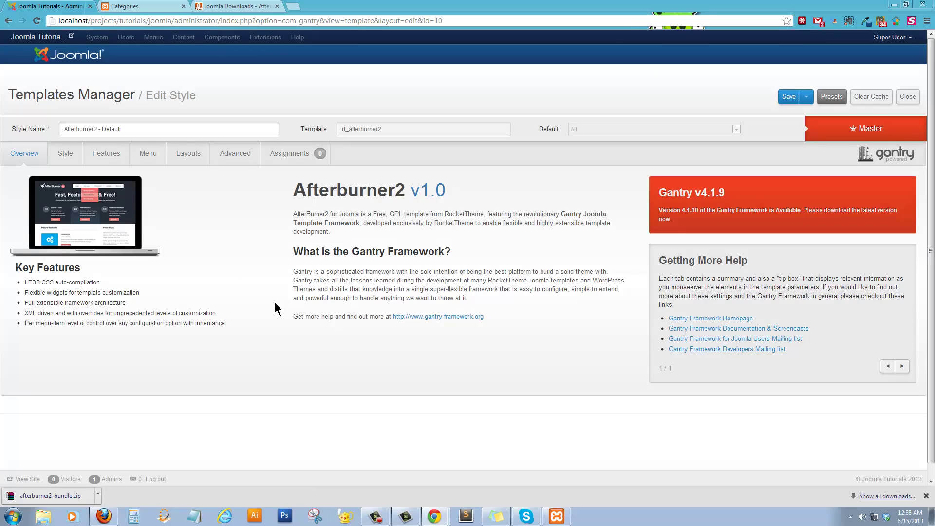
mouse_move(238, 274)
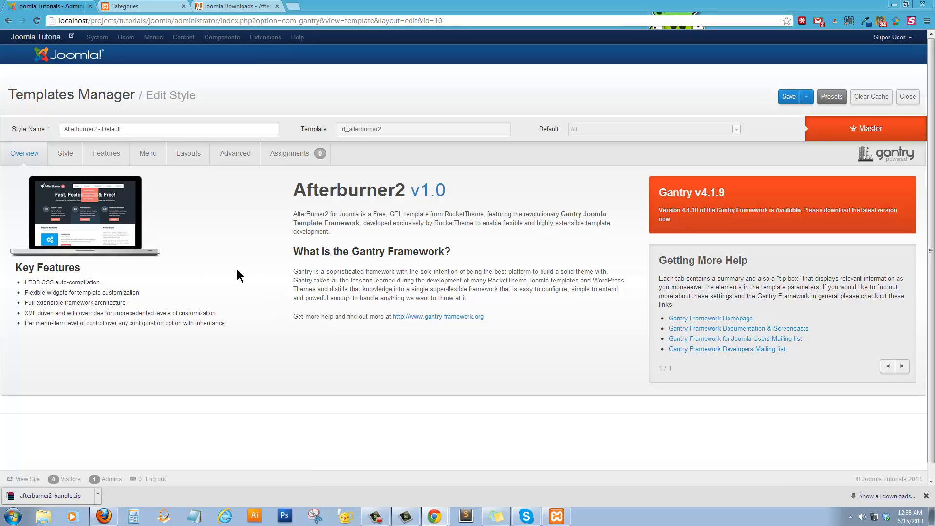
mouse_move(204, 253)
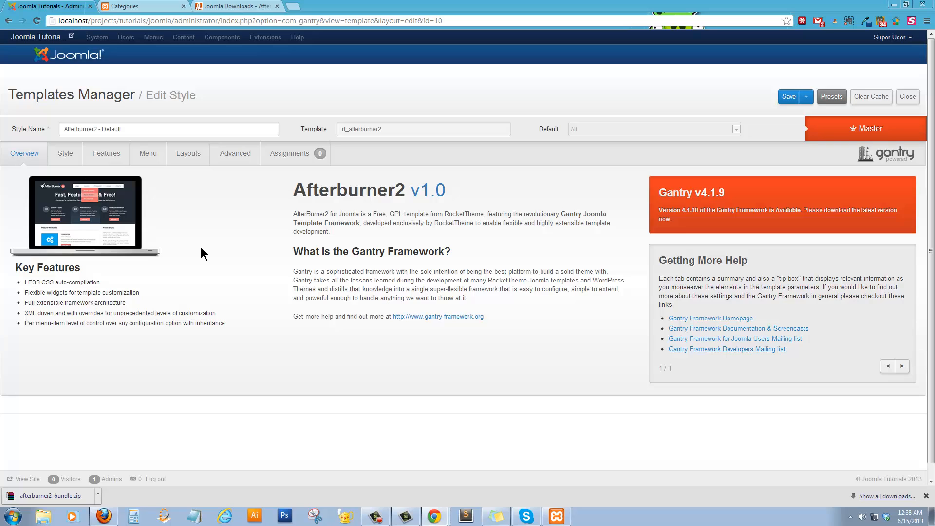
mouse_move(183, 244)
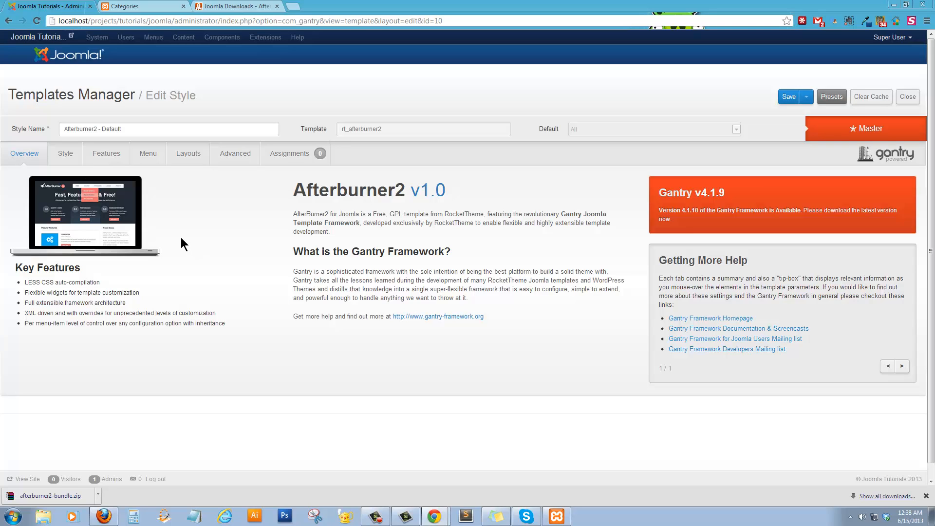
left_click(105, 153)
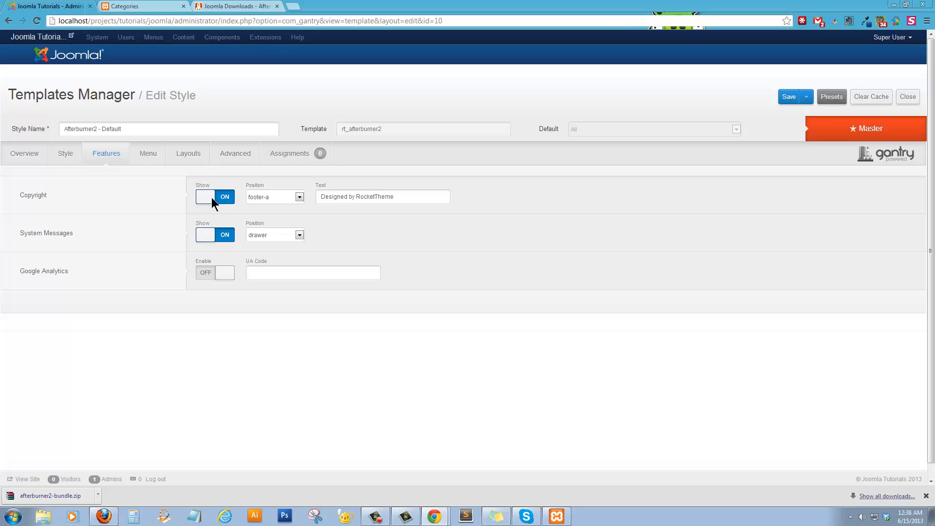
Check the current footer credit on the public site and RocketTheme page
left_click(233, 6)
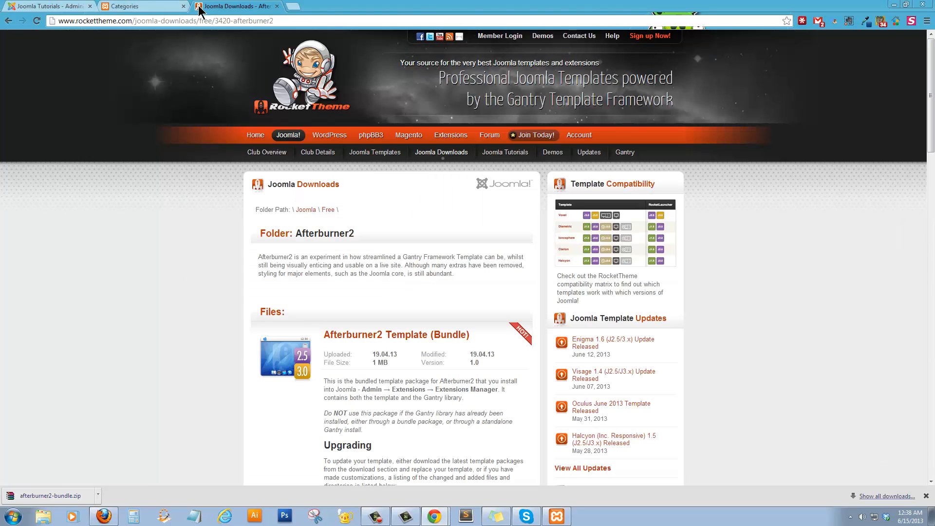
left_click(143, 6)
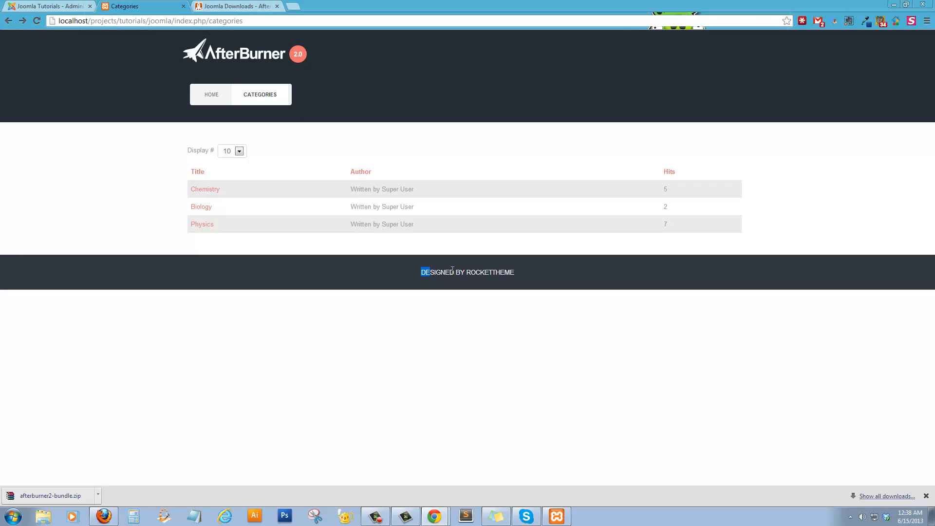
left_click(467, 272)
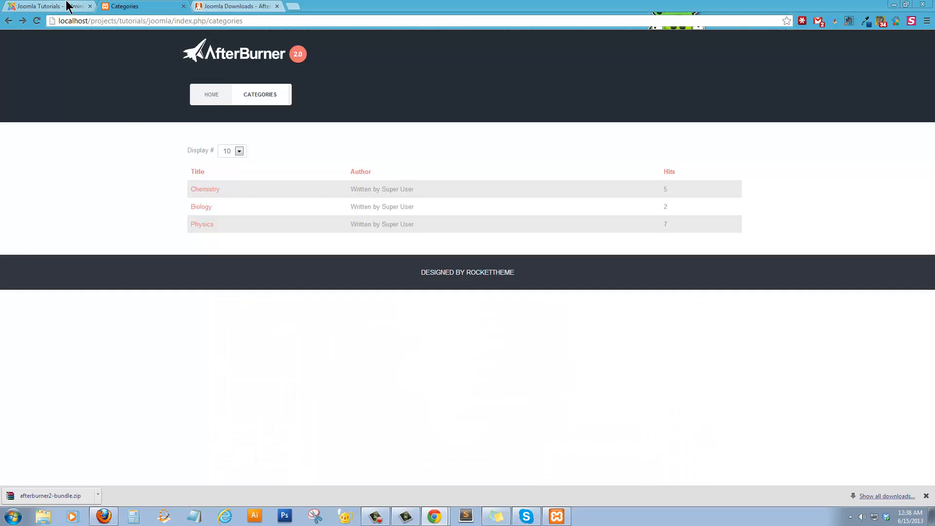
left_click(45, 6)
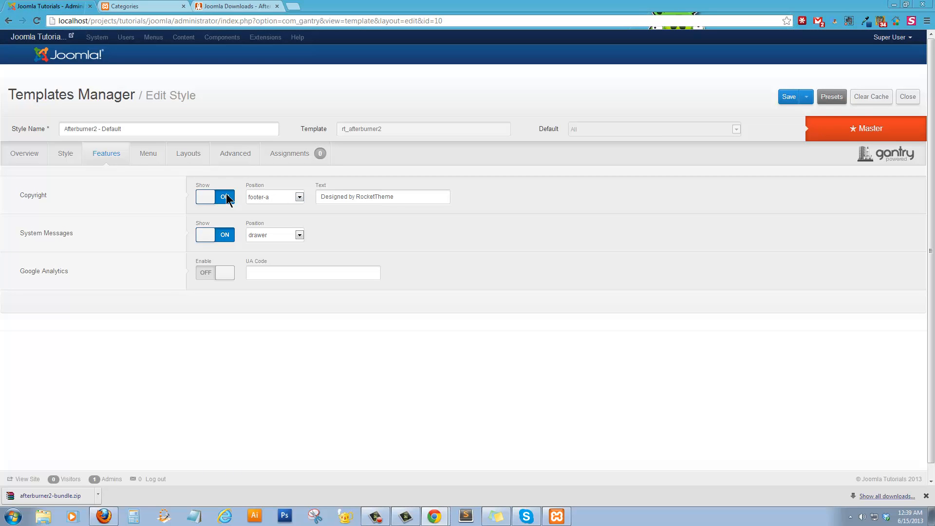
Rewrite Copyright Text crediting Rocket Theme originally and Port City Technology currently
left_click(383, 197)
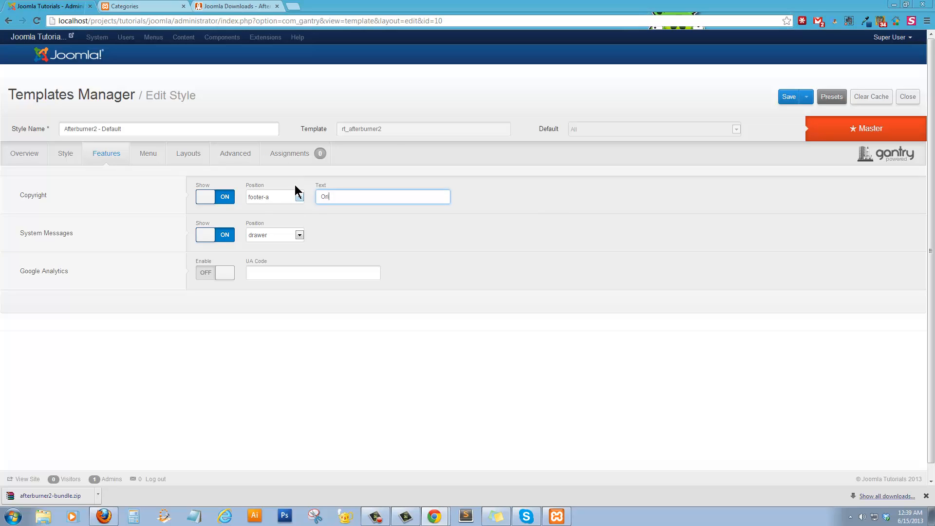
type("ginal Templ")
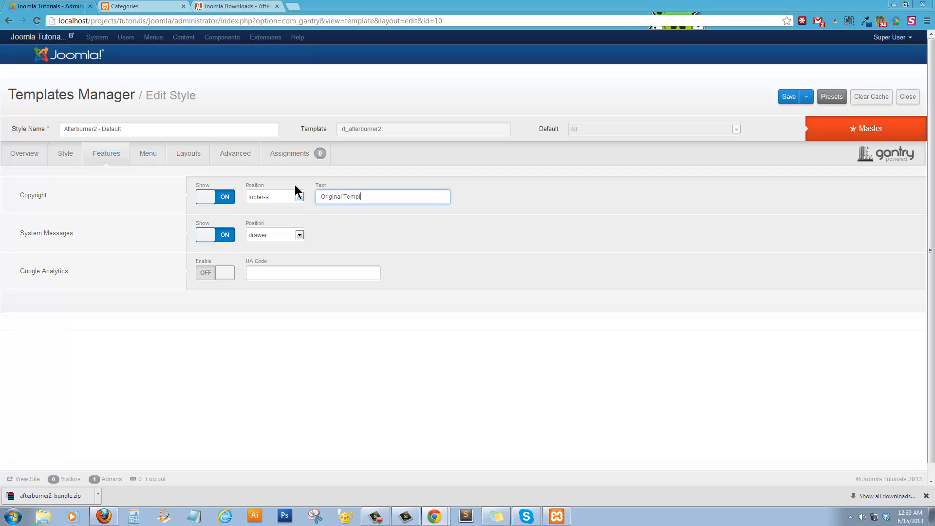
type("ate by Rocket")
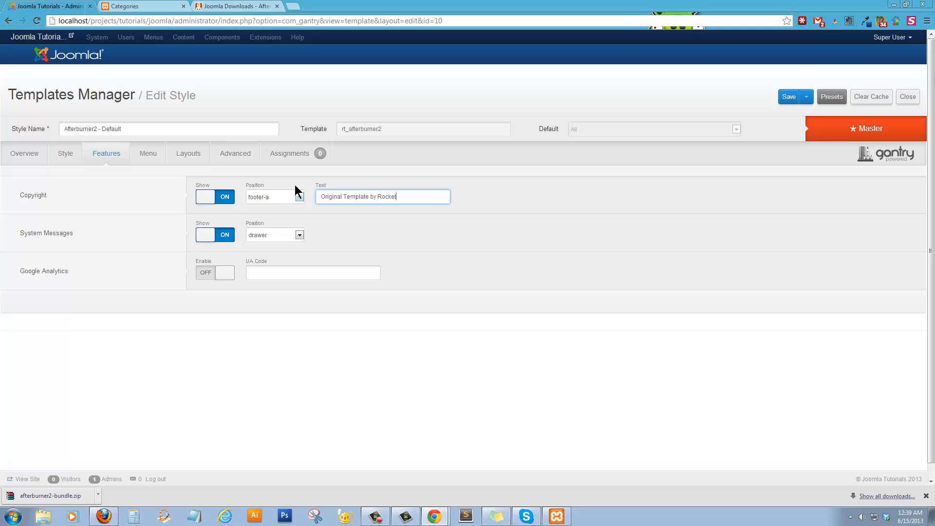
type("Theme")
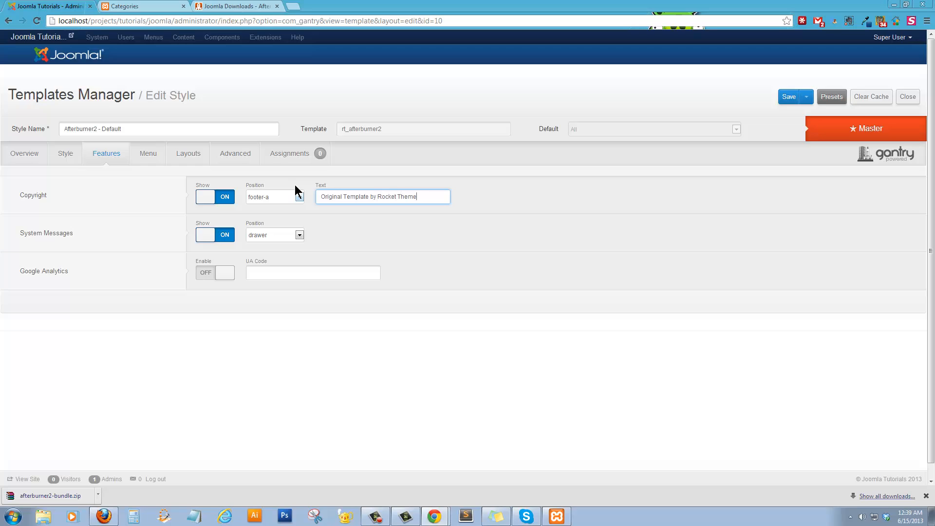
type(", current design by Port City")
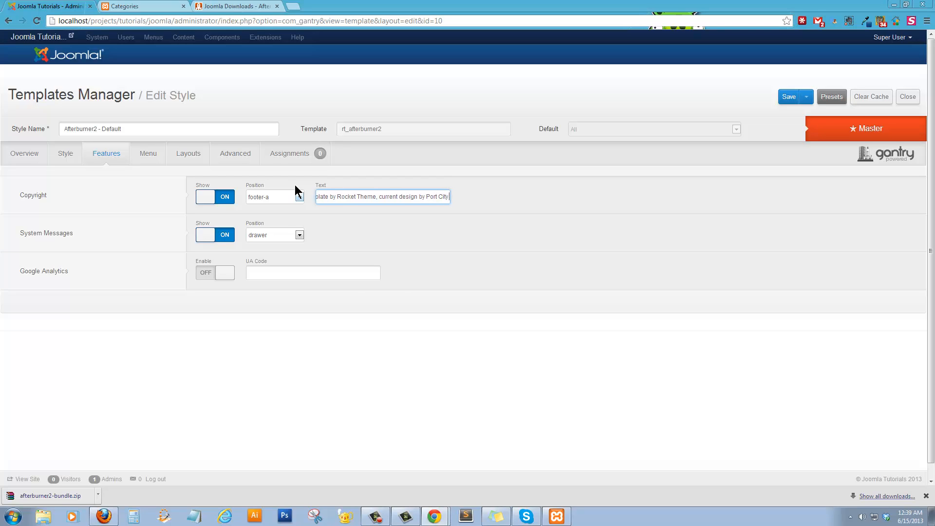
type("Technology")
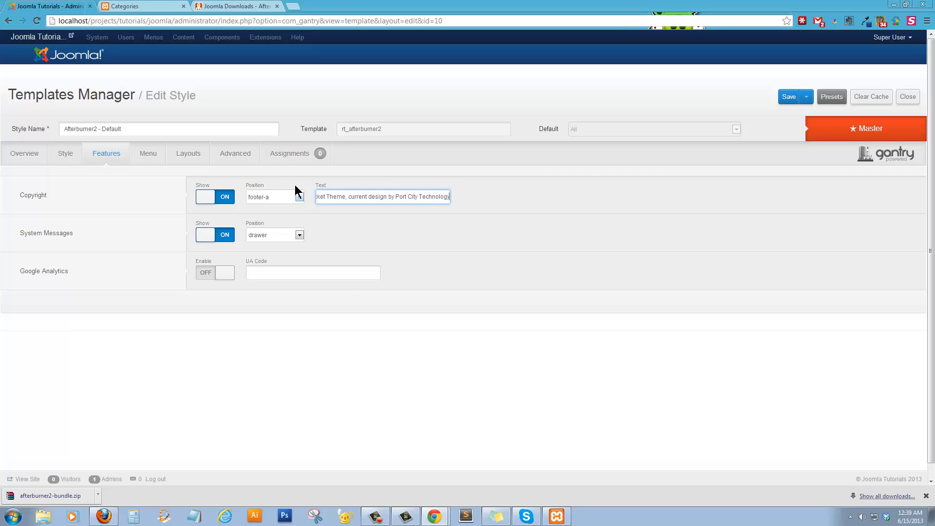
mouse_move(237, 244)
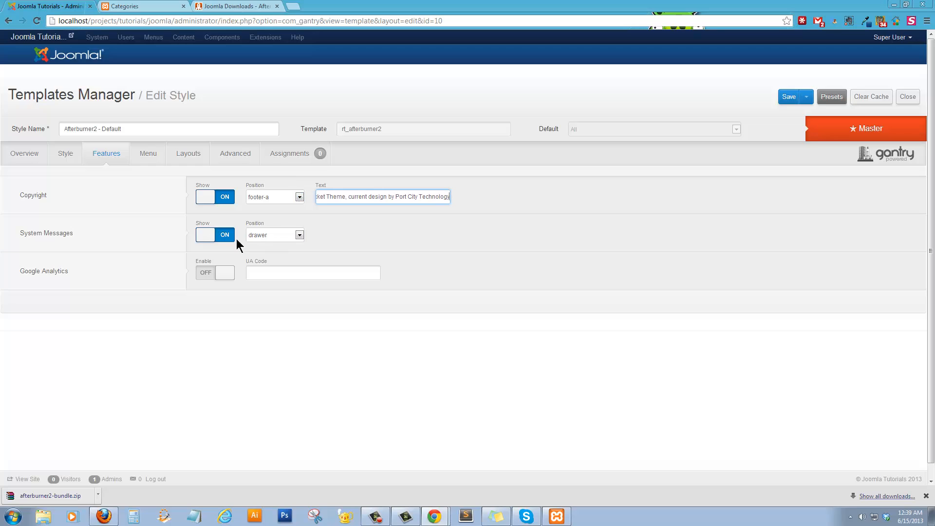
mouse_move(244, 250)
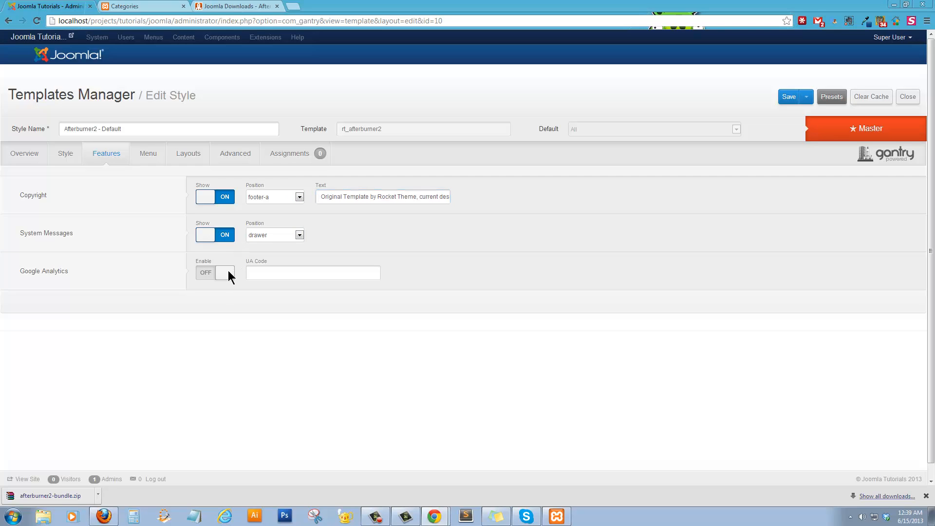
left_click(215, 272)
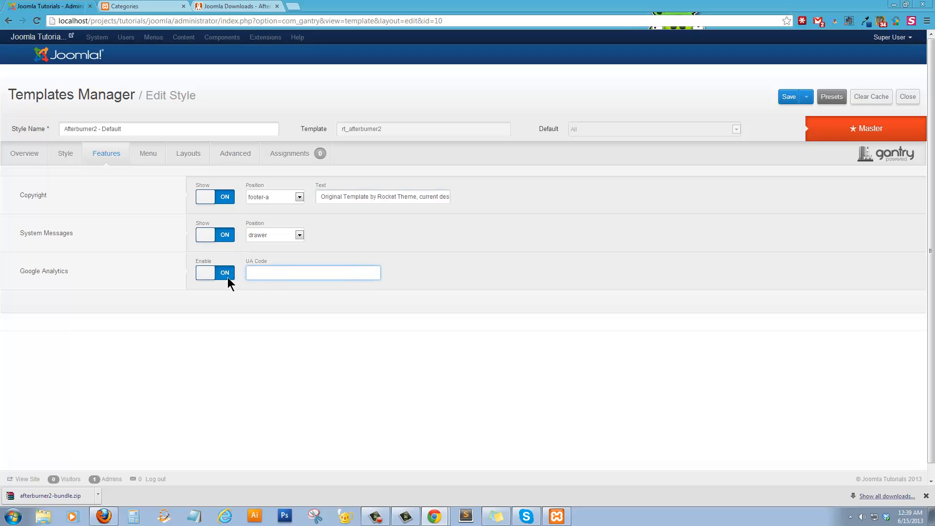
left_click(215, 273)
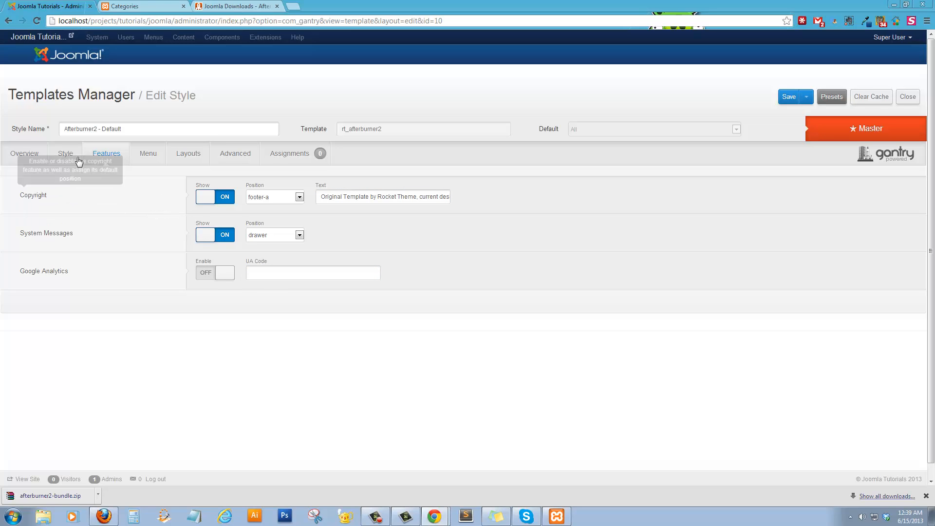
Review the Menu options, save the style, and preview the footer on the live site
left_click(148, 154)
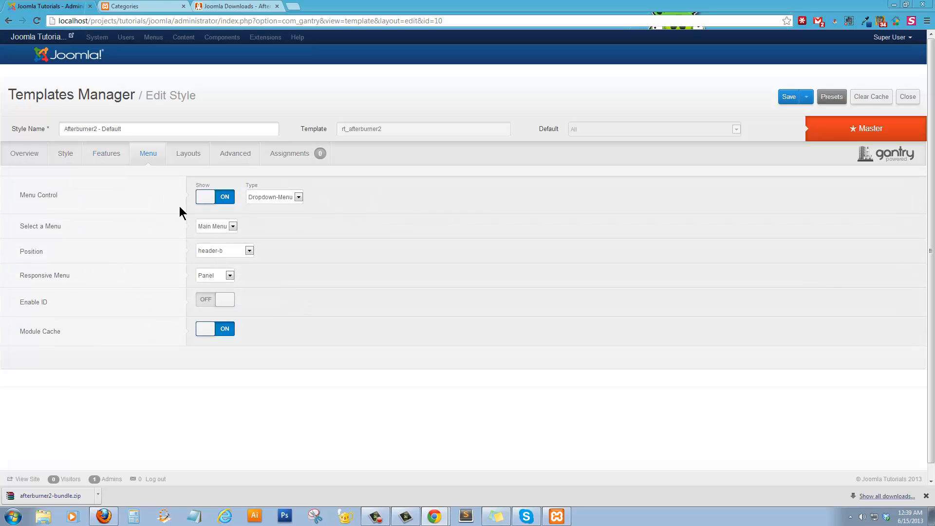
mouse_move(232, 226)
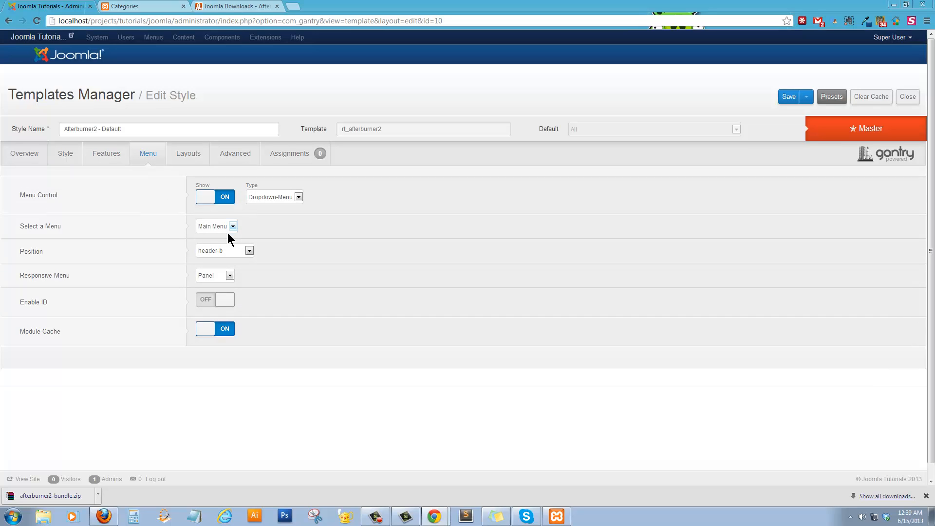
mouse_move(223, 280)
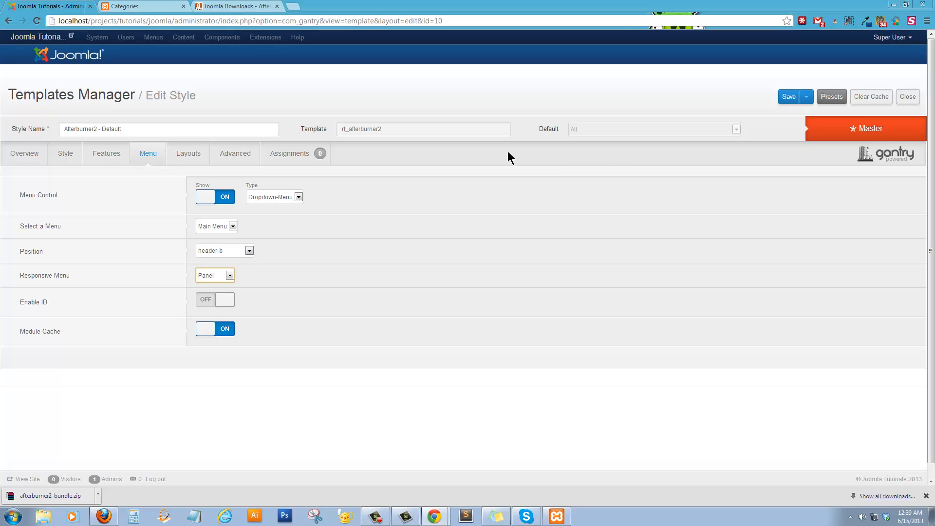
mouse_move(484, 161)
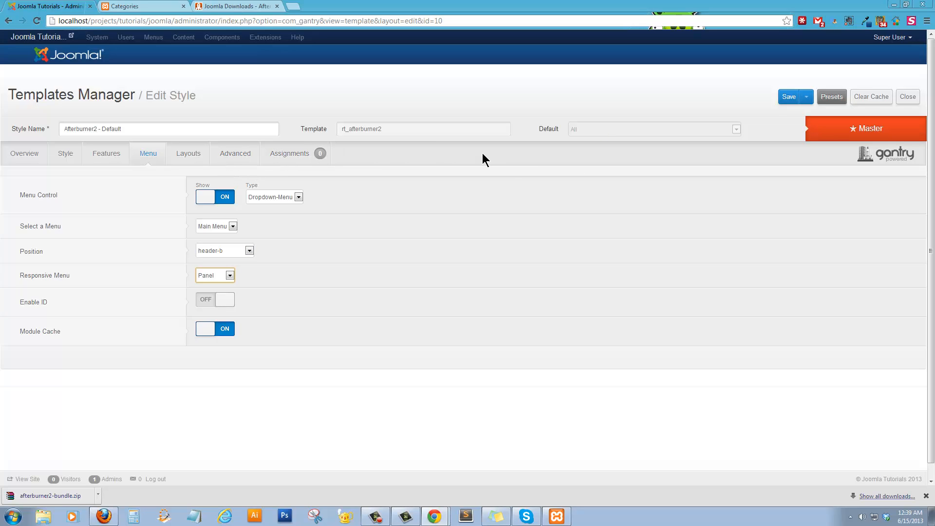
left_click(788, 96)
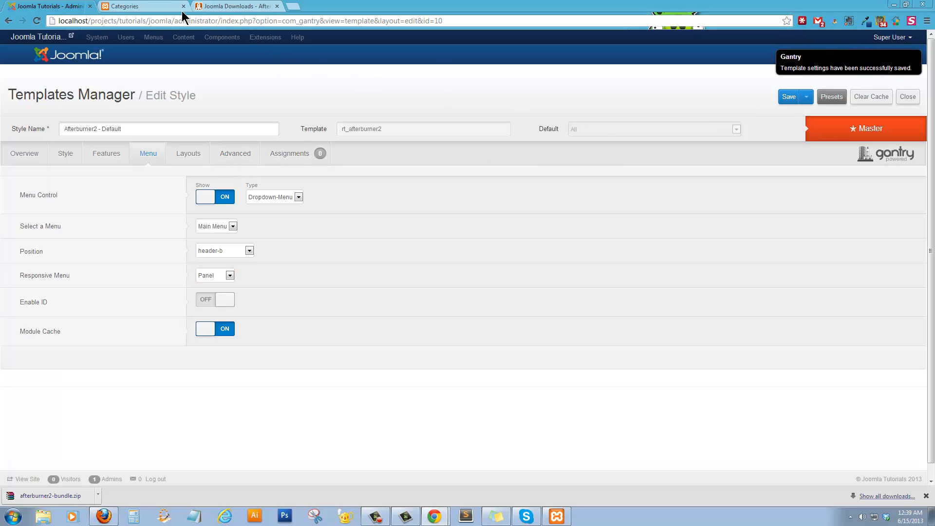
left_click(143, 6)
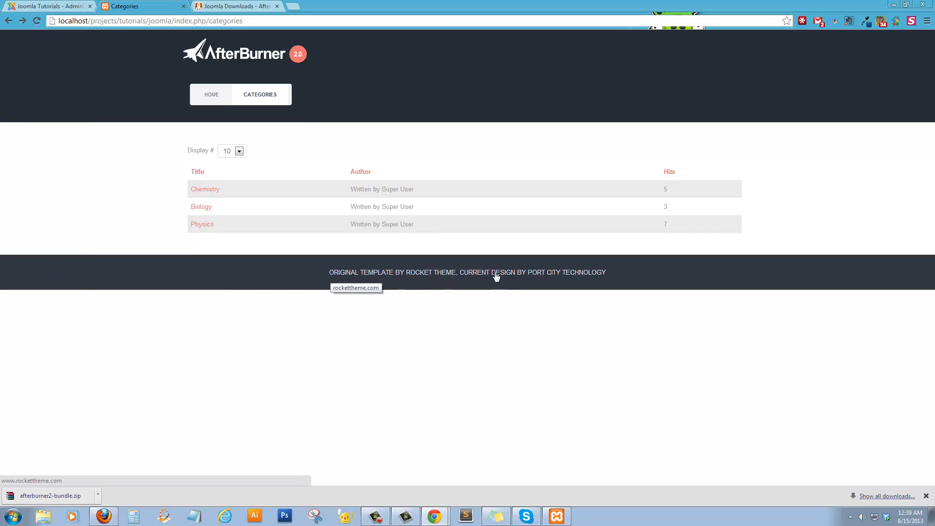
left_click(233, 6)
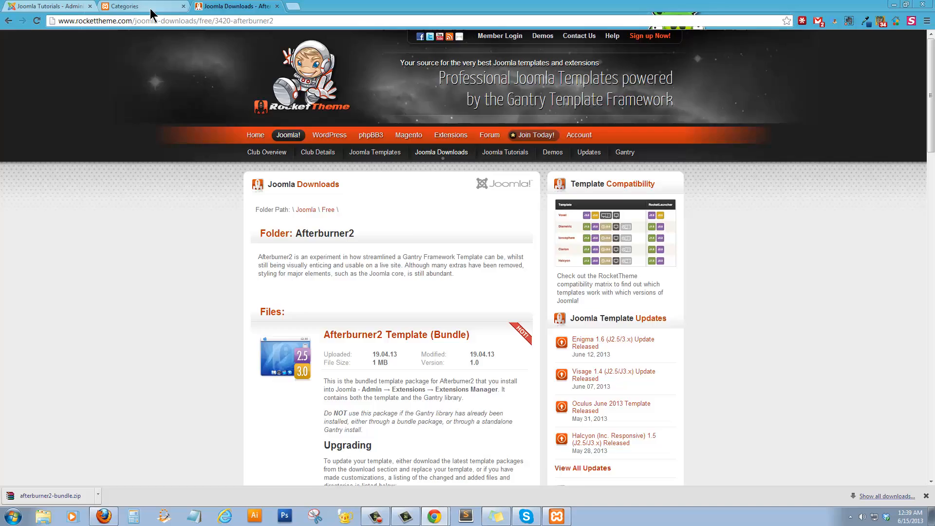
left_click(47, 6)
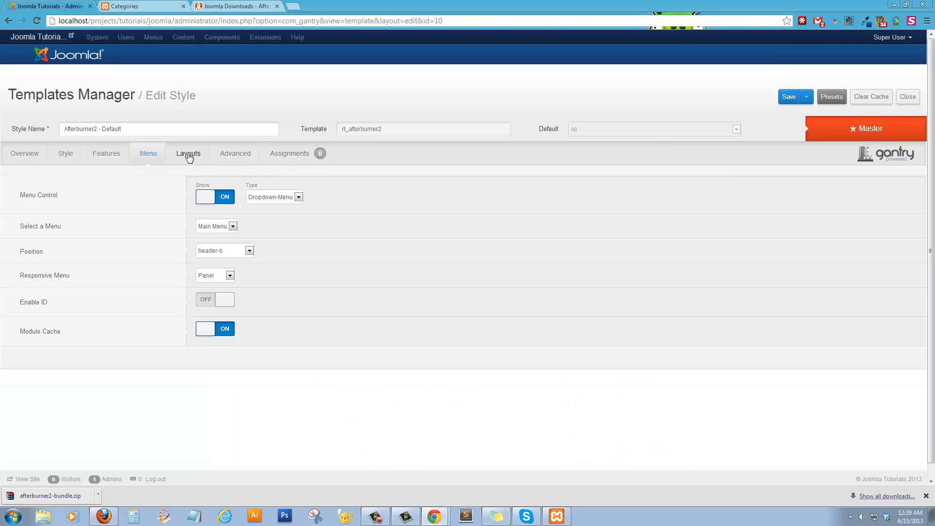
On the Layouts tab, set Top Positions to 6 and Header Positions to 3
left_click(188, 154)
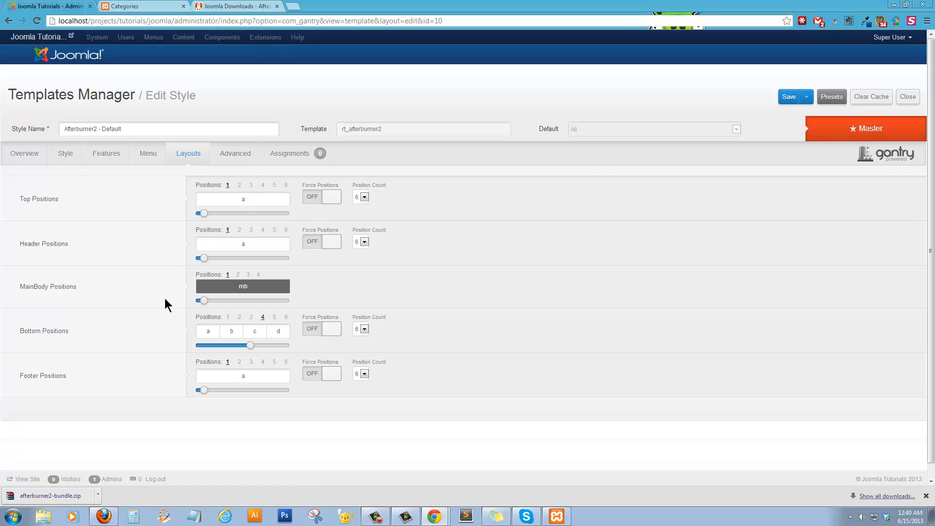
mouse_move(301, 335)
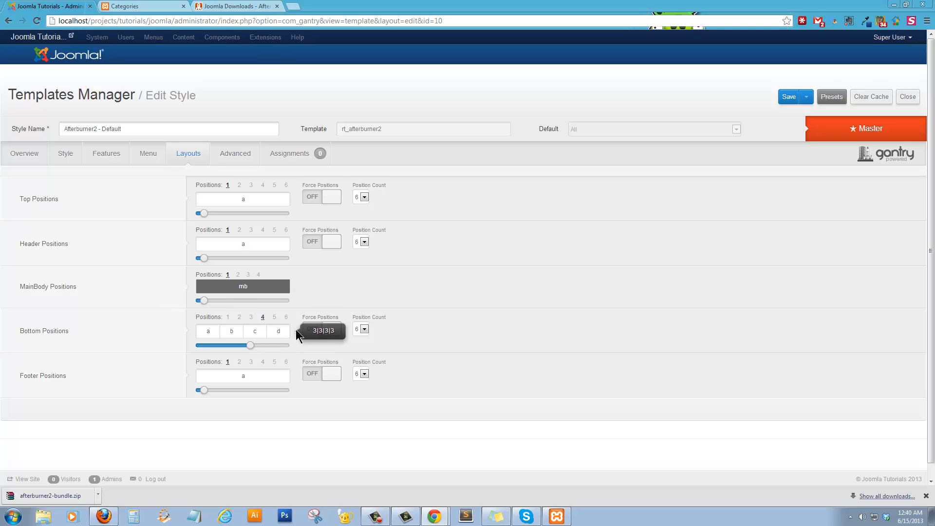
left_click(364, 197)
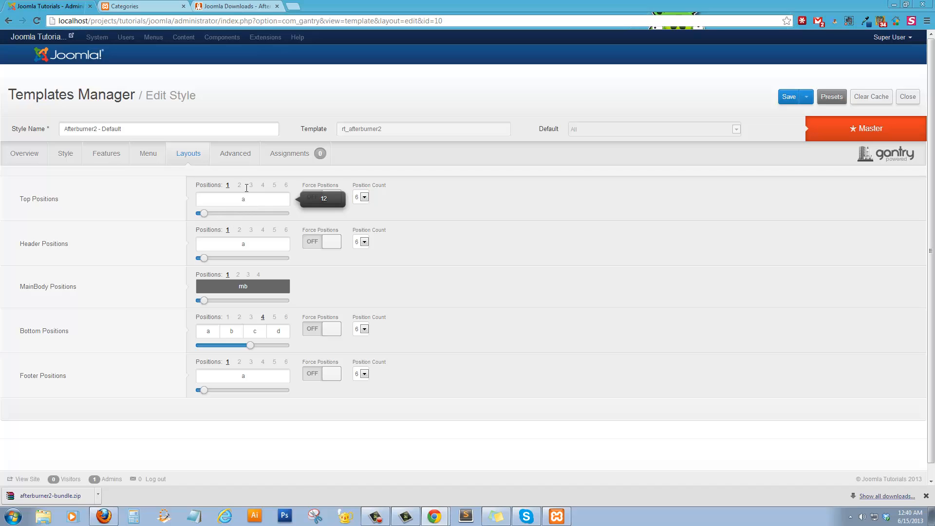
left_click(263, 186)
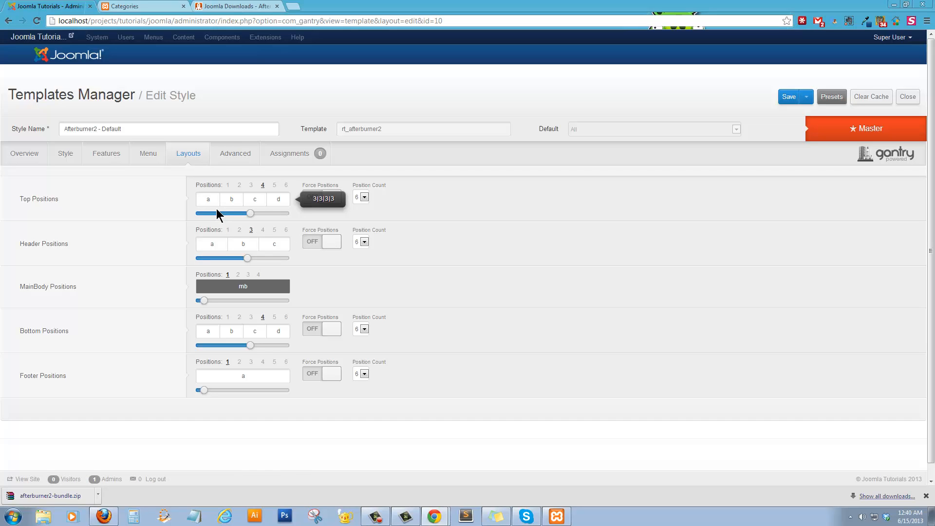
mouse_move(282, 215)
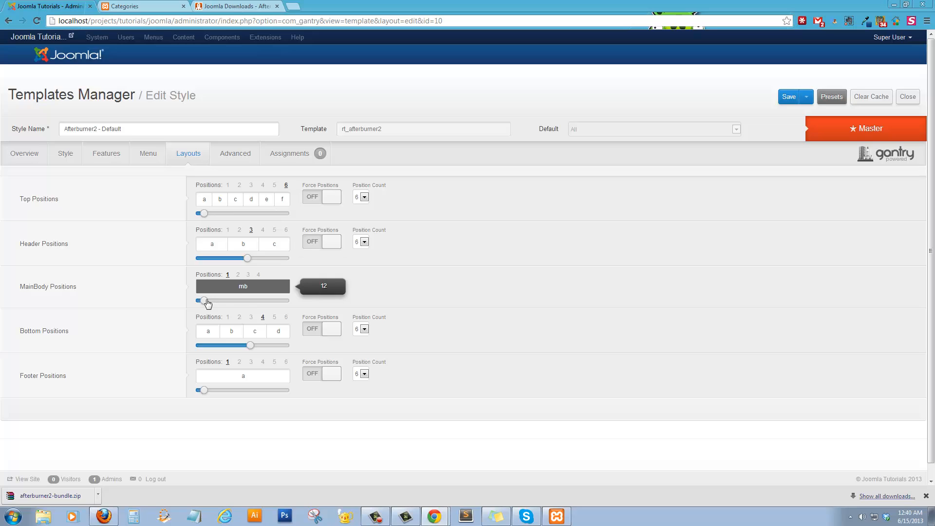
mouse_move(252, 303)
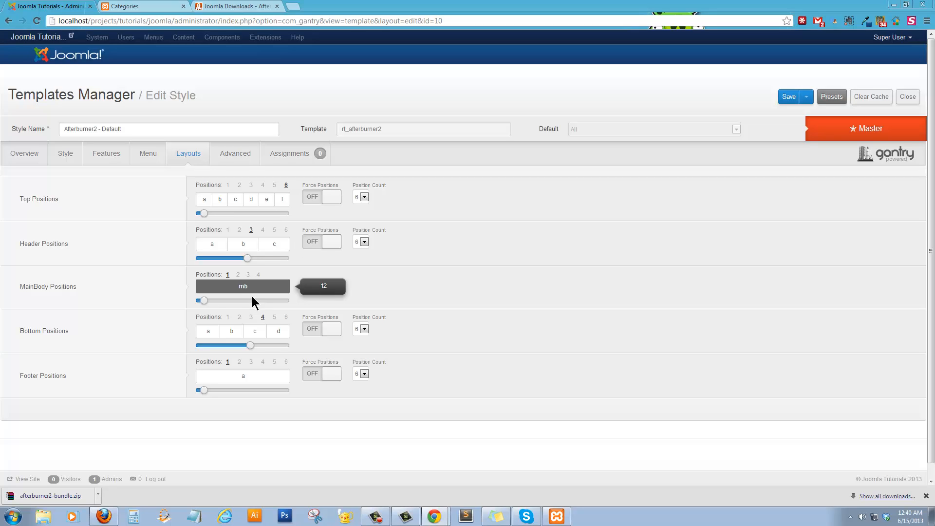
mouse_move(279, 290)
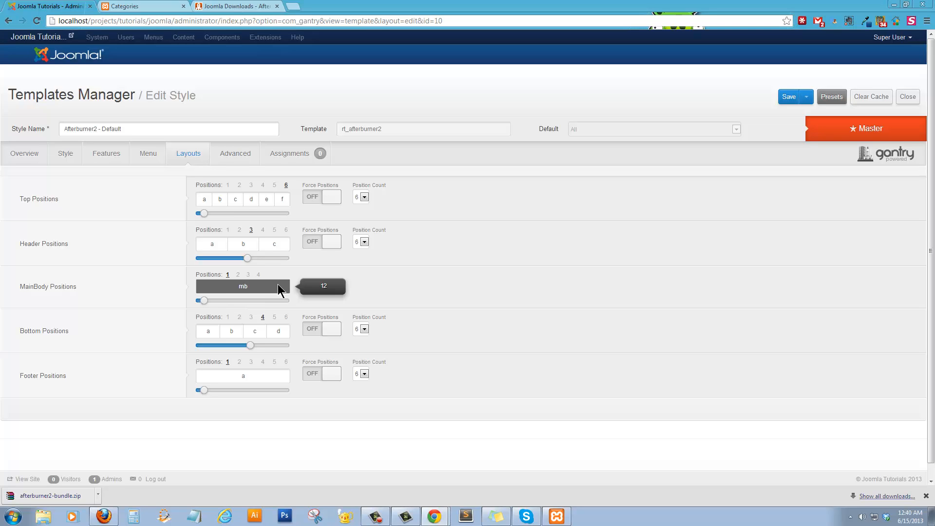
mouse_move(242, 337)
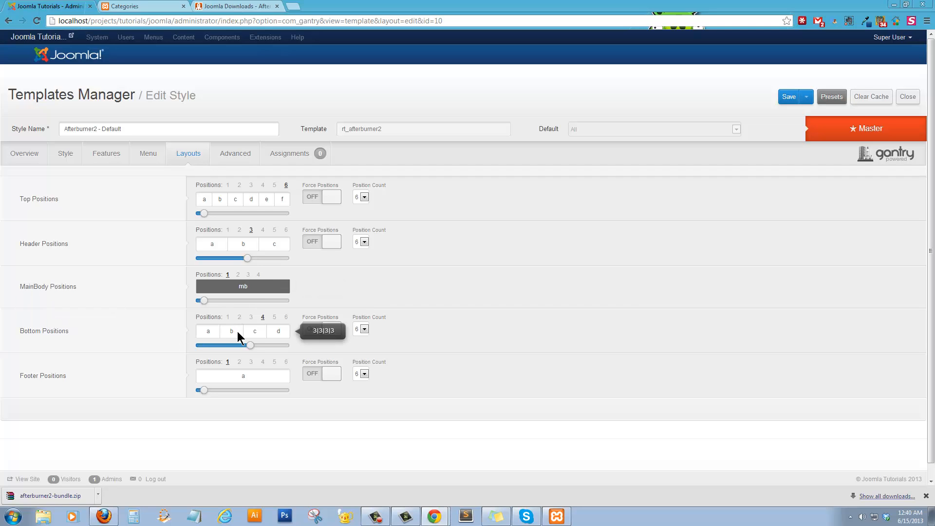
mouse_move(235, 160)
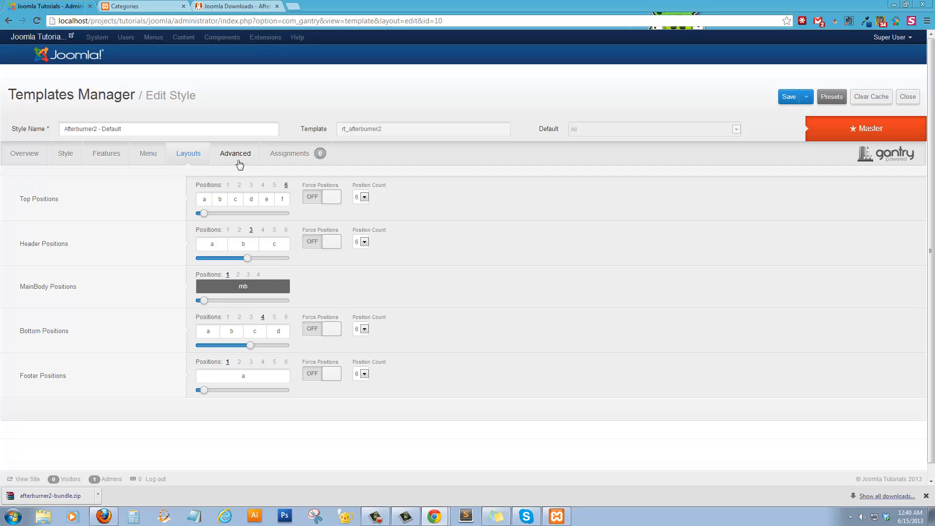
Look over the Advanced options, then view the Afterburner2 v1.0 Overview page
left_click(235, 153)
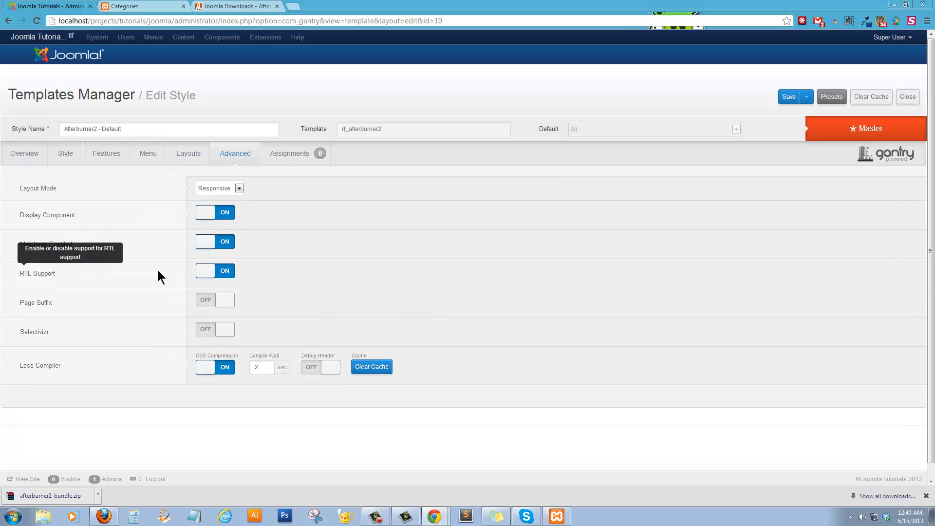
mouse_move(239, 261)
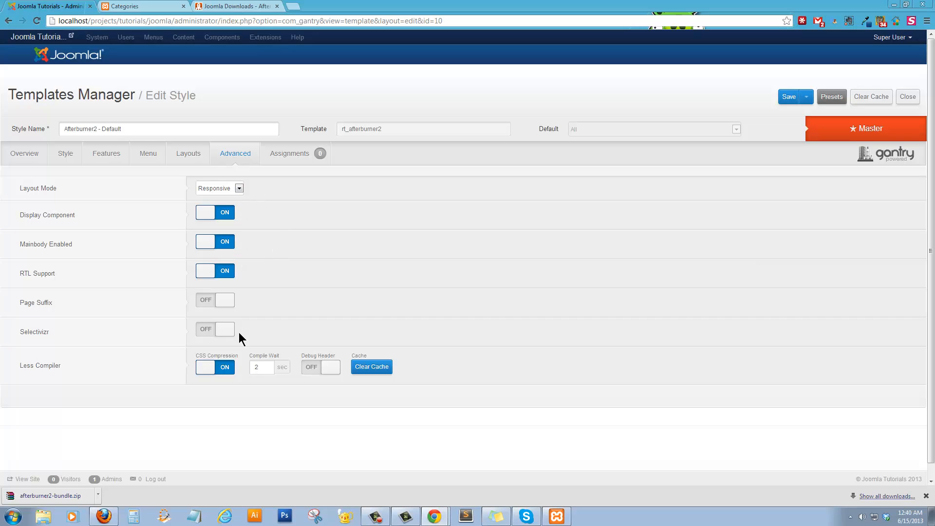
mouse_move(284, 166)
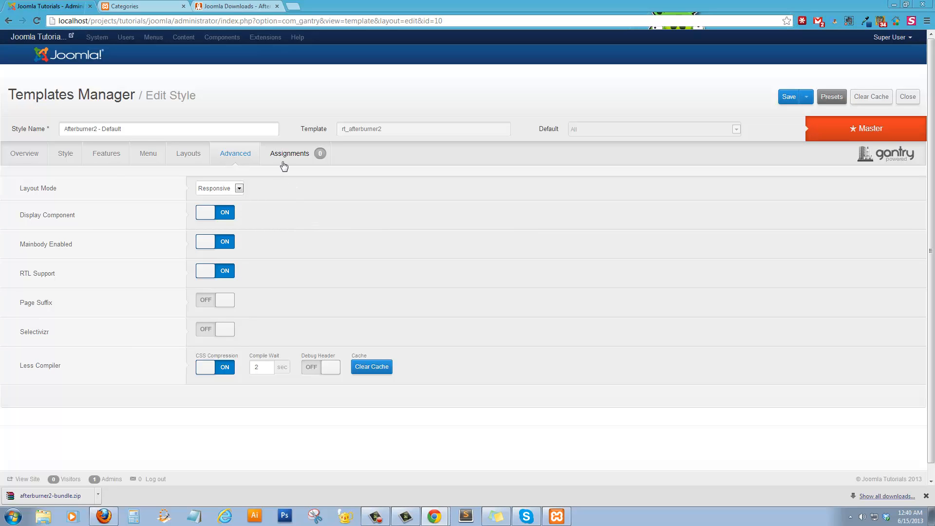
left_click(24, 153)
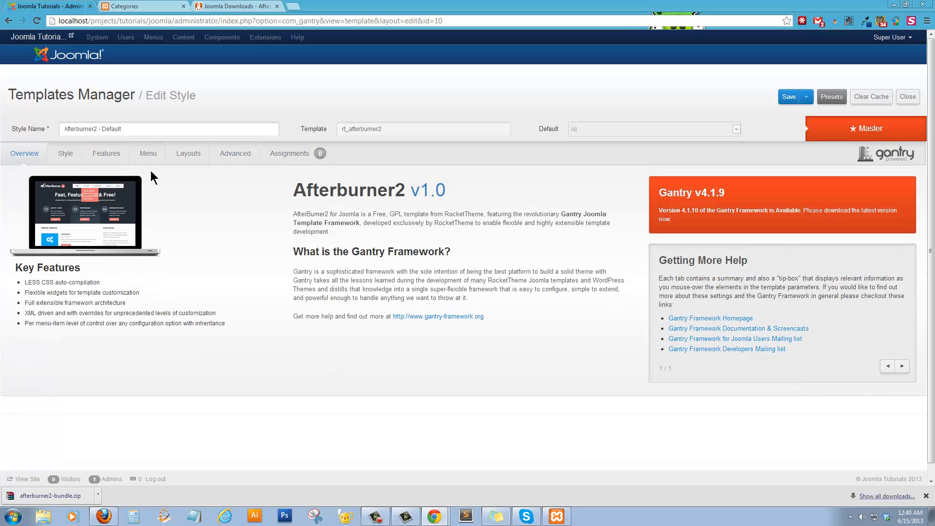
In the Style settings, adjust the link and accent colours to a purple-blue (#8580e8)
left_click(65, 153)
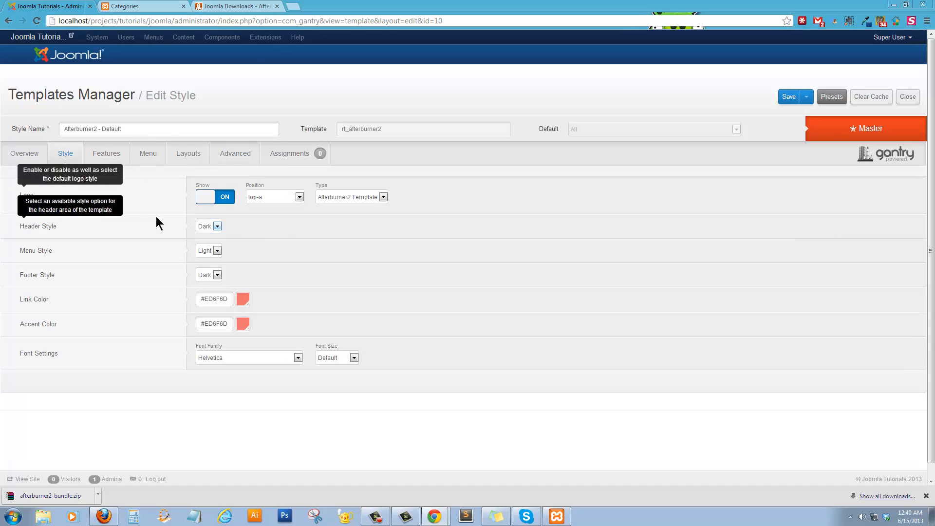
mouse_move(250, 304)
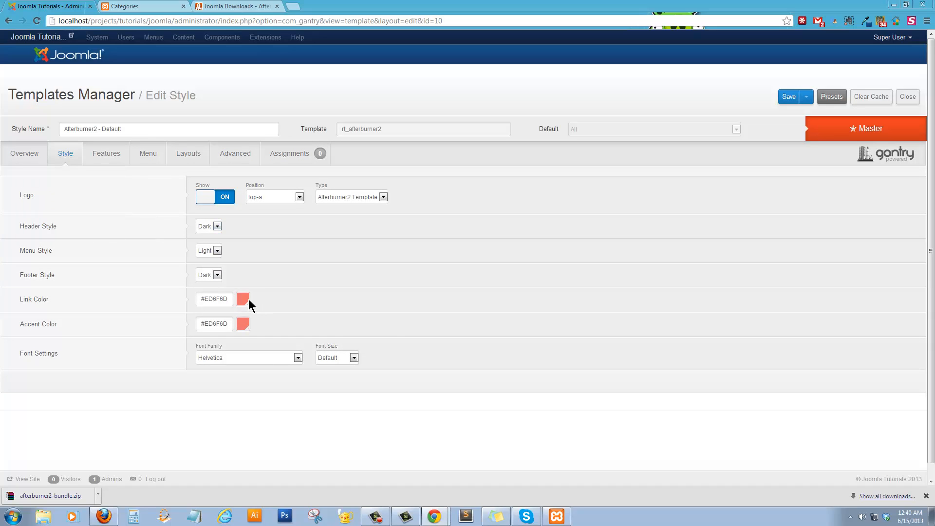
left_click(242, 299)
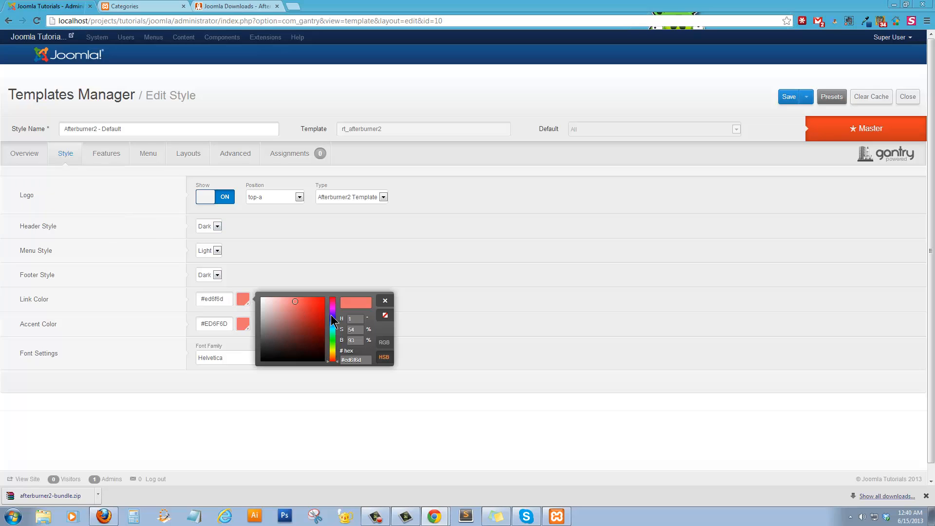
left_click(333, 304)
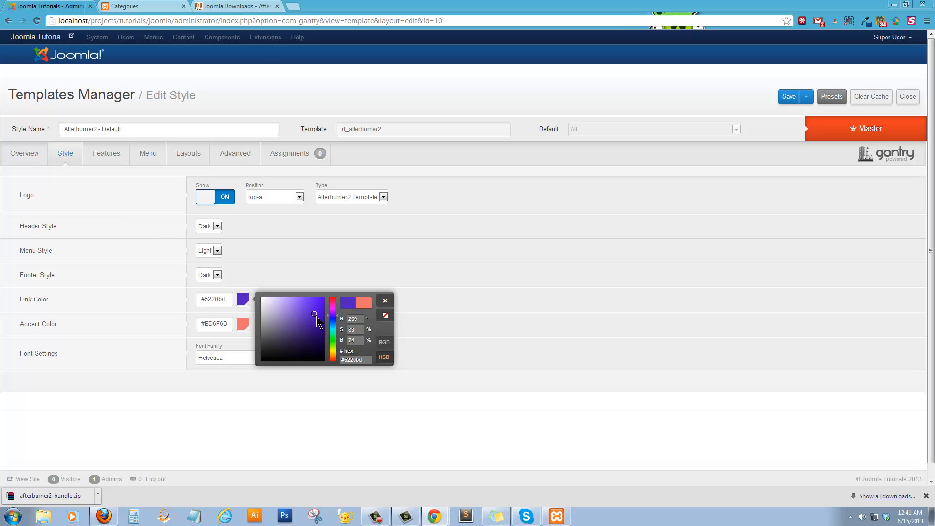
left_click(314, 306)
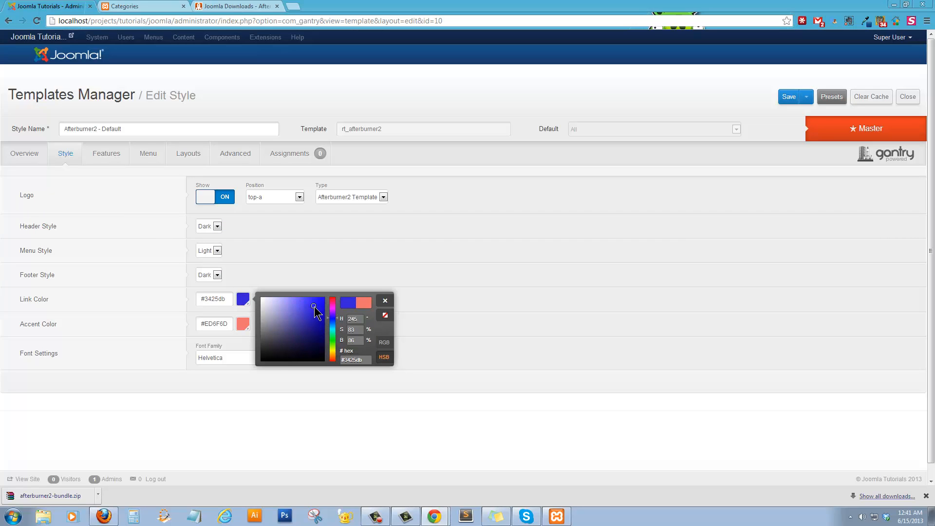
left_click(353, 308)
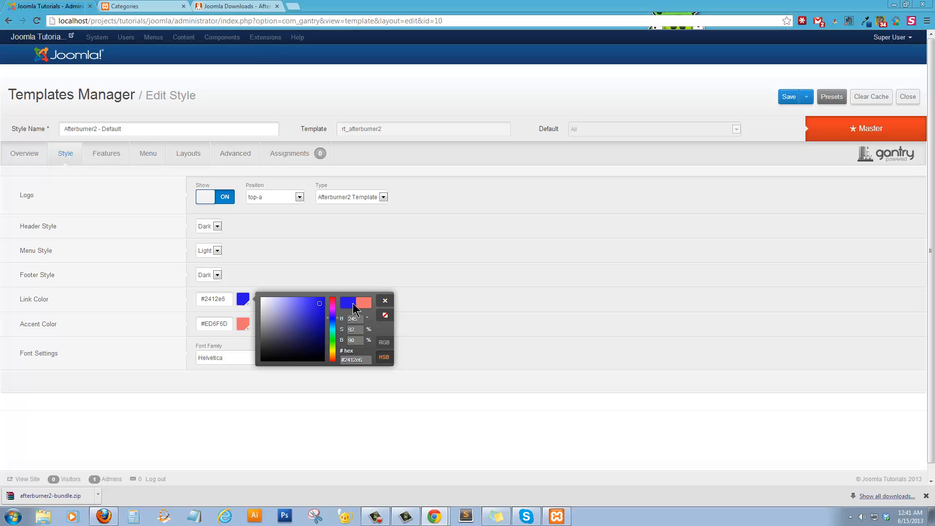
left_click(385, 300)
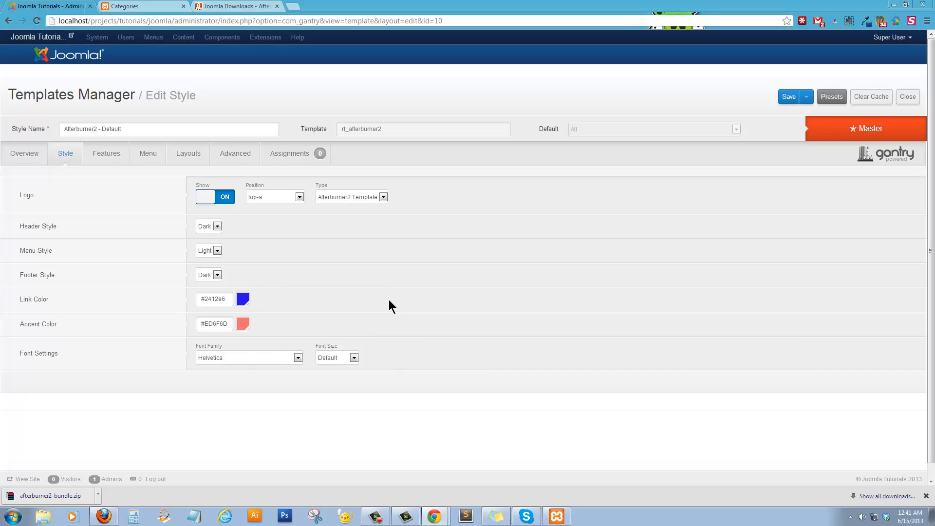
left_click(243, 324)
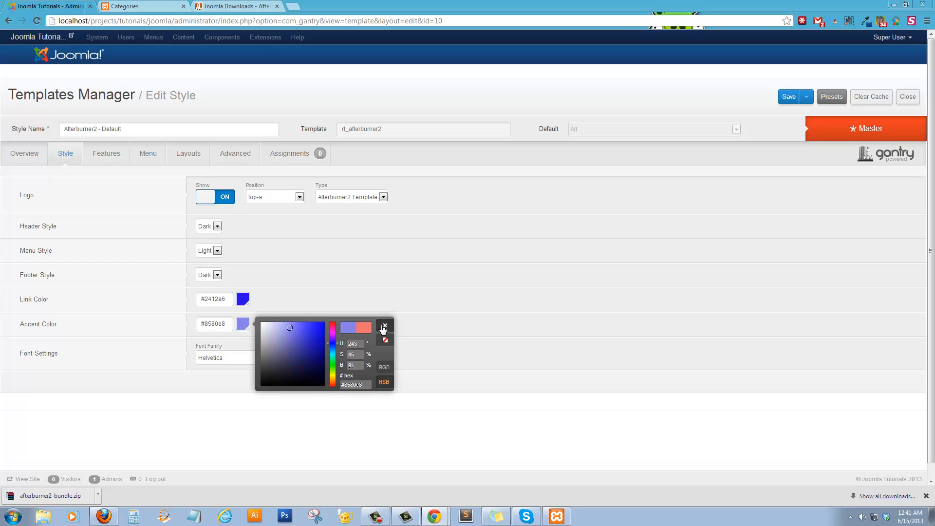
left_click(297, 358)
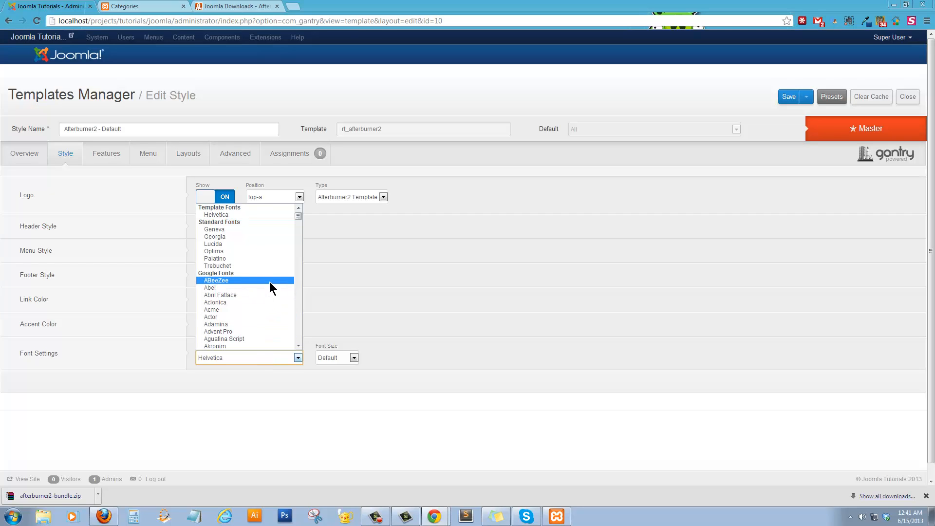
Set the font to Trebuchet, turn the logo off, save, and reload the live site
left_click(217, 266)
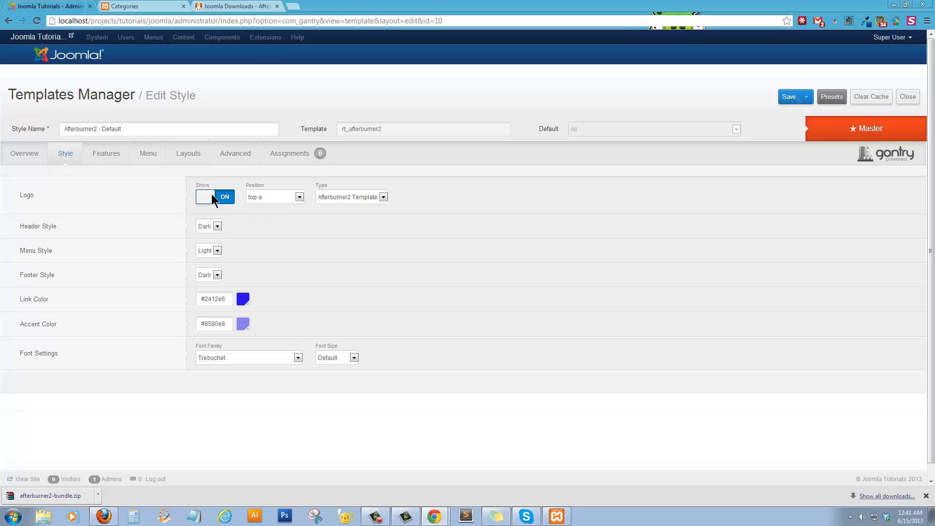
left_click(215, 197)
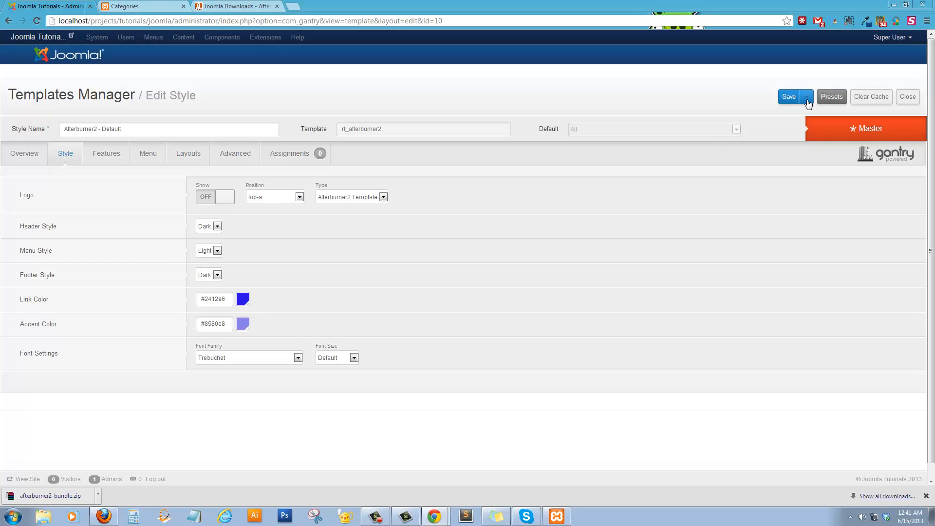
left_click(143, 5)
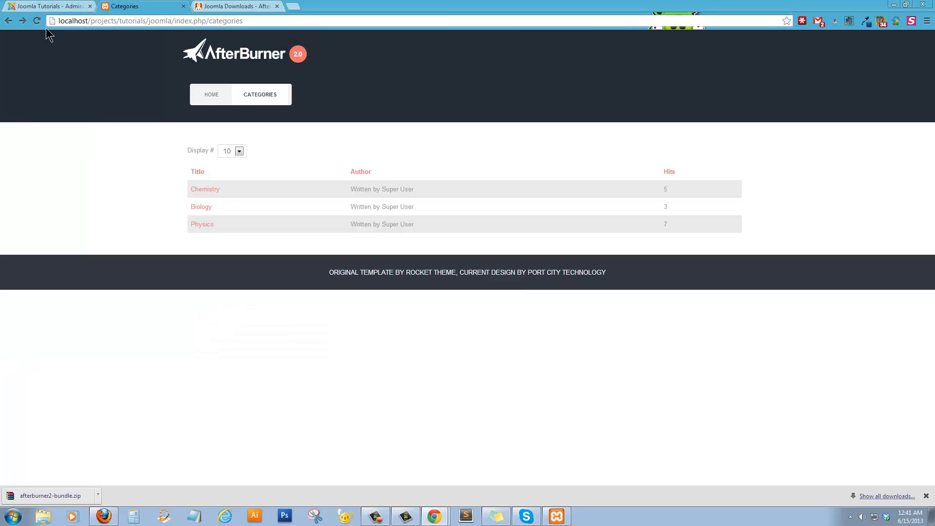
left_click(37, 21)
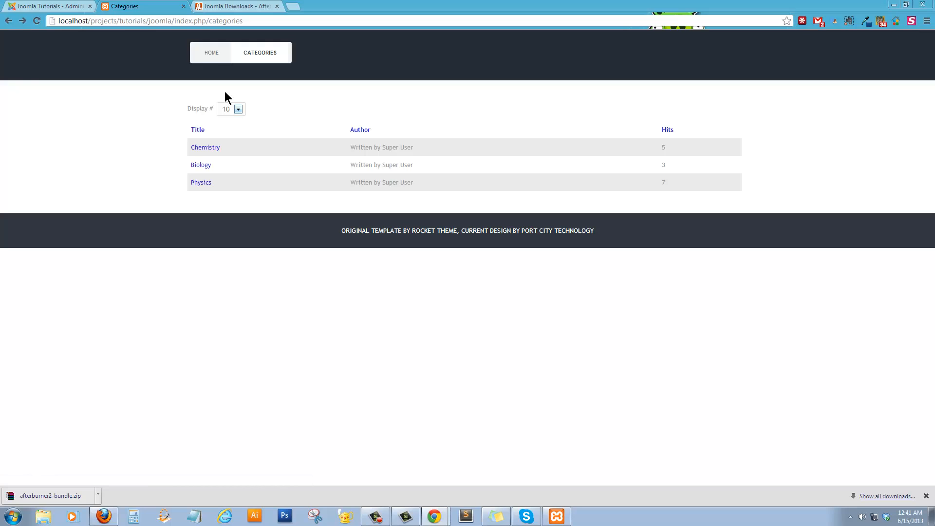
left_click(48, 6)
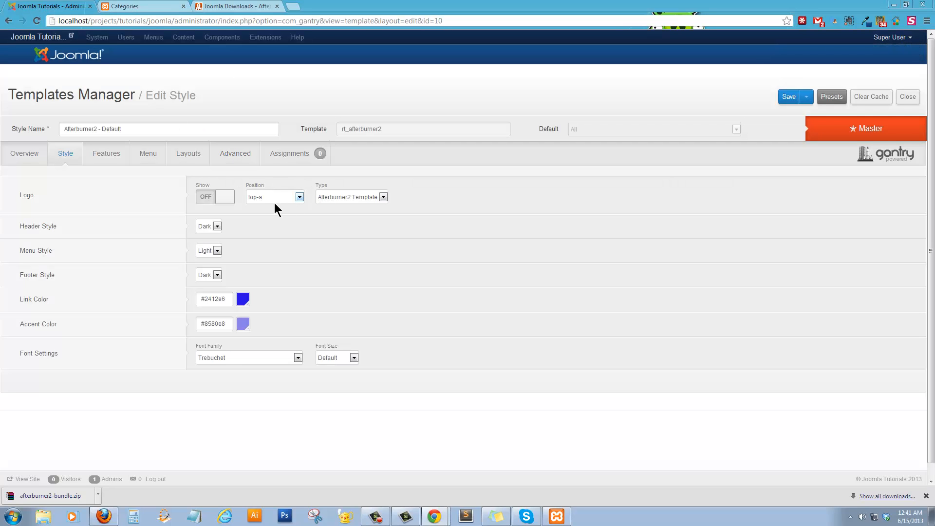
mouse_move(269, 202)
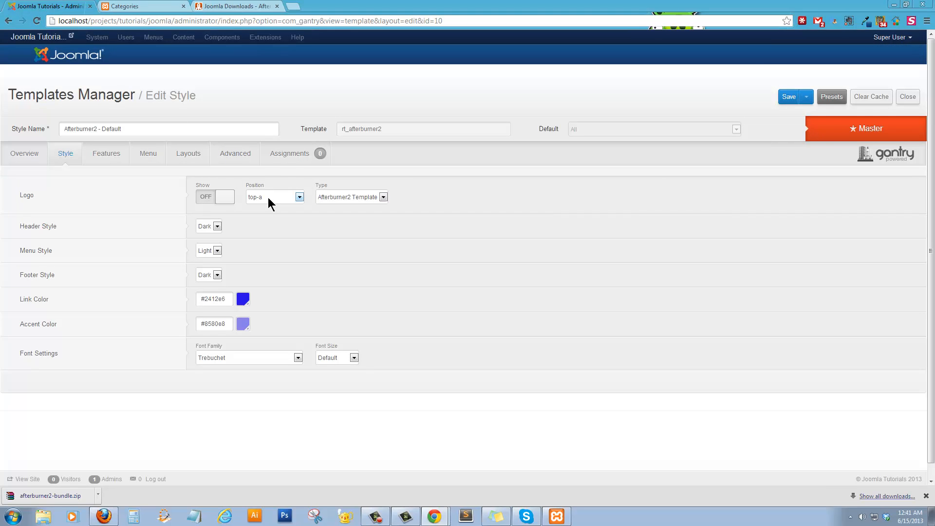
mouse_move(259, 197)
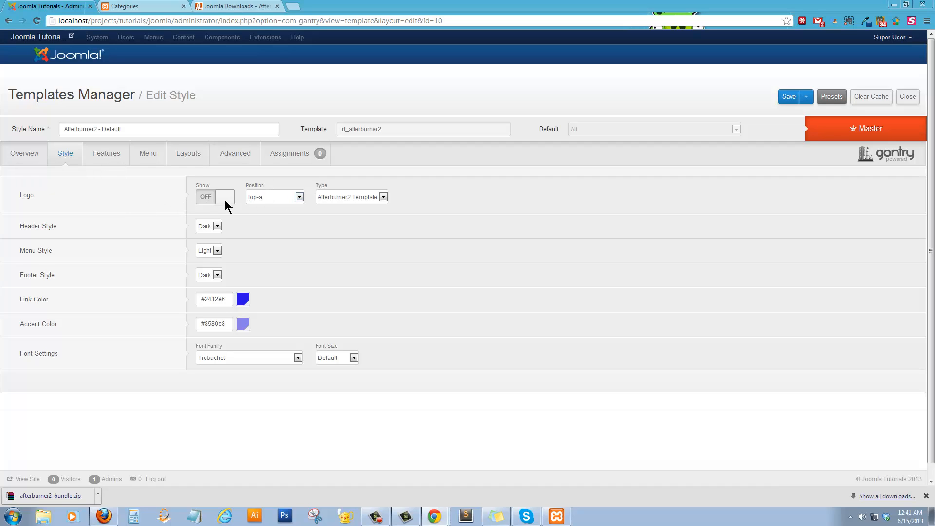
mouse_move(668, 191)
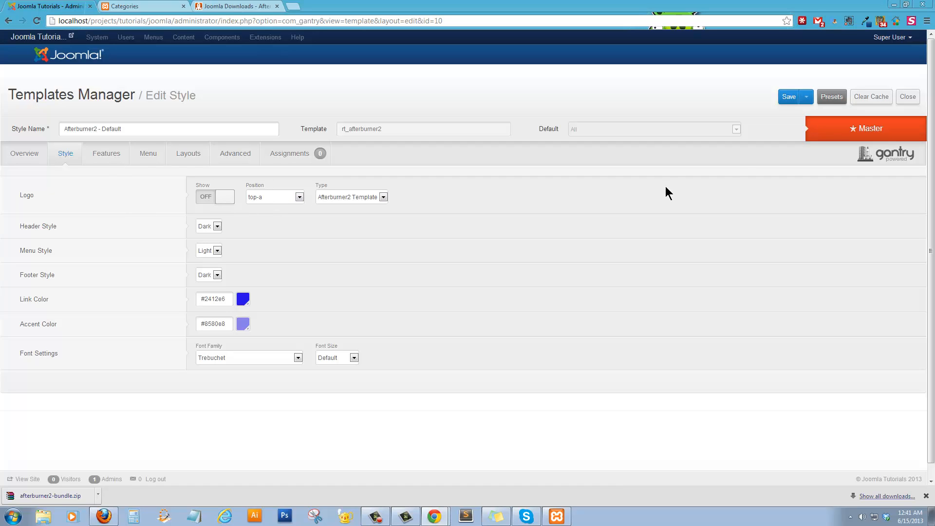
mouse_move(798, 117)
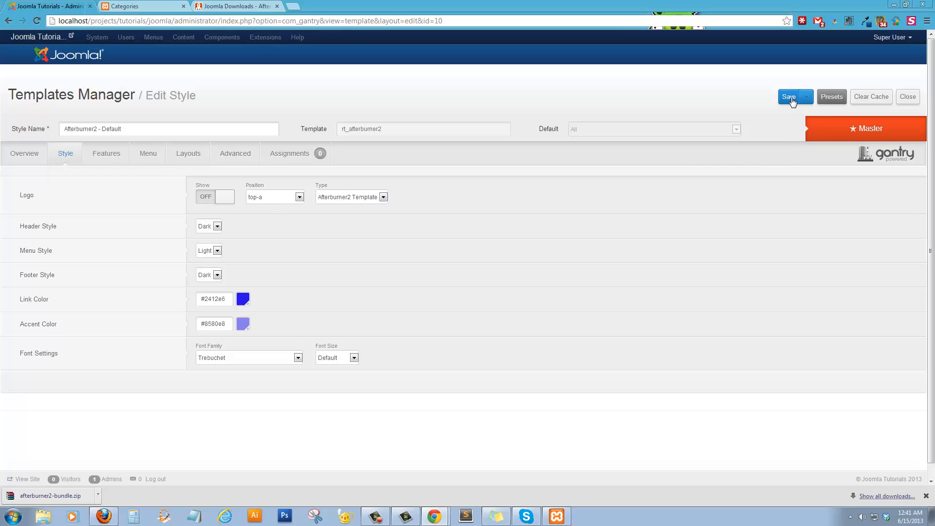
Re-save the Afterburner2 style with the logo hidden and bring up the Module Manager
left_click(789, 97)
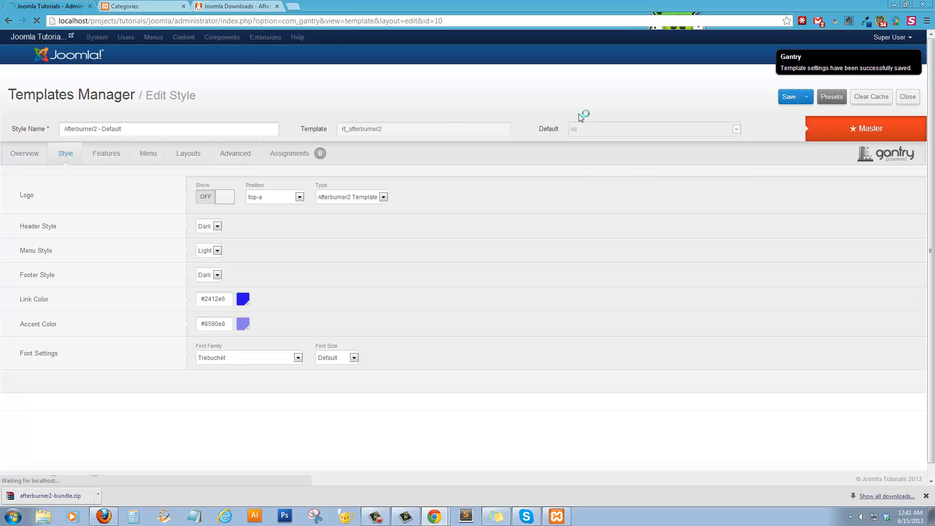
left_click(250, 37)
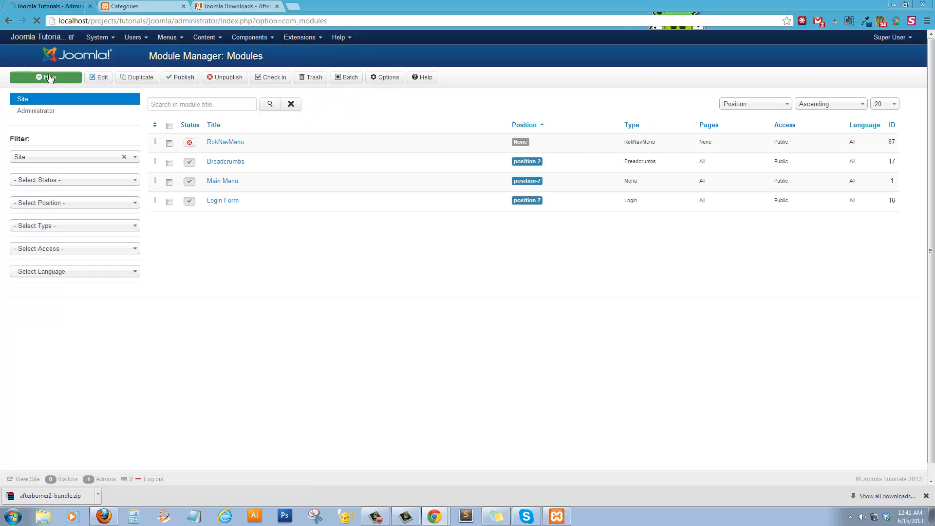
Create a new Custom HTML module titled 'Logo' and show its empty Custom Output editor
left_click(45, 77)
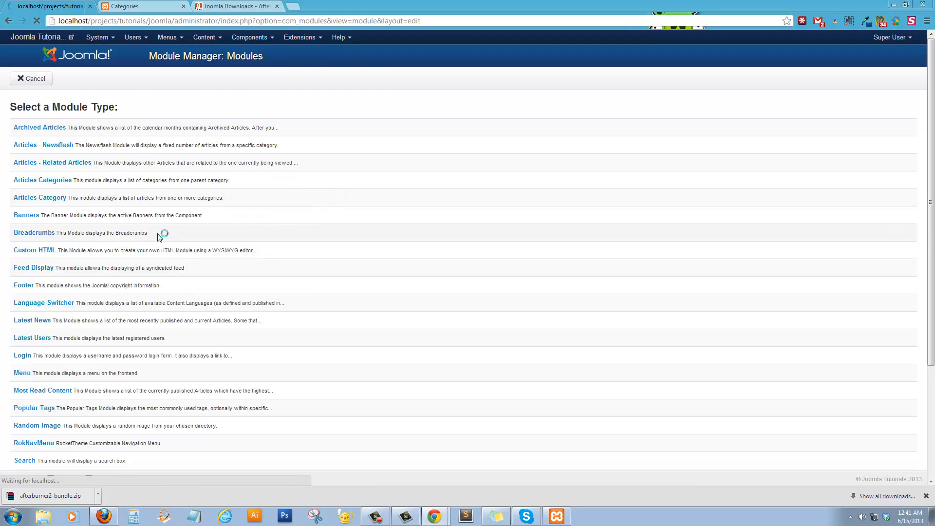
left_click(35, 250)
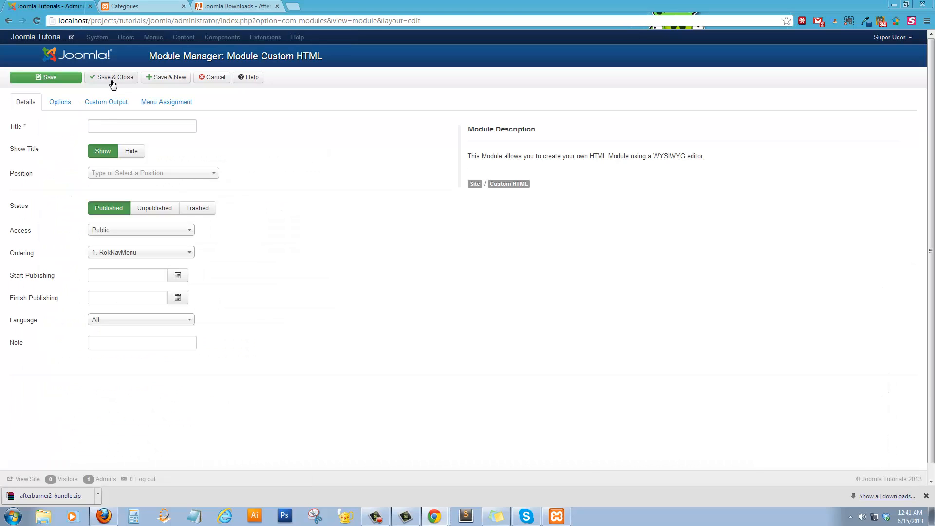
mouse_move(147, 229)
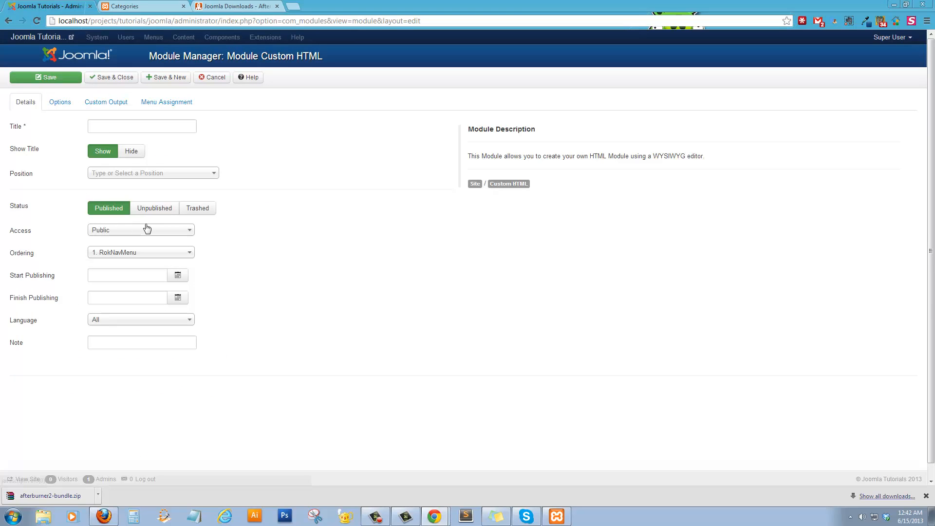
left_click(141, 111)
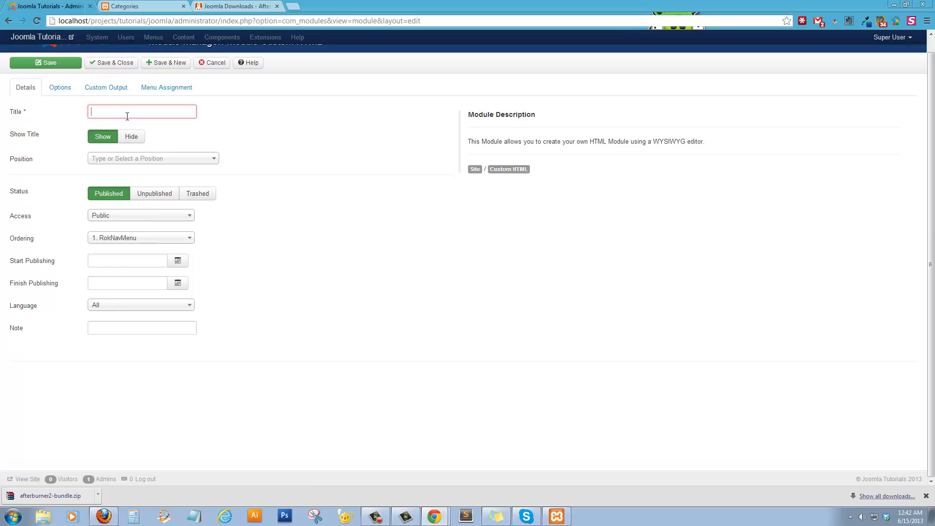
type("Logo")
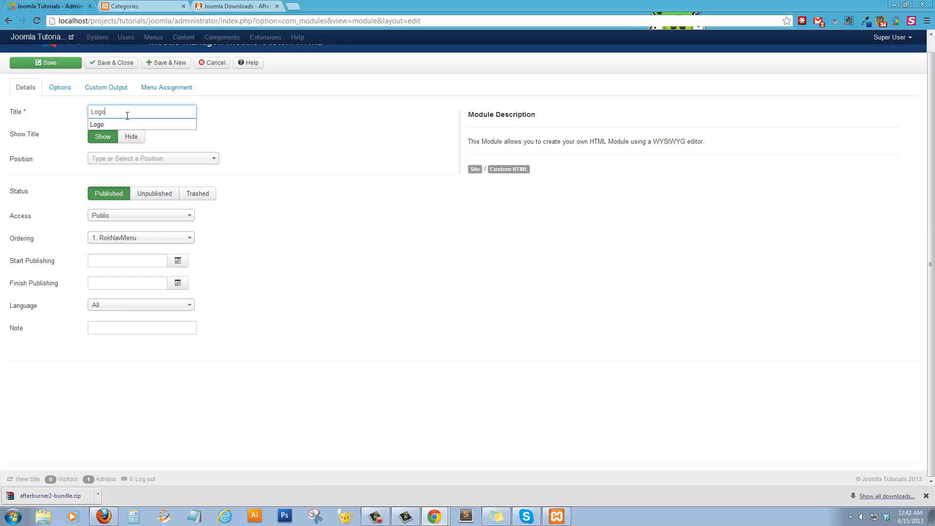
mouse_move(59, 87)
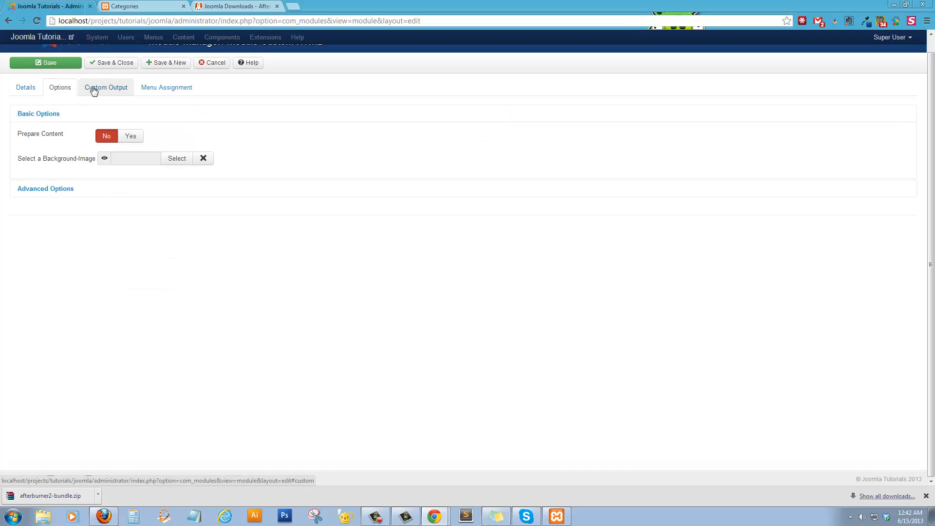
left_click(106, 87)
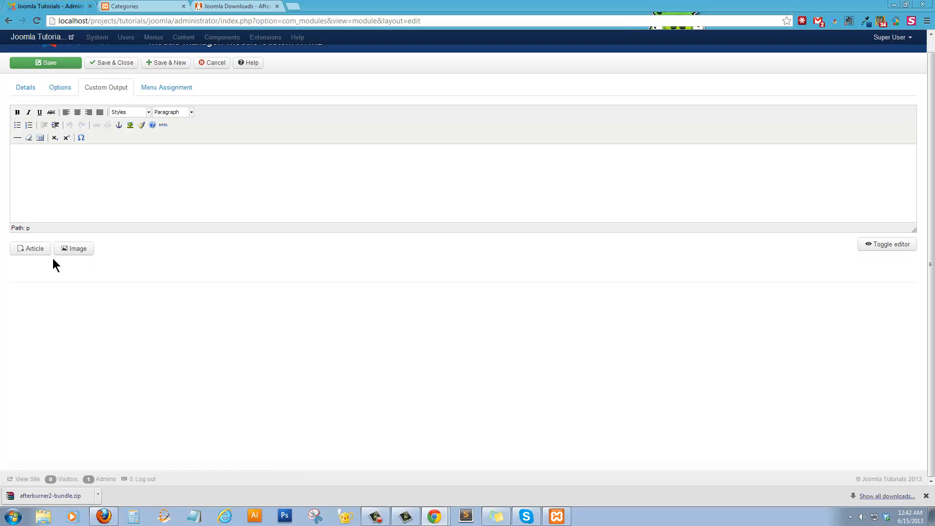
Insert the logo_trnspt.png Port City logo into the module content at 178 pixels wide
left_click(72, 249)
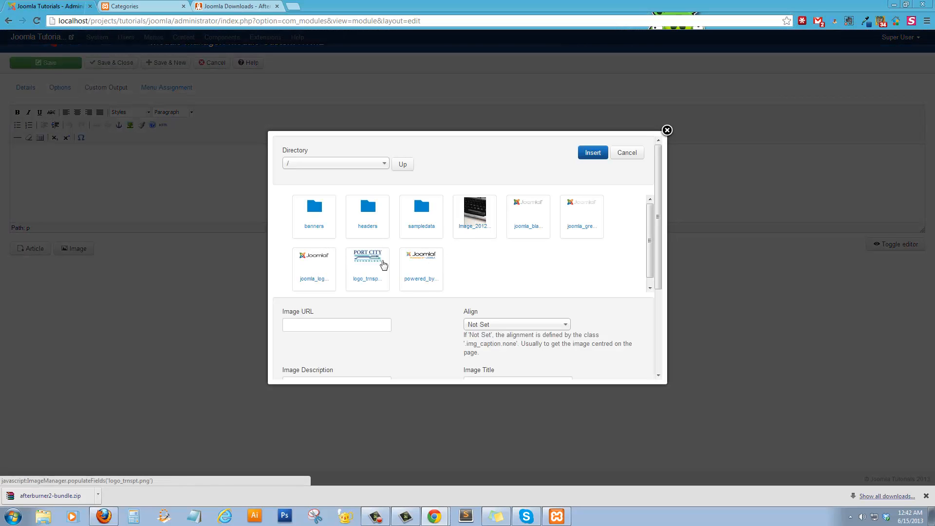
left_click(591, 152)
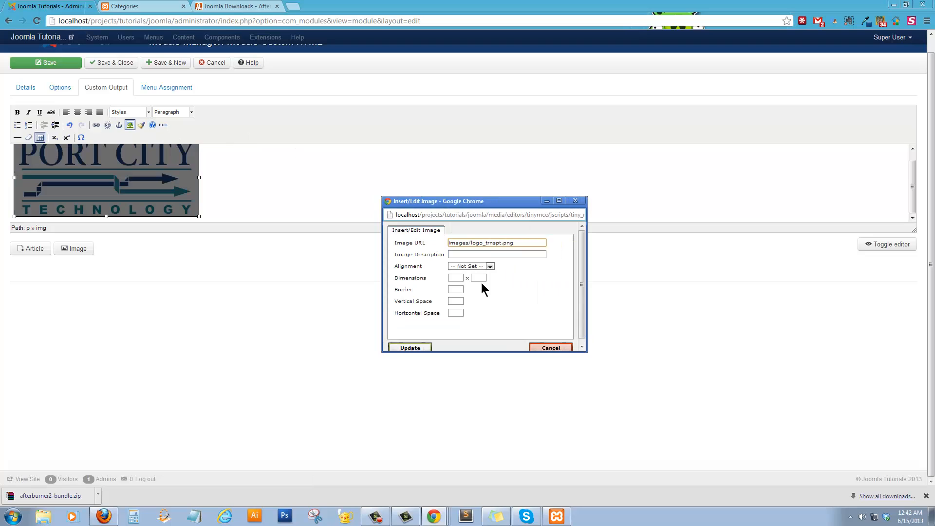
left_click(456, 278)
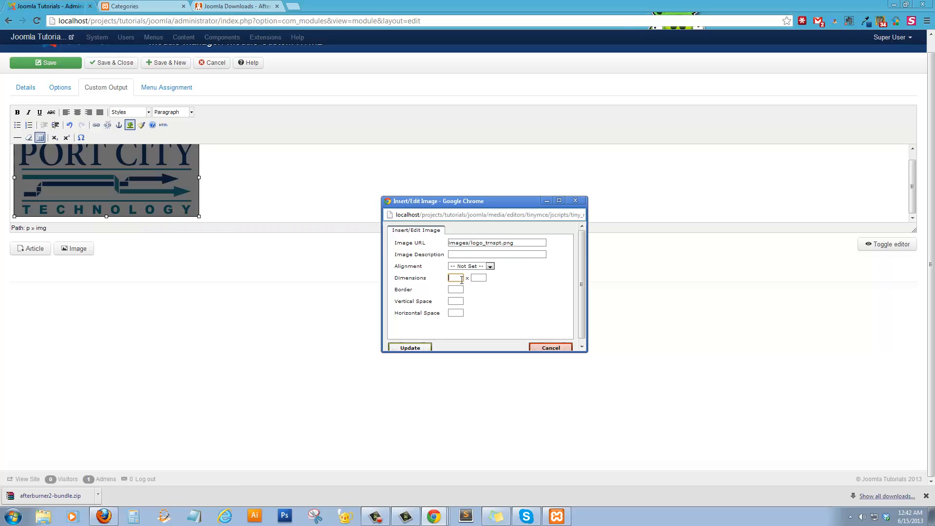
type("178")
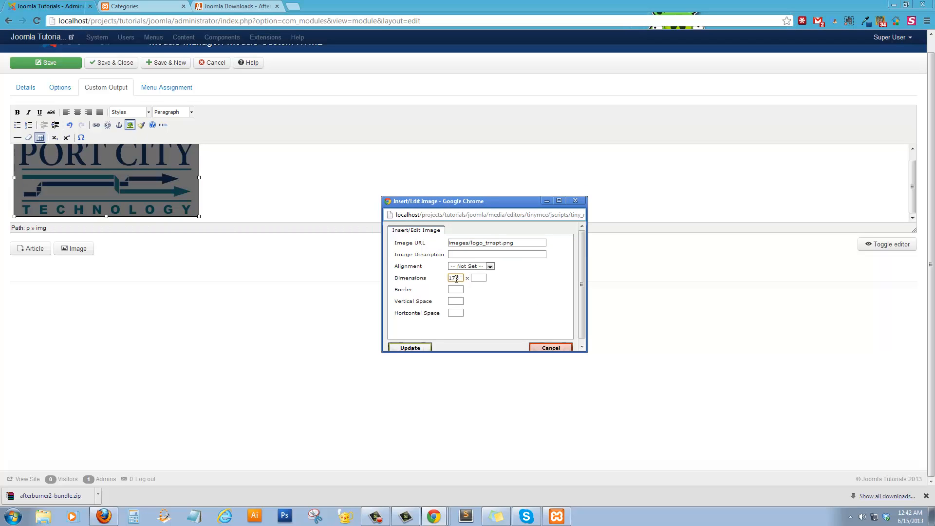
left_click(409, 348)
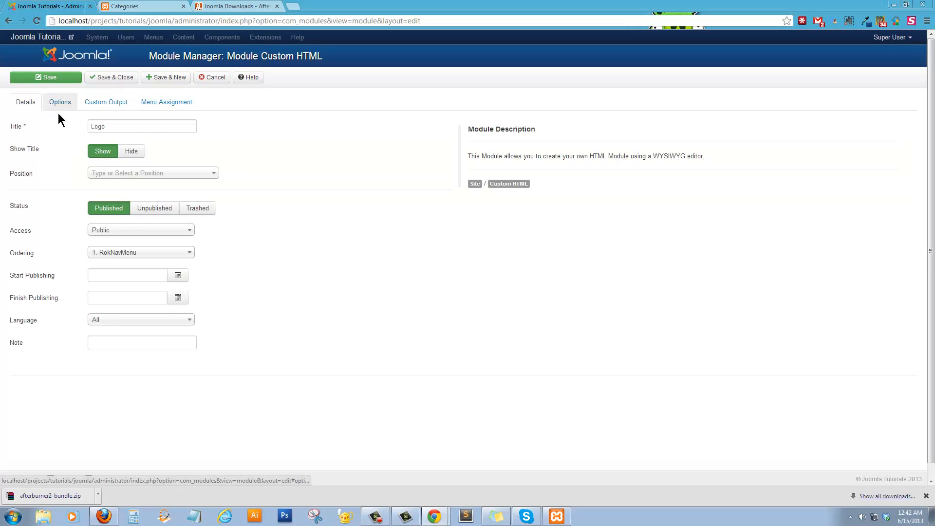
Place the Logo module in Top A [top-a], save and close it, then view the front end
left_click(152, 173)
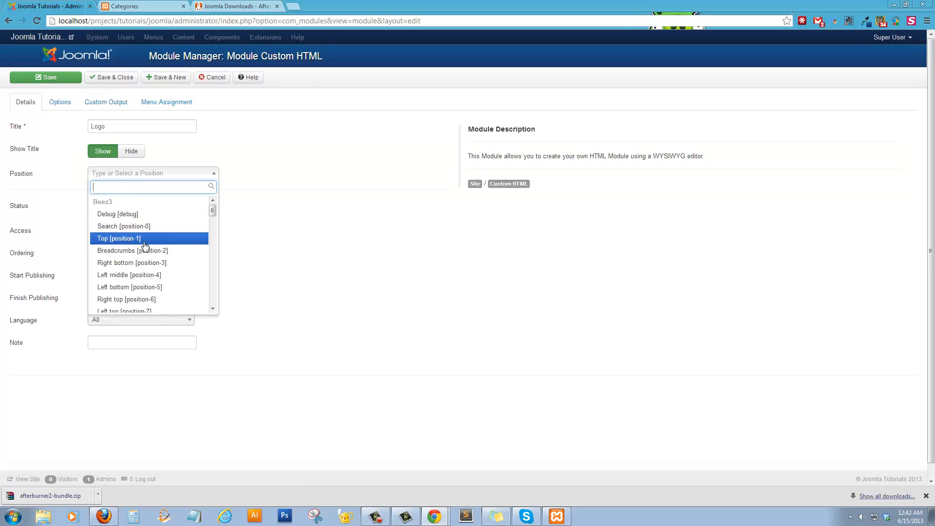
scroll("down", 3)
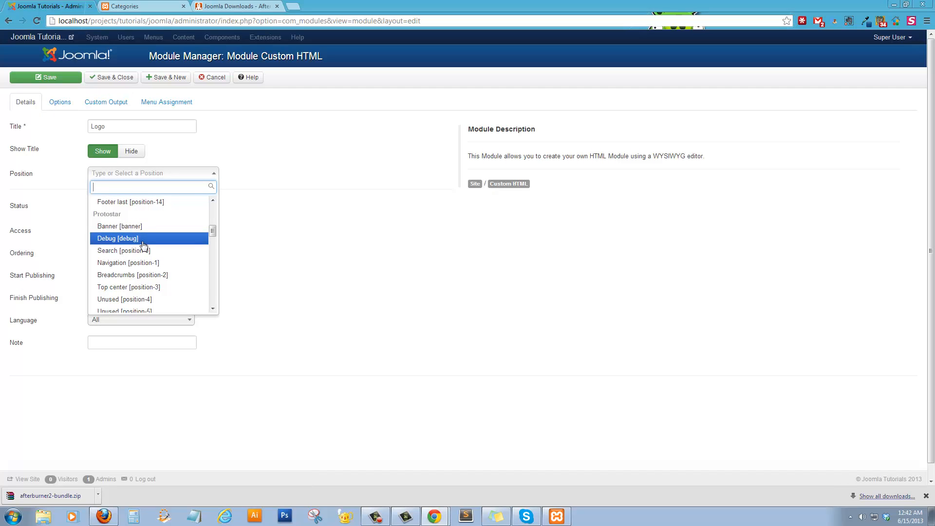
scroll("down", 3)
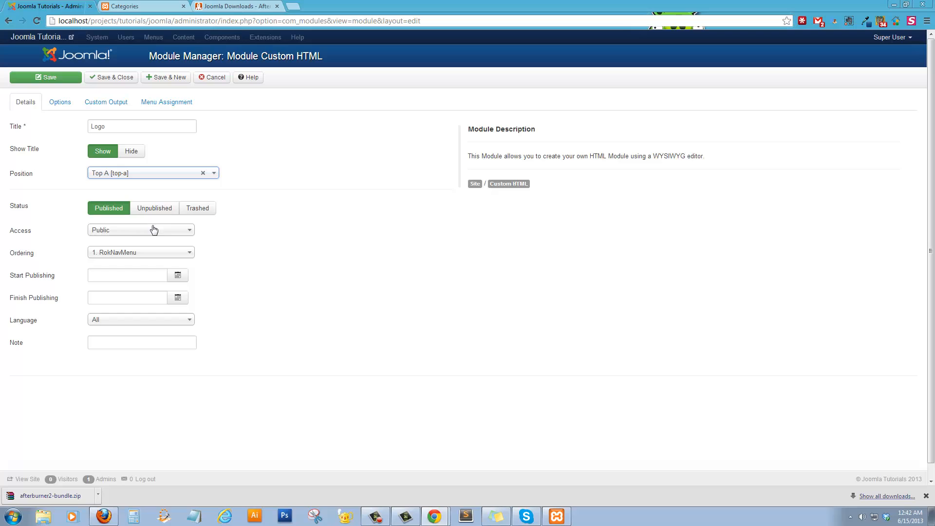
mouse_move(103, 174)
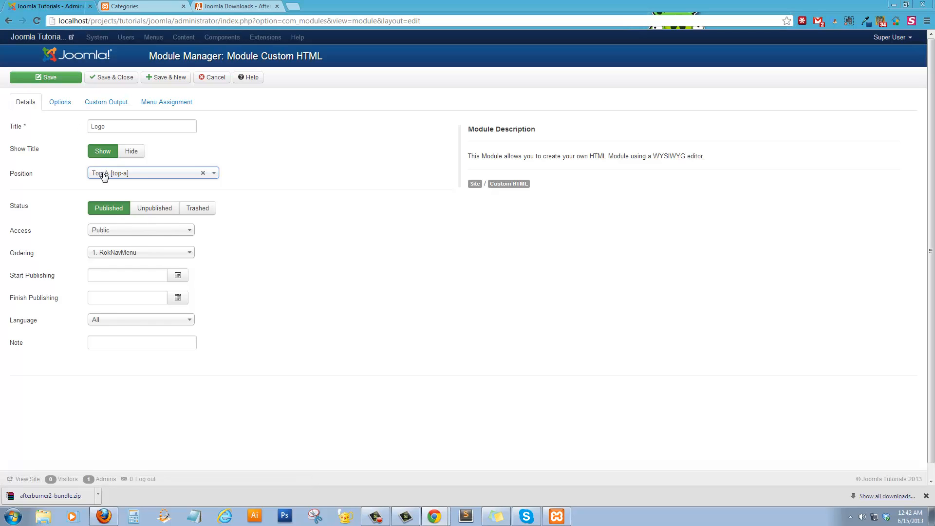
left_click(130, 151)
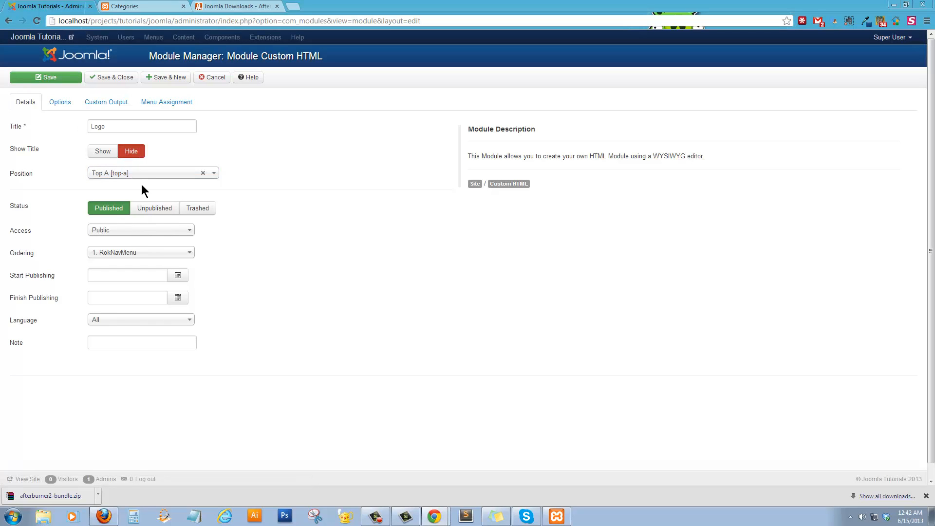
mouse_move(125, 89)
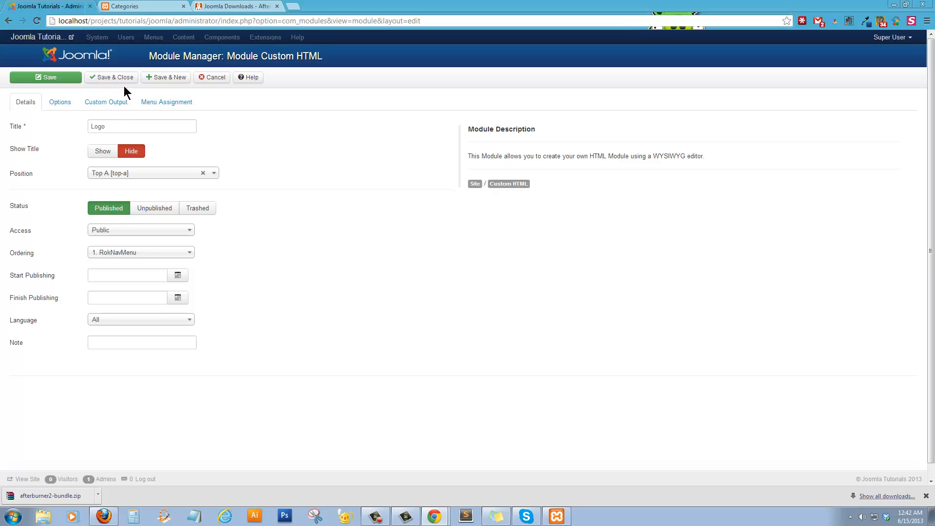
left_click(111, 77)
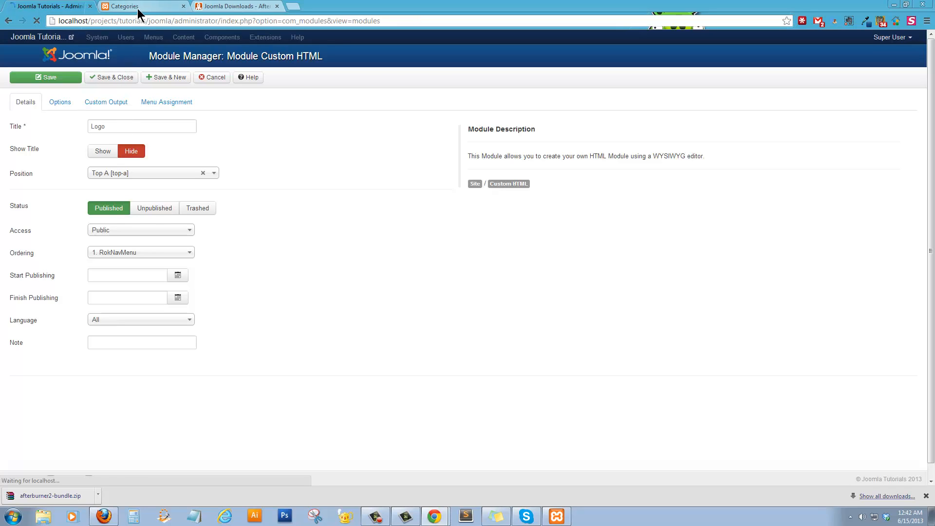
left_click(143, 6)
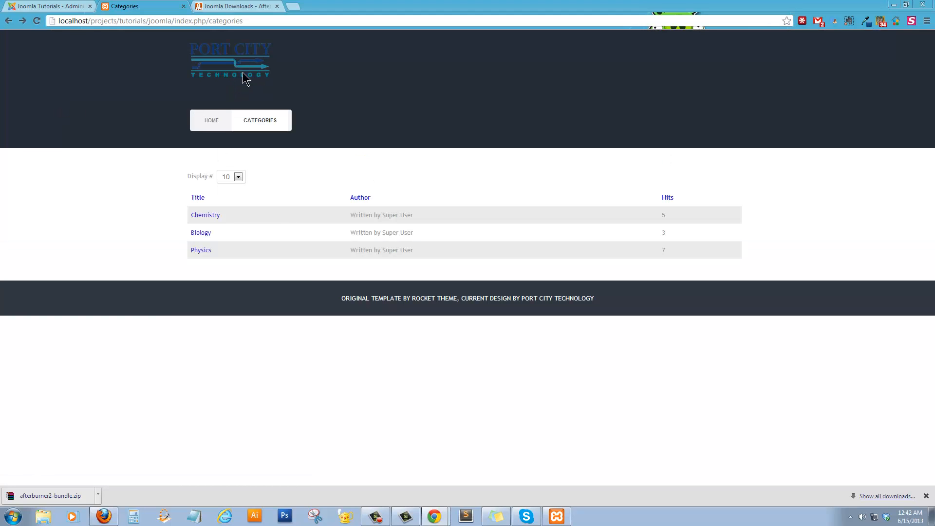
mouse_move(249, 82)
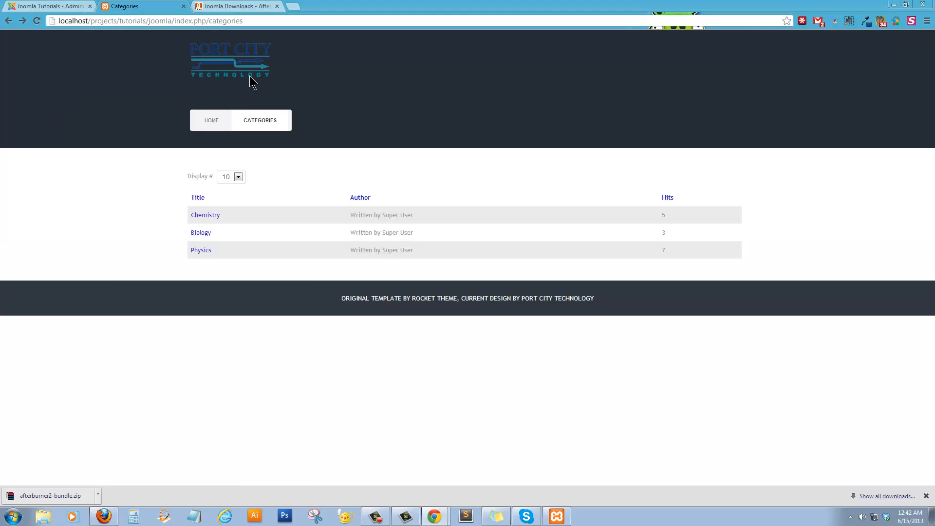
mouse_move(308, 85)
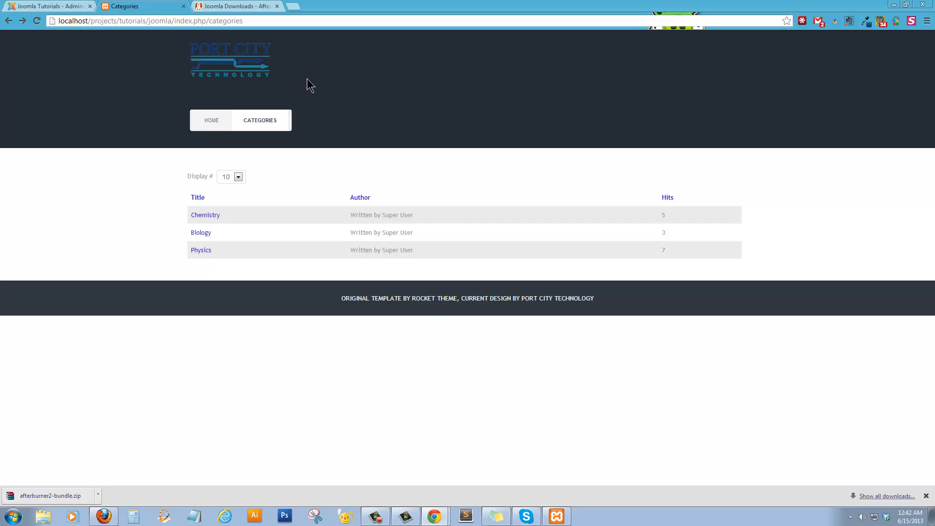
mouse_move(366, 72)
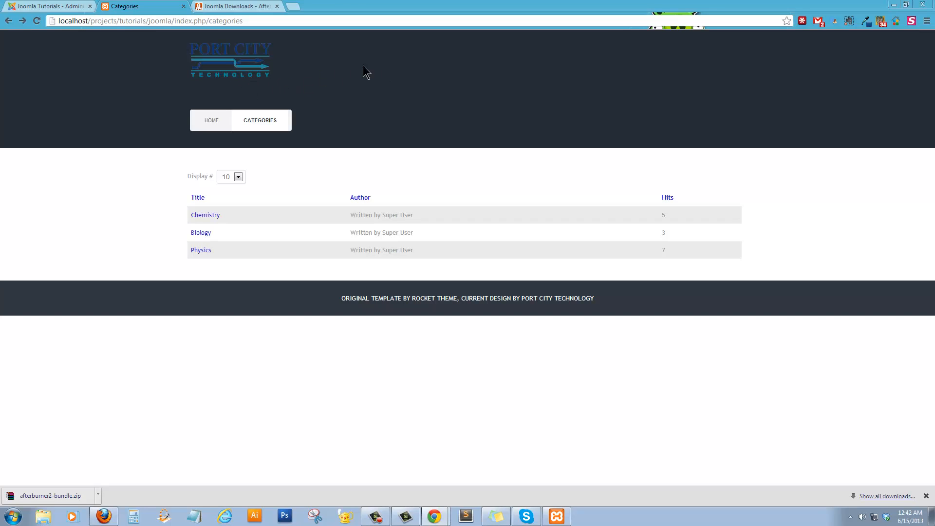
mouse_move(233, 83)
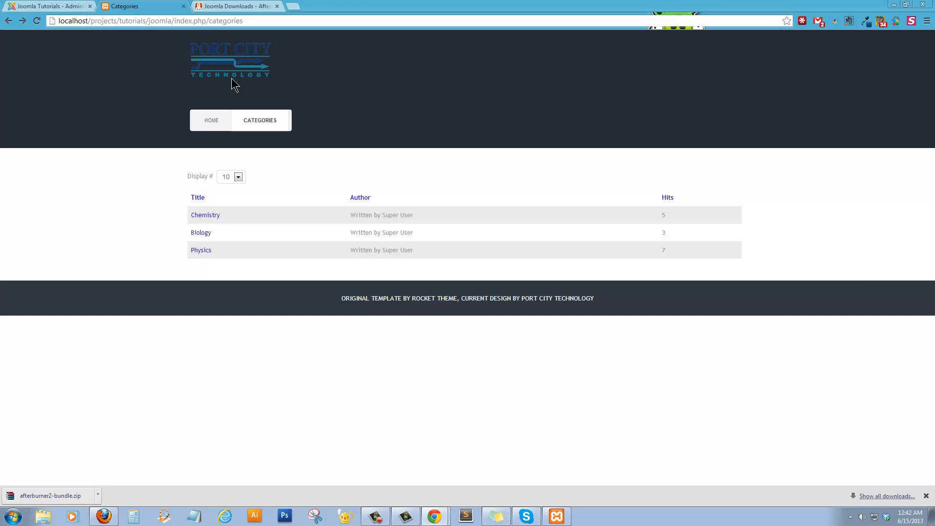
Return from the front-end logo preview to the administrator Module Manager tab
left_click(48, 6)
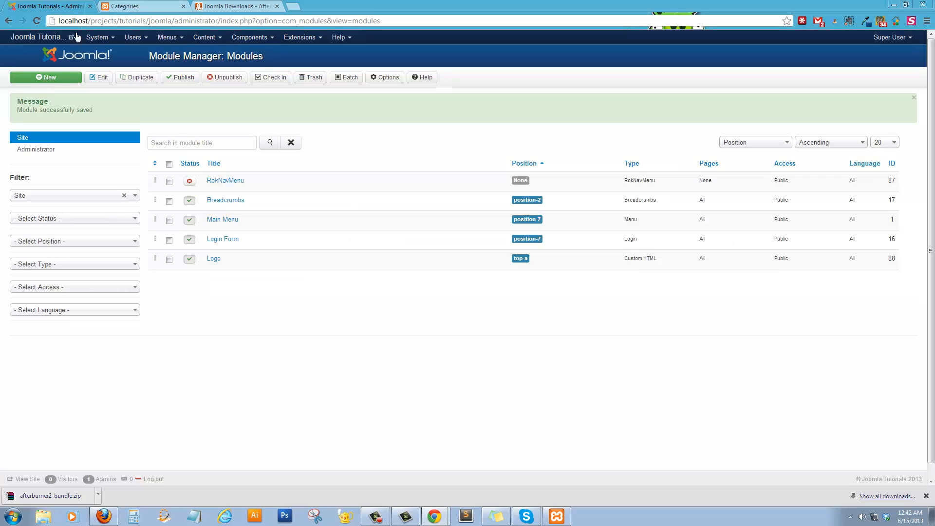
mouse_move(249, 37)
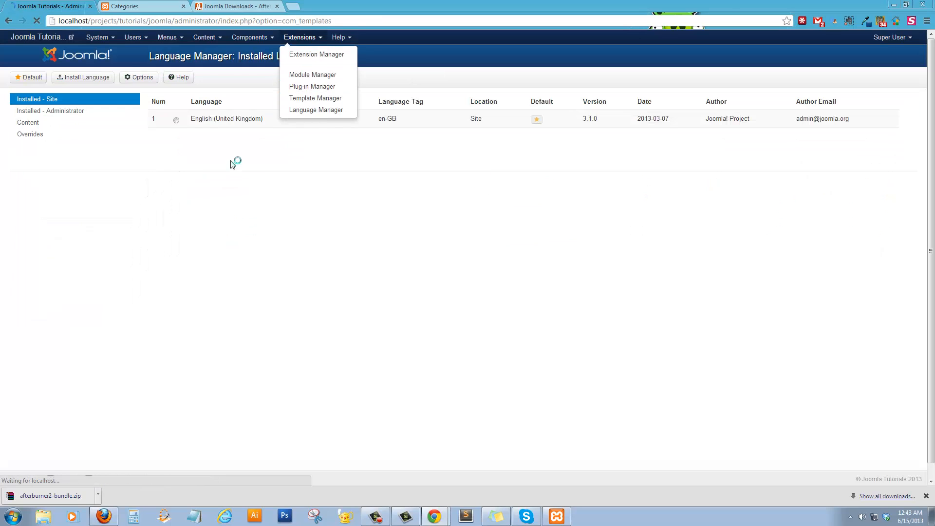
Set the Afterburner2 - Default Header Style to Light and save the style
left_click(315, 97)
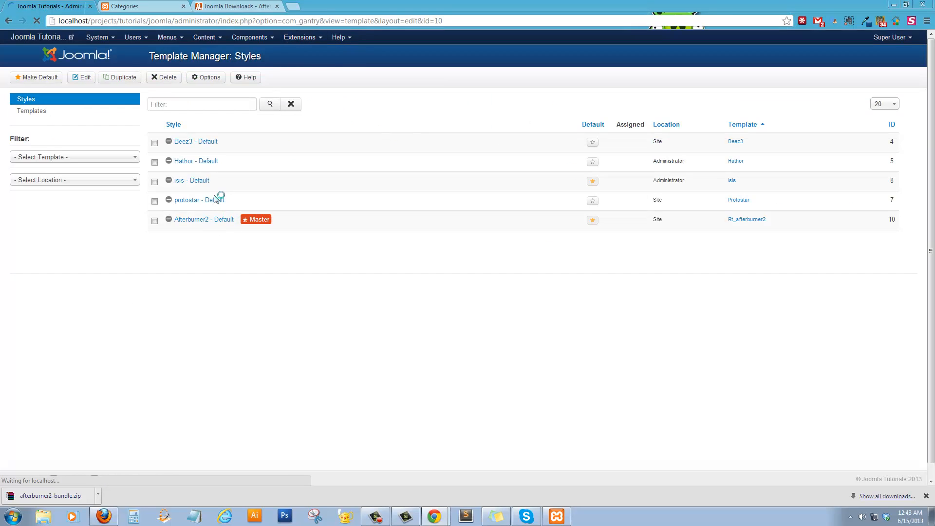
left_click(190, 218)
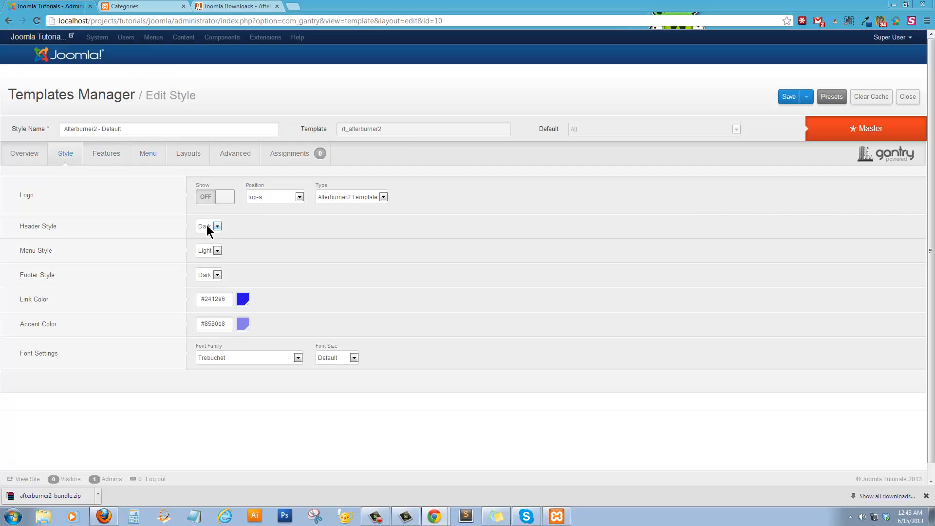
left_click(209, 226)
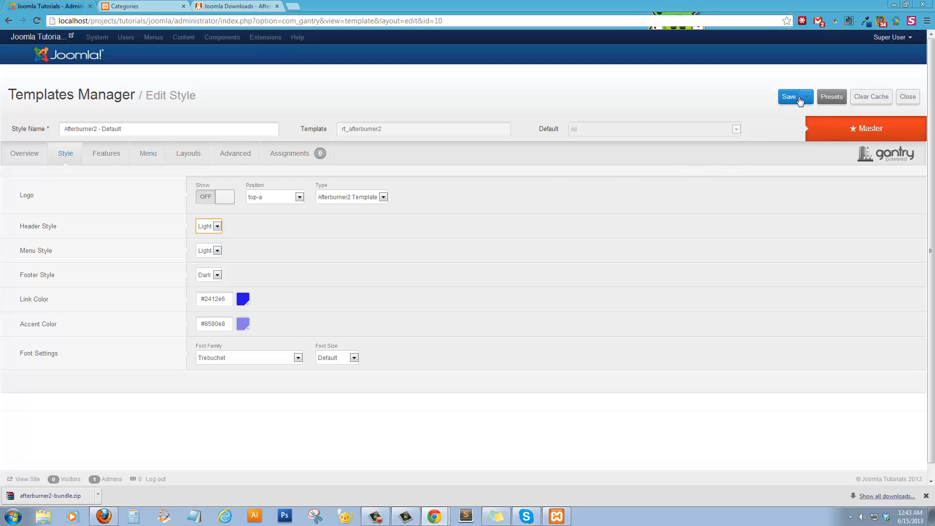
left_click(143, 6)
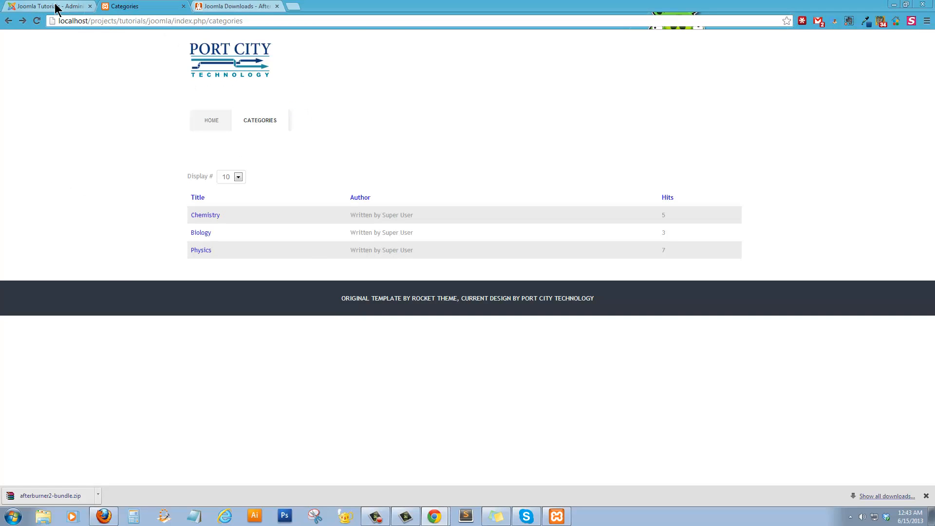
Change the Afterburner2 Header Style to Grey, save, and preview it on the front end
left_click(49, 6)
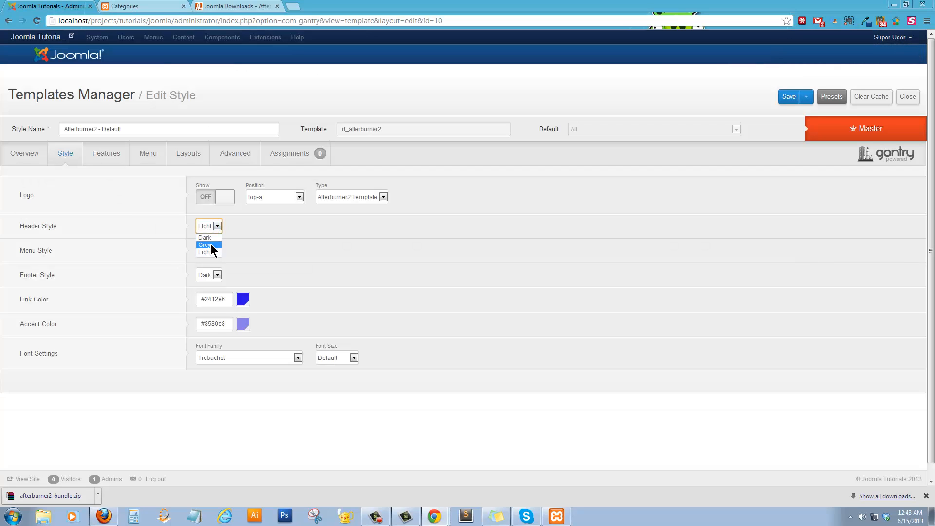
left_click(205, 244)
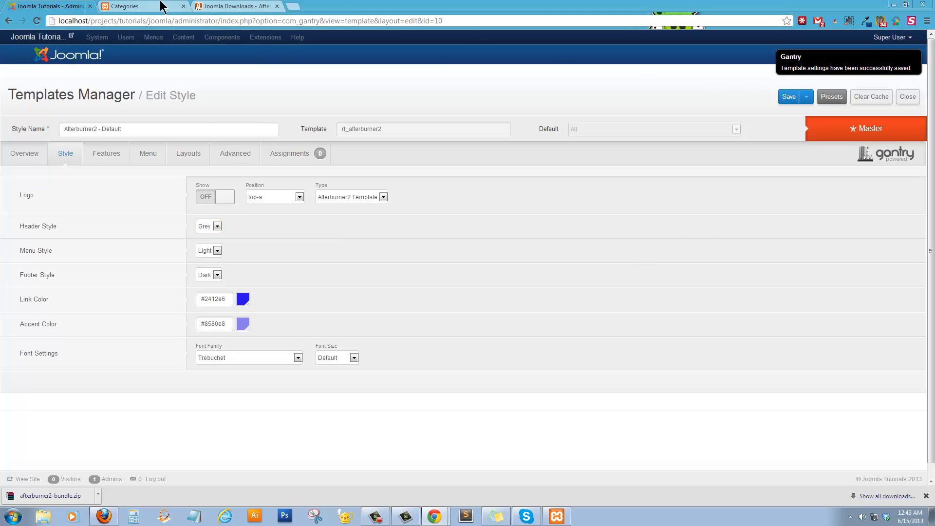
left_click(143, 6)
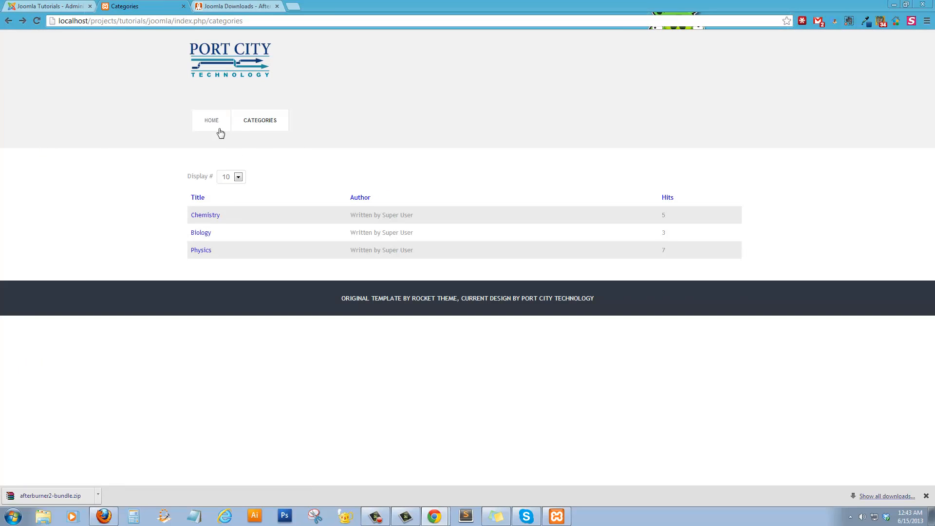
left_click(48, 6)
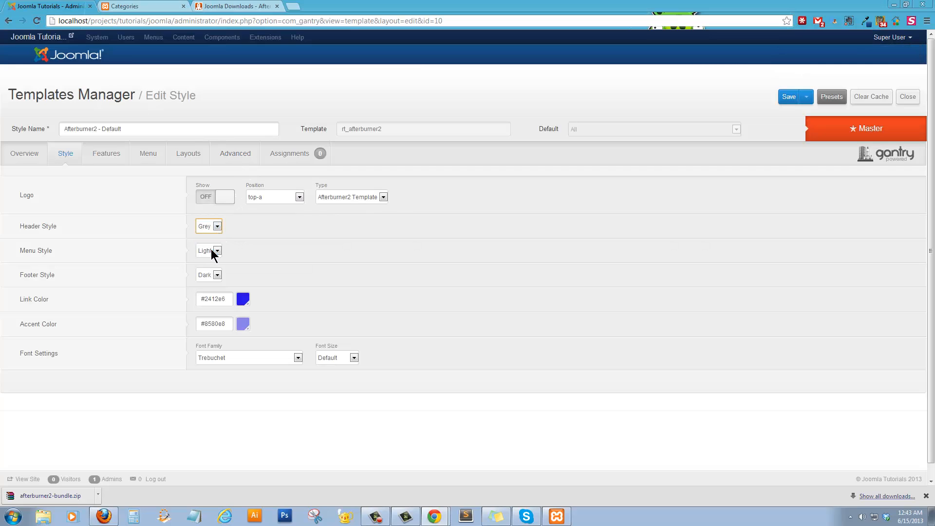
left_click(208, 226)
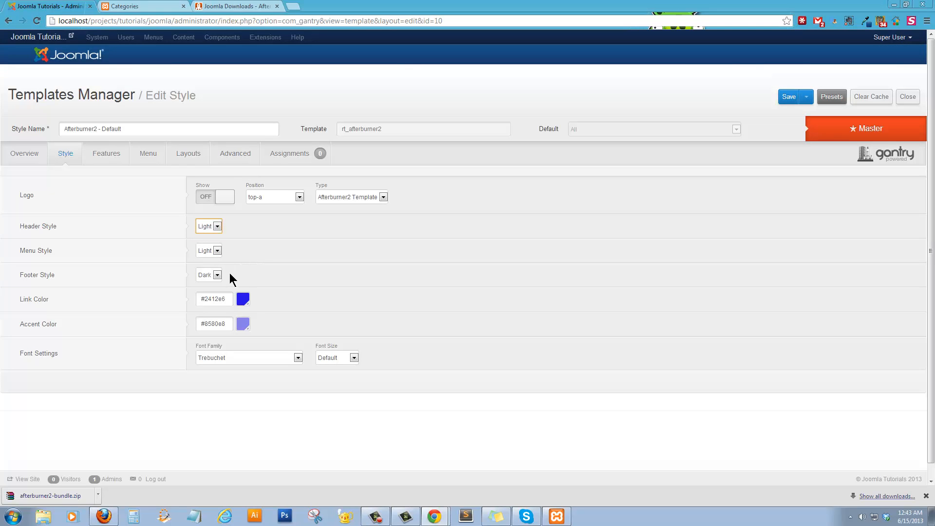
mouse_move(217, 275)
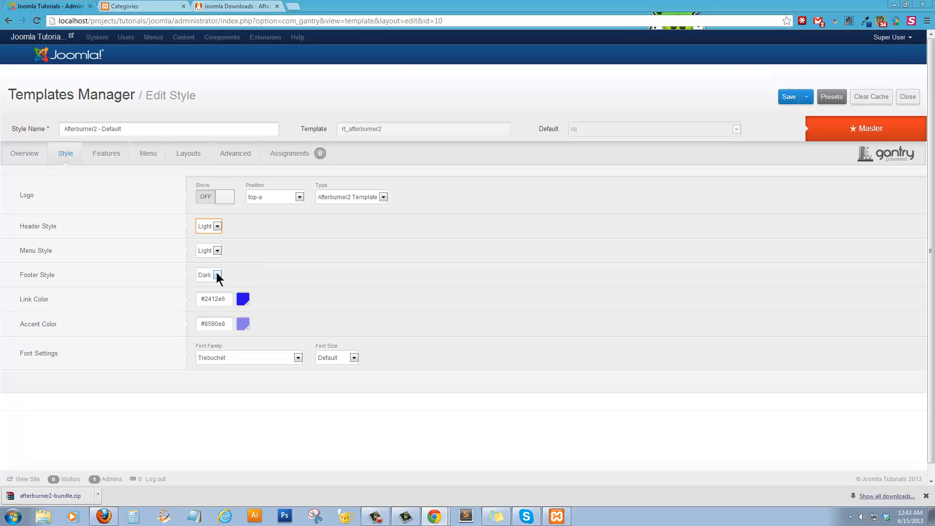
mouse_move(218, 226)
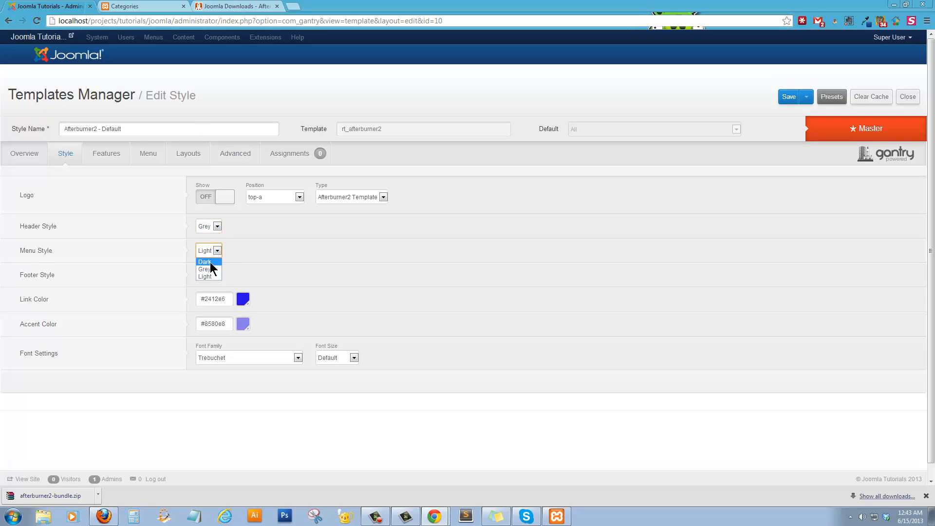
Set Menu Style to Dark and preview it on the Home and Categories pages
left_click(205, 261)
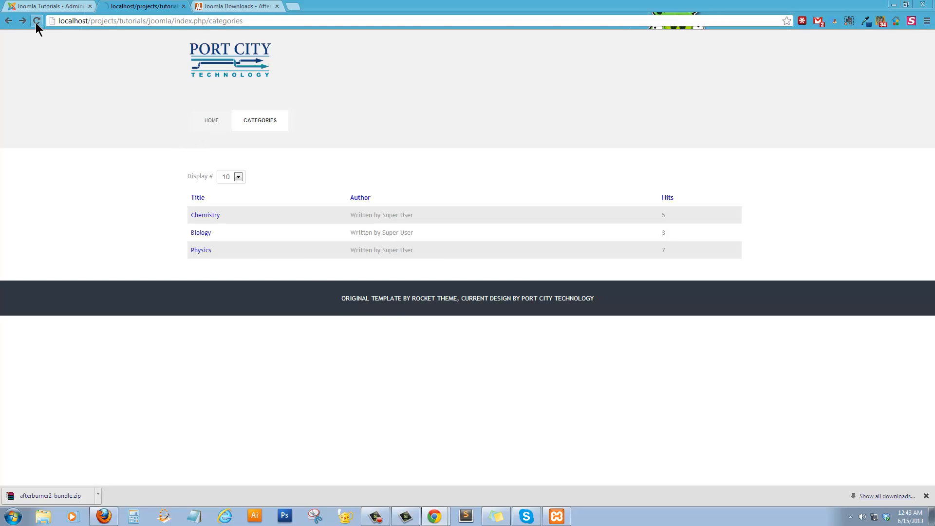
left_click(37, 21)
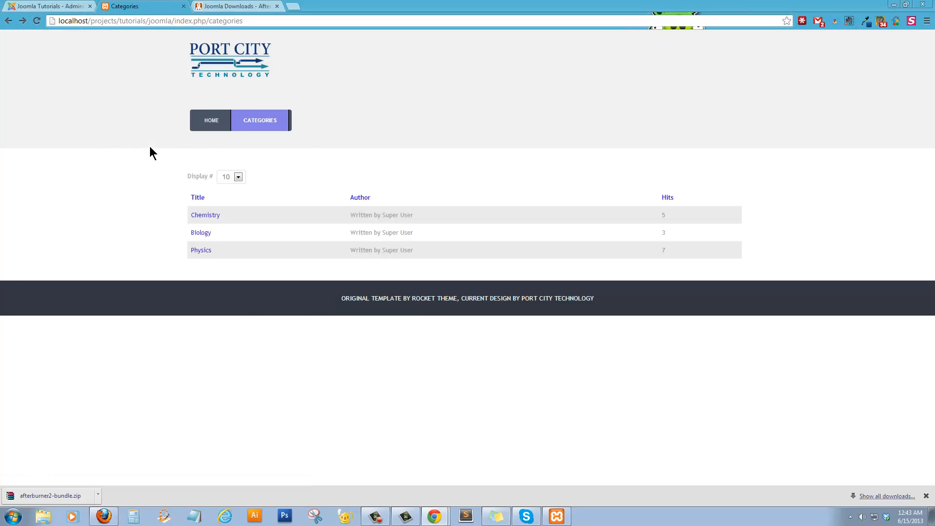
left_click(211, 120)
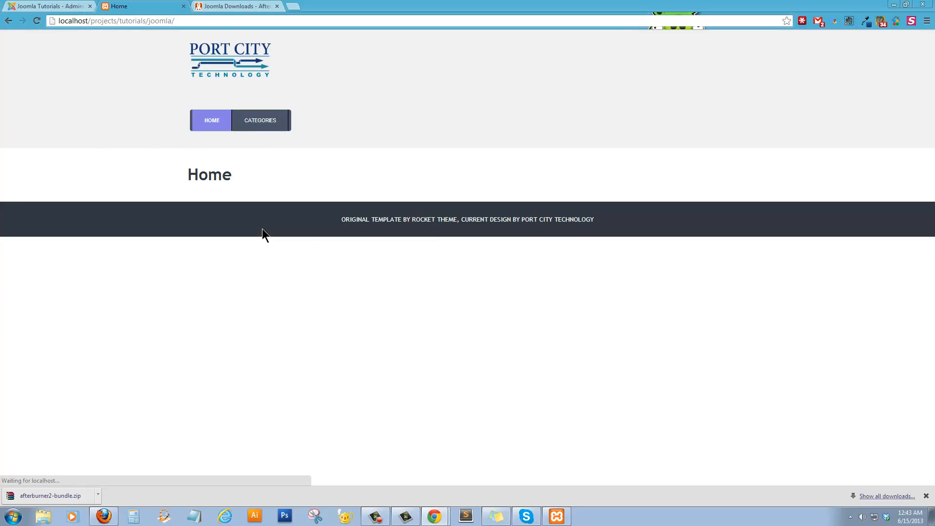
left_click(260, 120)
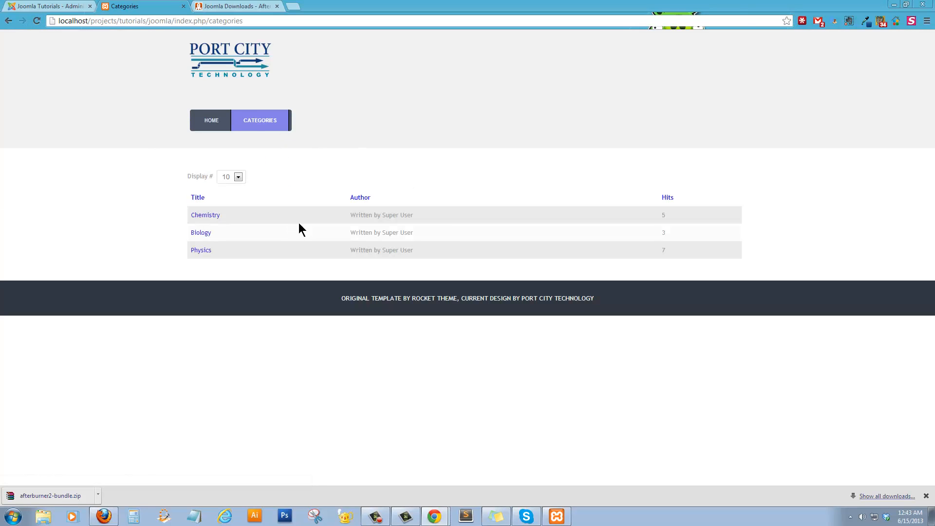
Close the Afterburner2 style editor to return to the Template Styles list
left_click(48, 6)
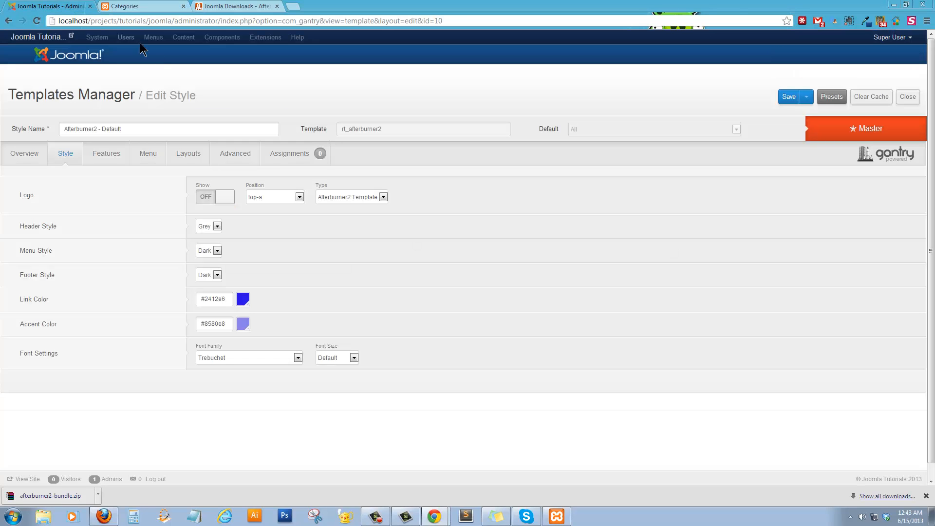
left_click(907, 96)
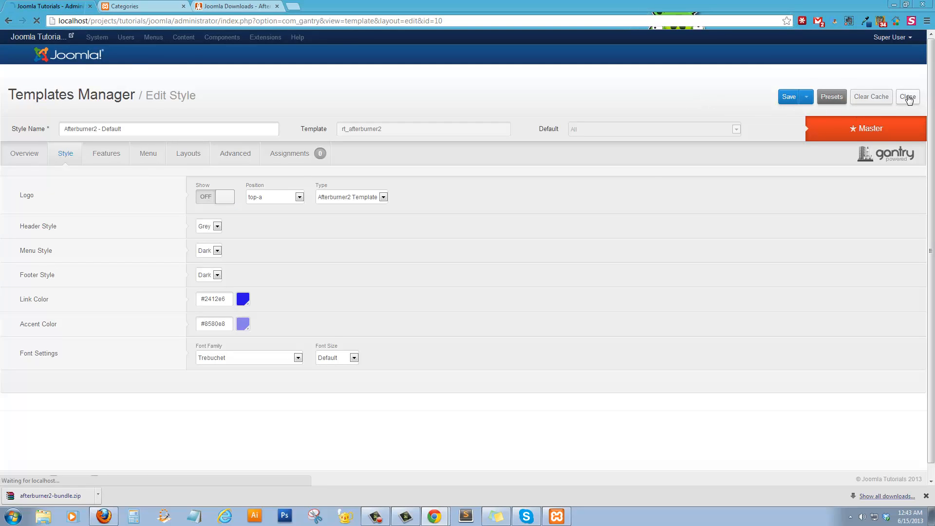
left_click(907, 96)
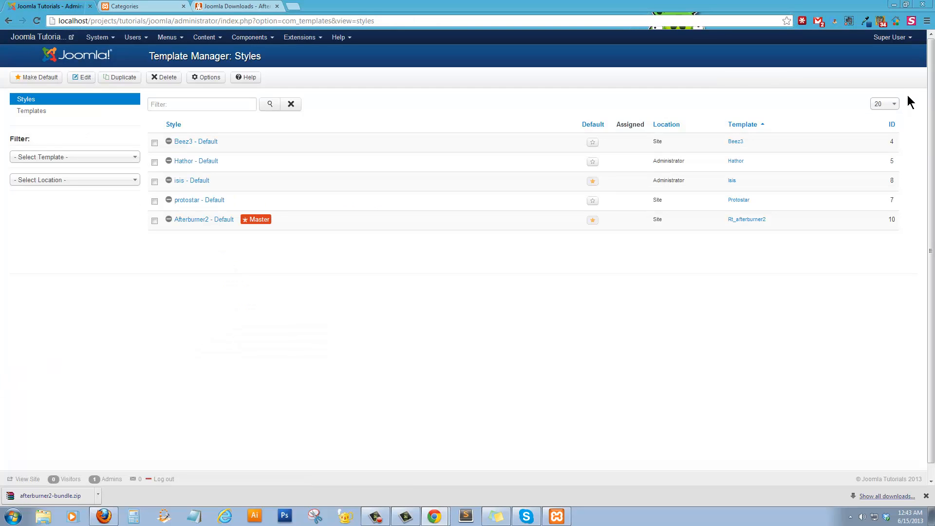